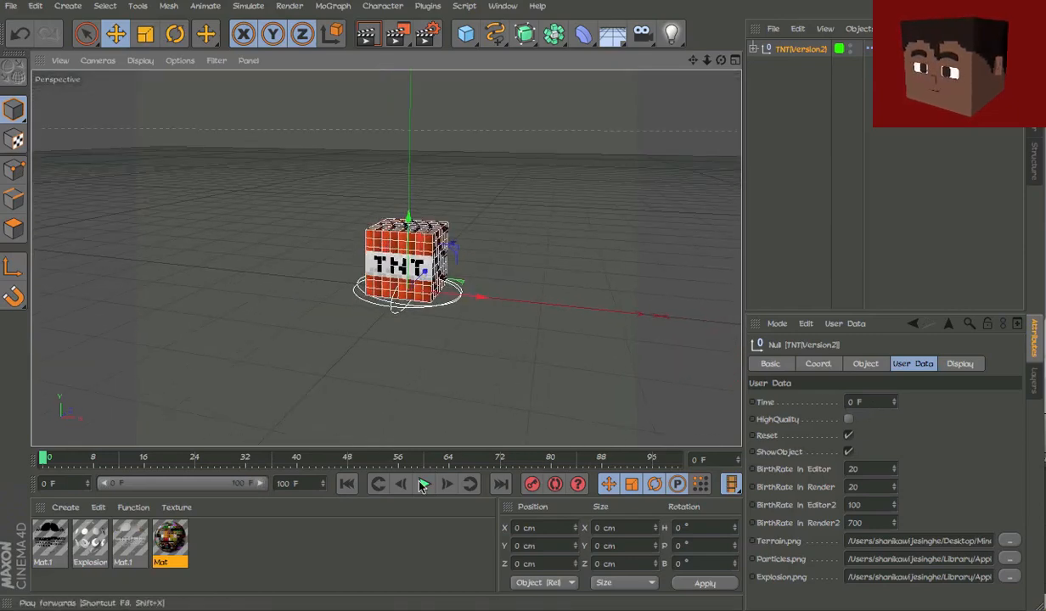
# Step: Play and pause the finished TNT flash-and-explosion animation to review it
pyautogui.click(423, 484)
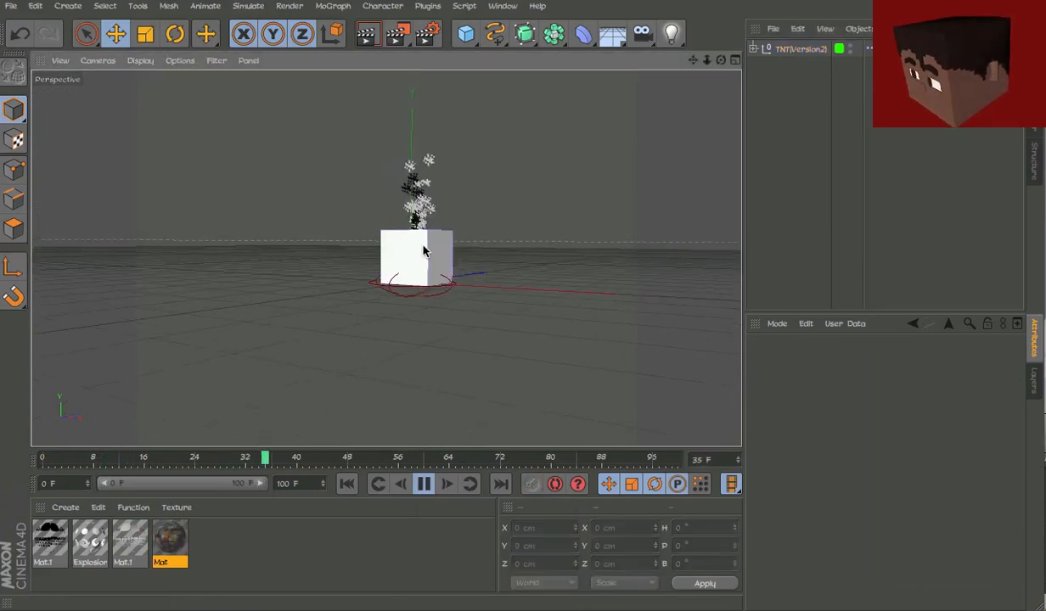
pyautogui.click(448, 484)
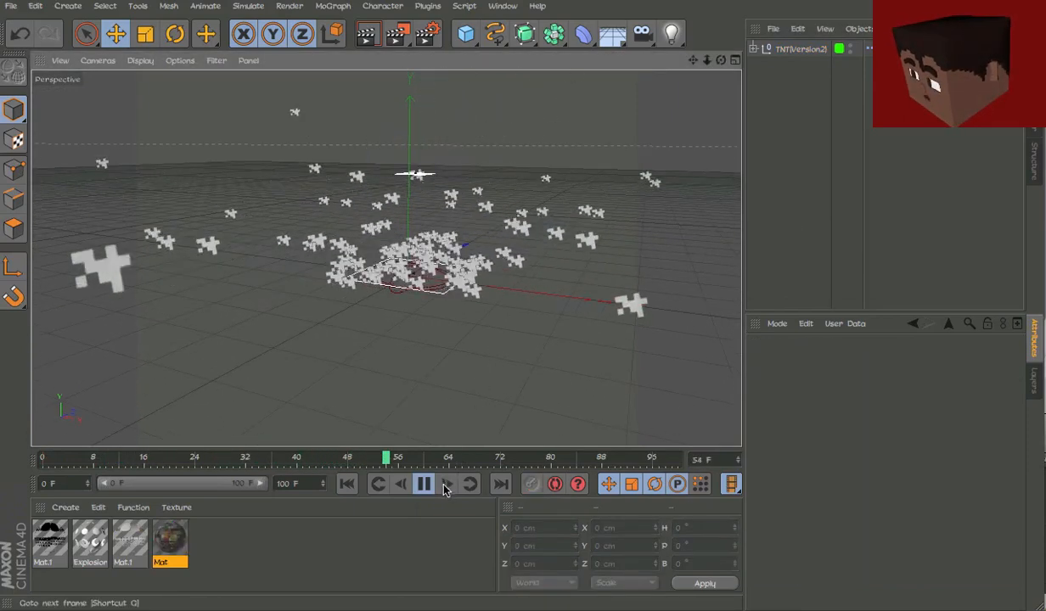
pyautogui.click(422, 484)
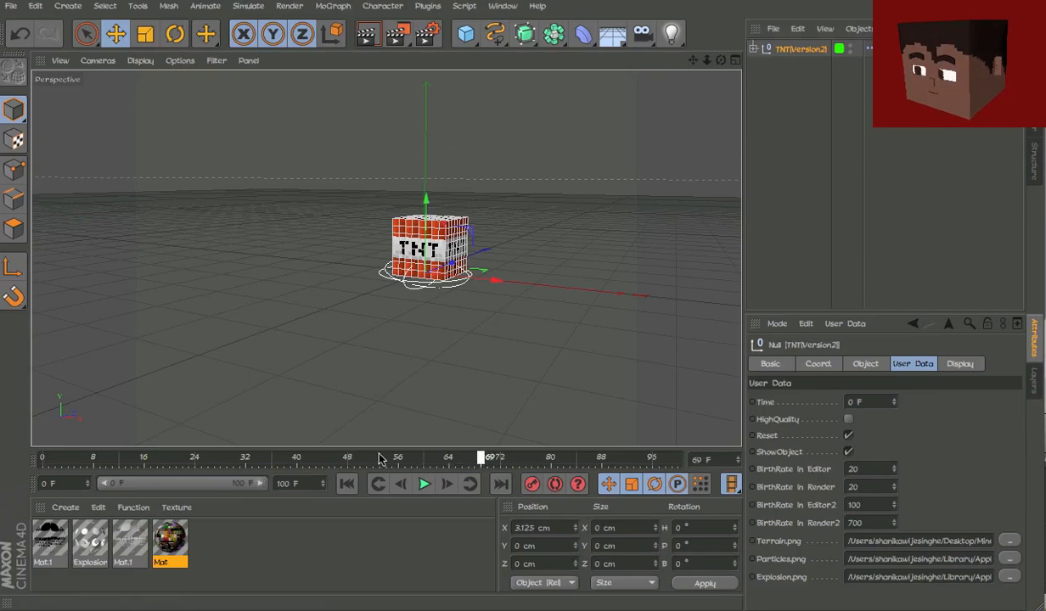
pyautogui.click(425, 484)
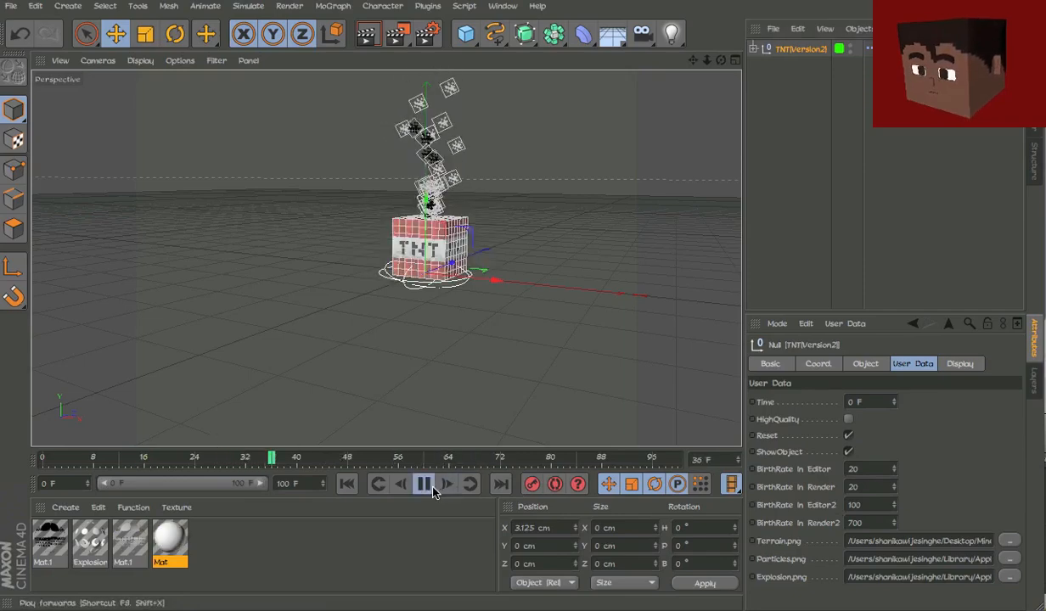
pyautogui.click(422, 484)
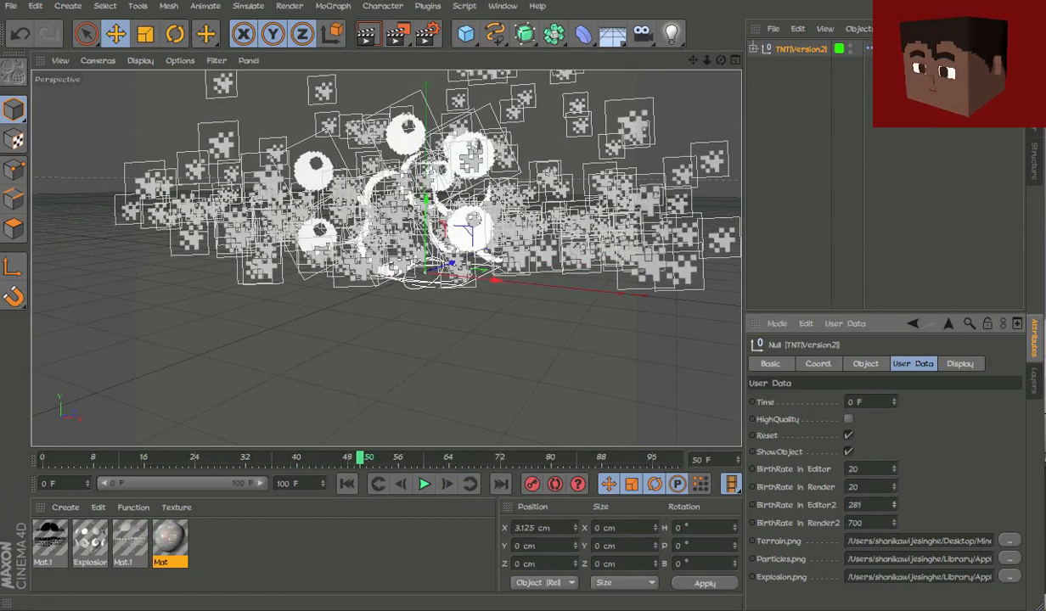
# Step: Toggle the rig's Reset option and set its Time user-data value to 28 F
pyautogui.write('-94')
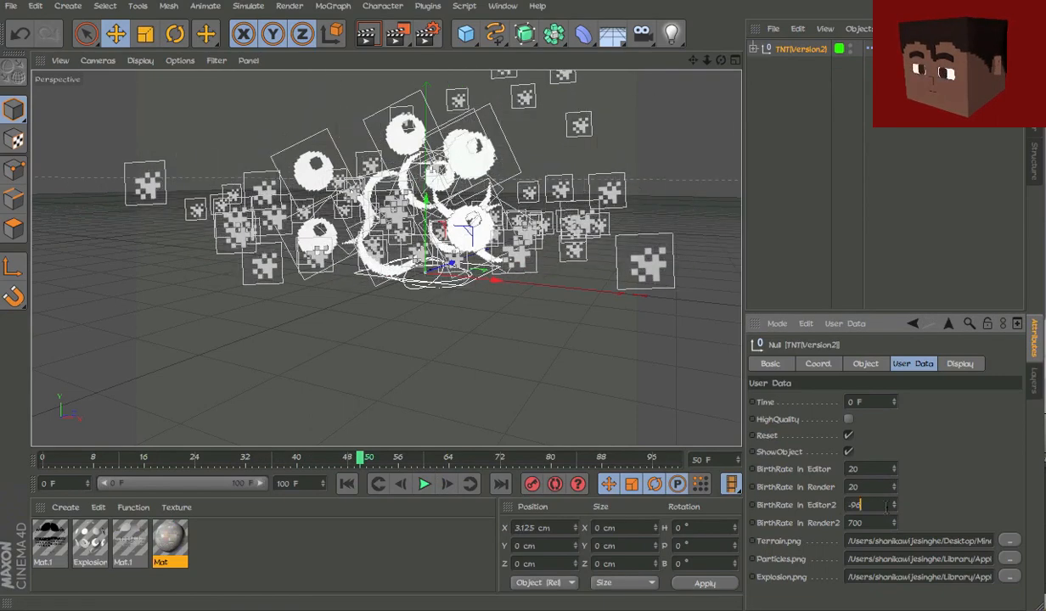
pyautogui.write('100')
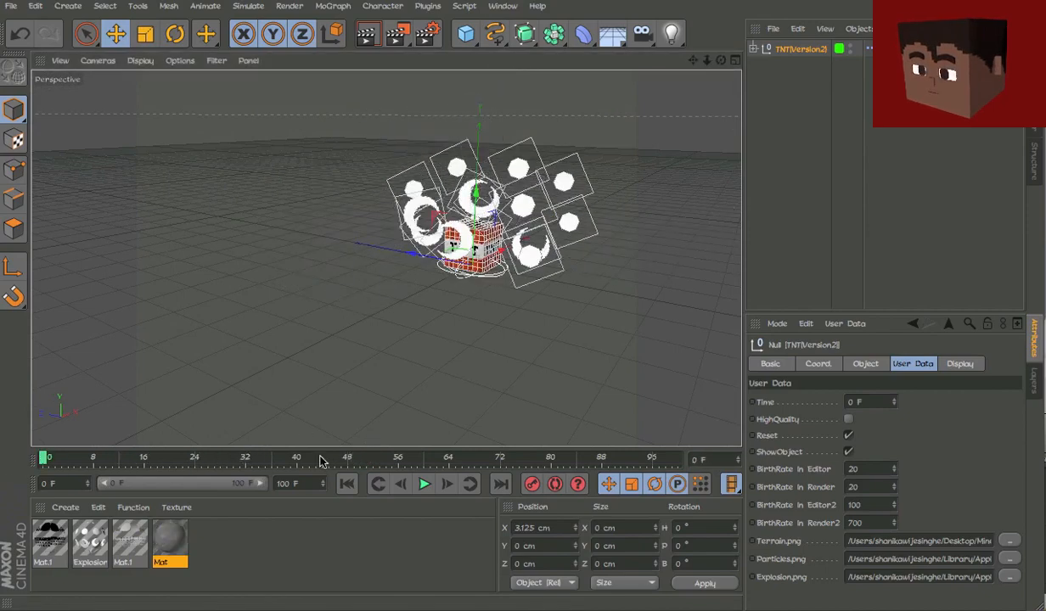
pyautogui.click(847, 435)
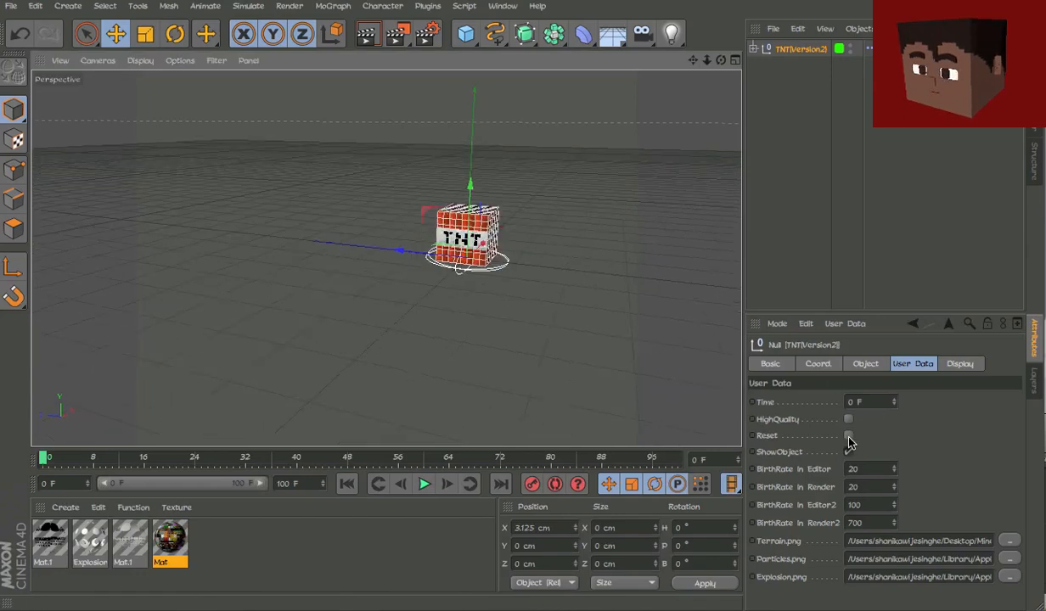
pyautogui.click(847, 452)
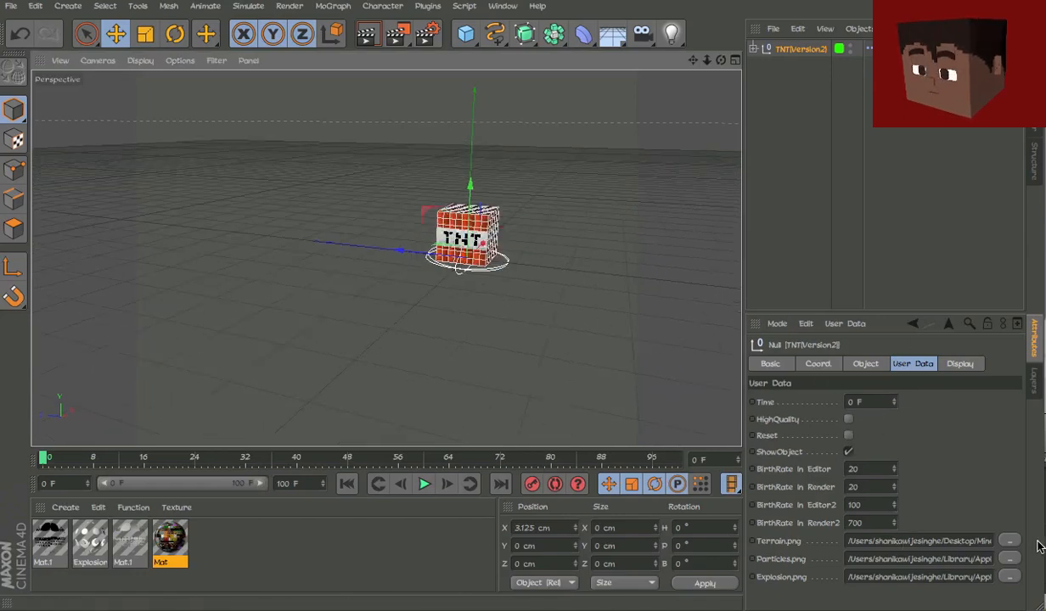
pyautogui.click(1009, 540)
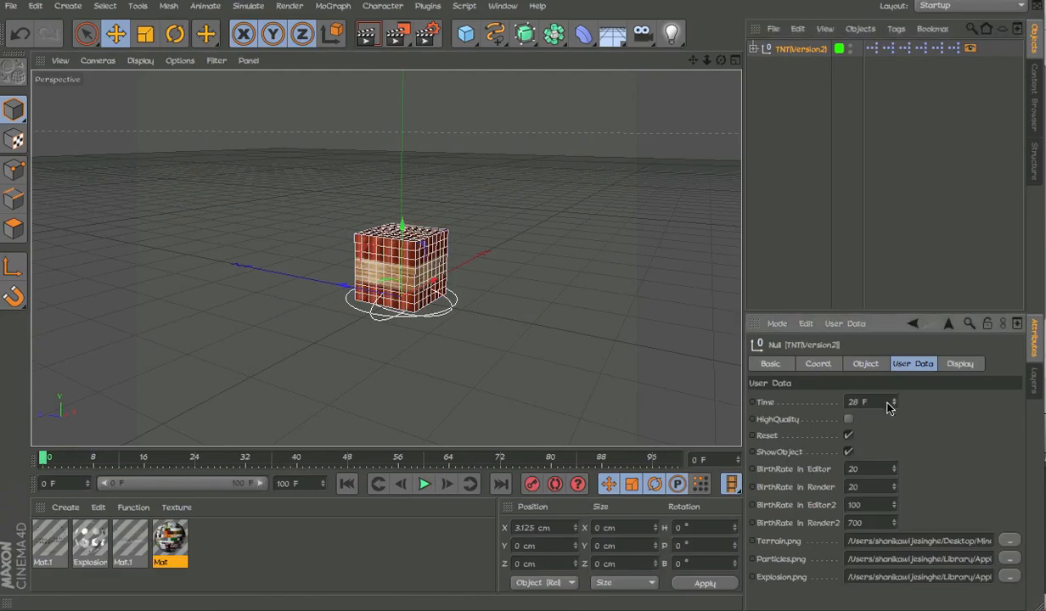
# Step: Play the animation forwards so the cube flashes at frame 28 and then explodes
pyautogui.click(424, 484)
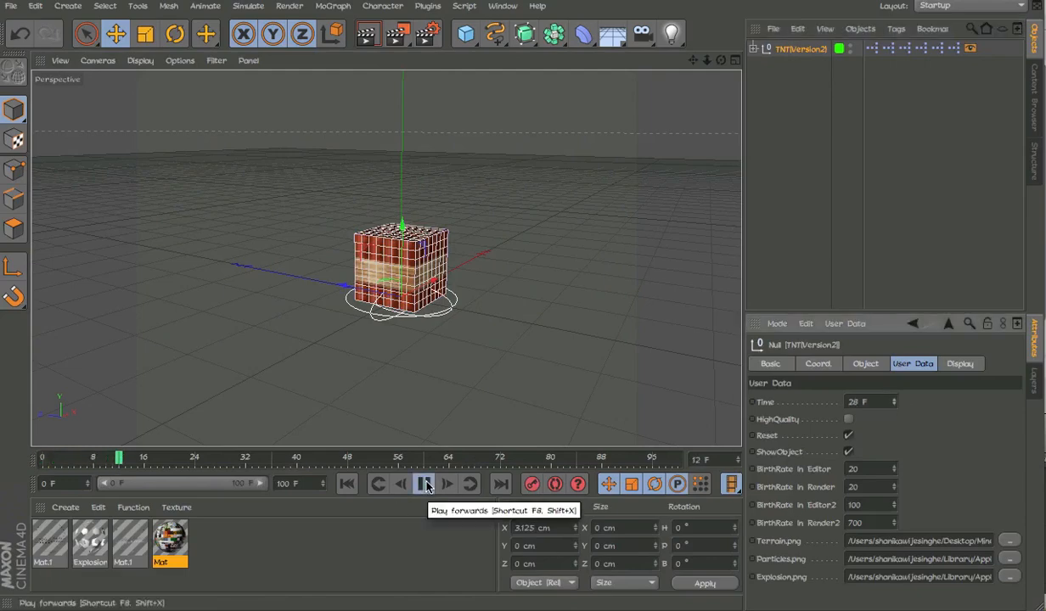
pyautogui.click(423, 482)
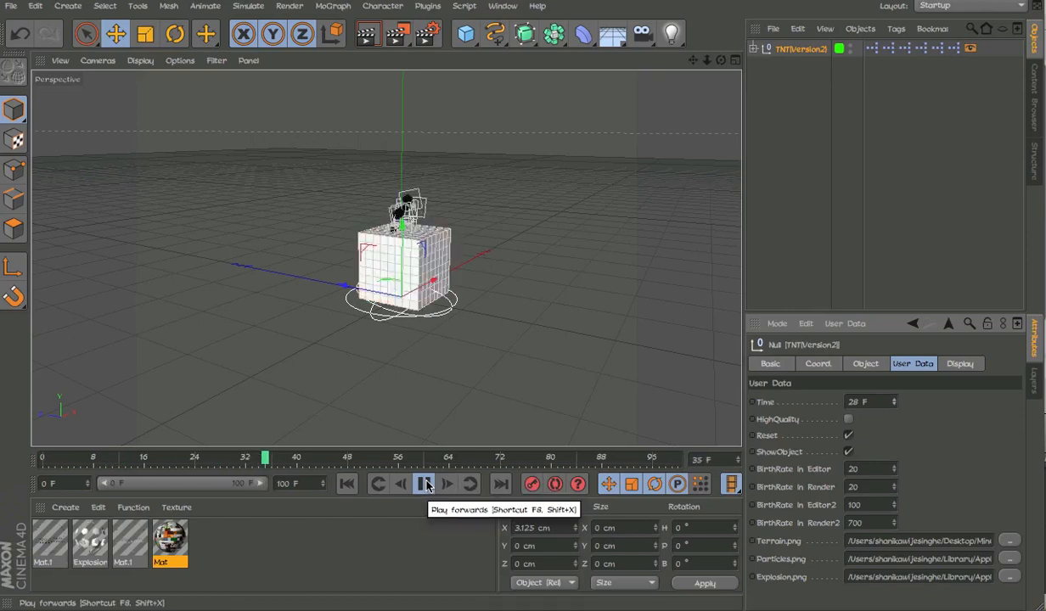
pyautogui.click(425, 484)
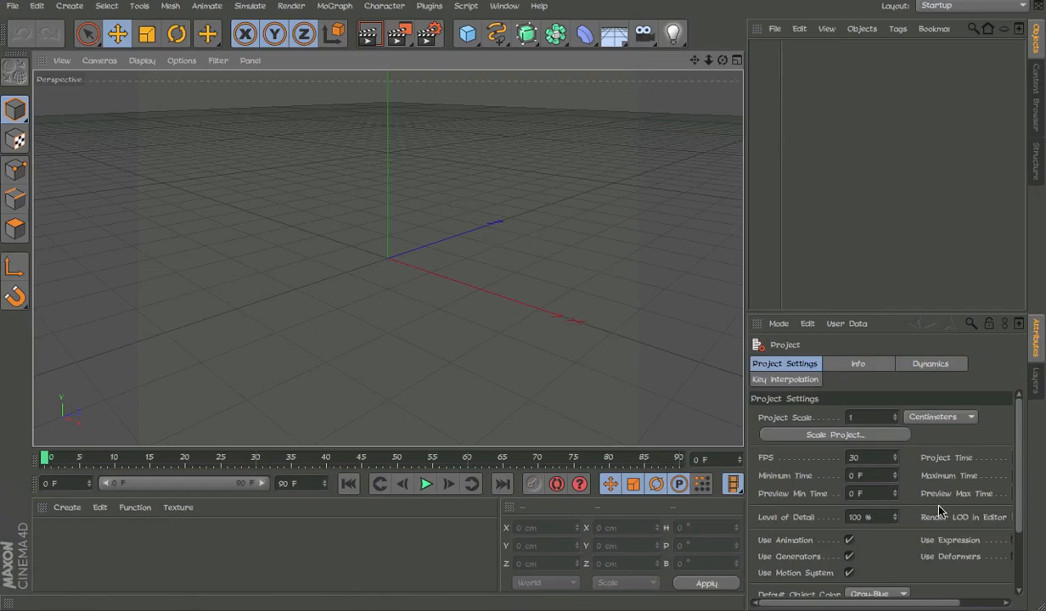
pyautogui.moveTo(107, 219)
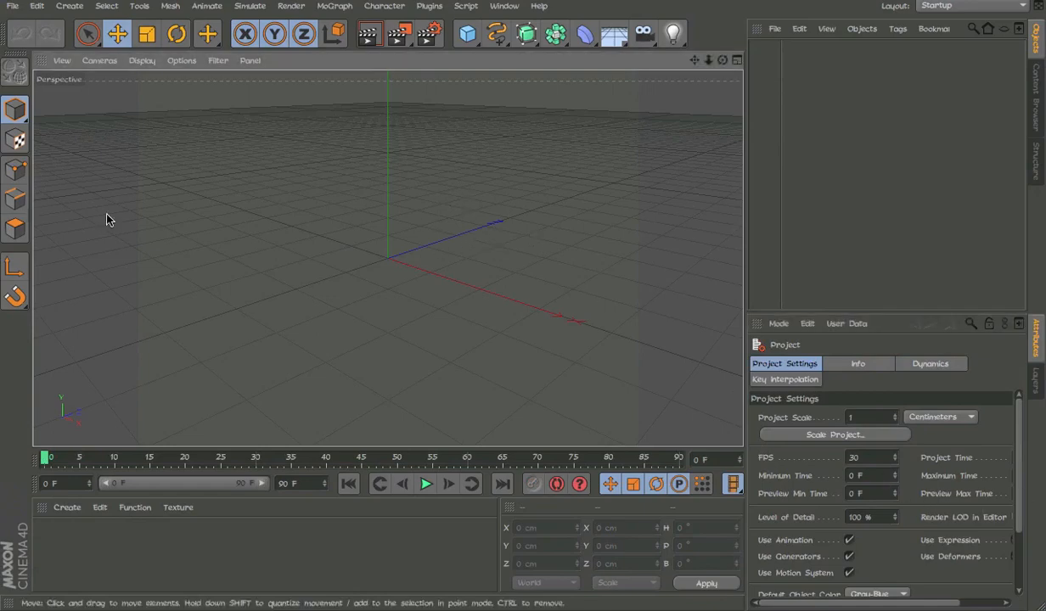
# Step: Add a Cube sized 100 cm in X/Y/Z with 8 segments per side
pyautogui.click(467, 34)
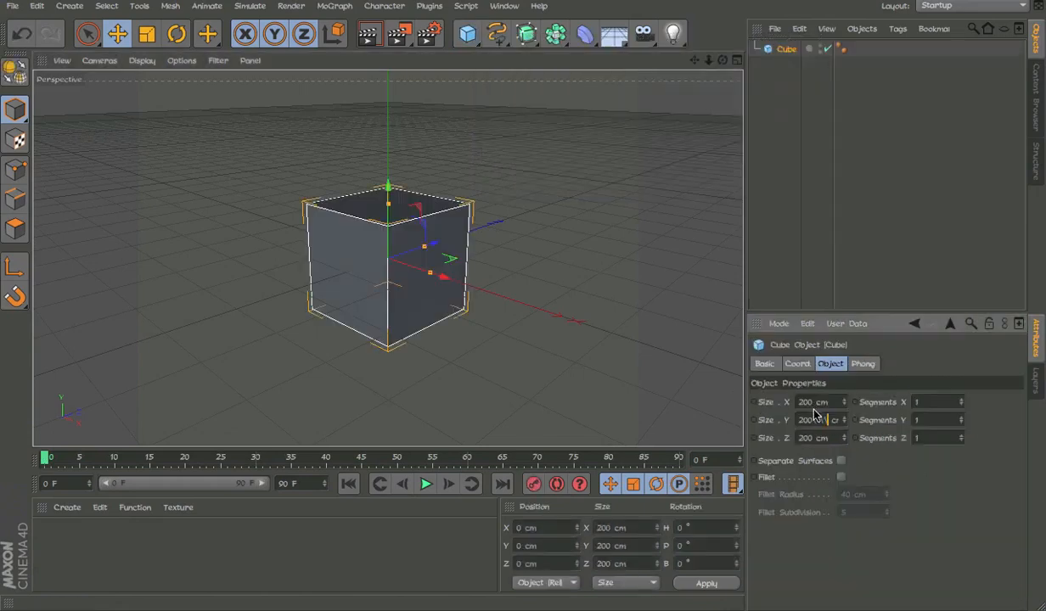
pyautogui.write('0')
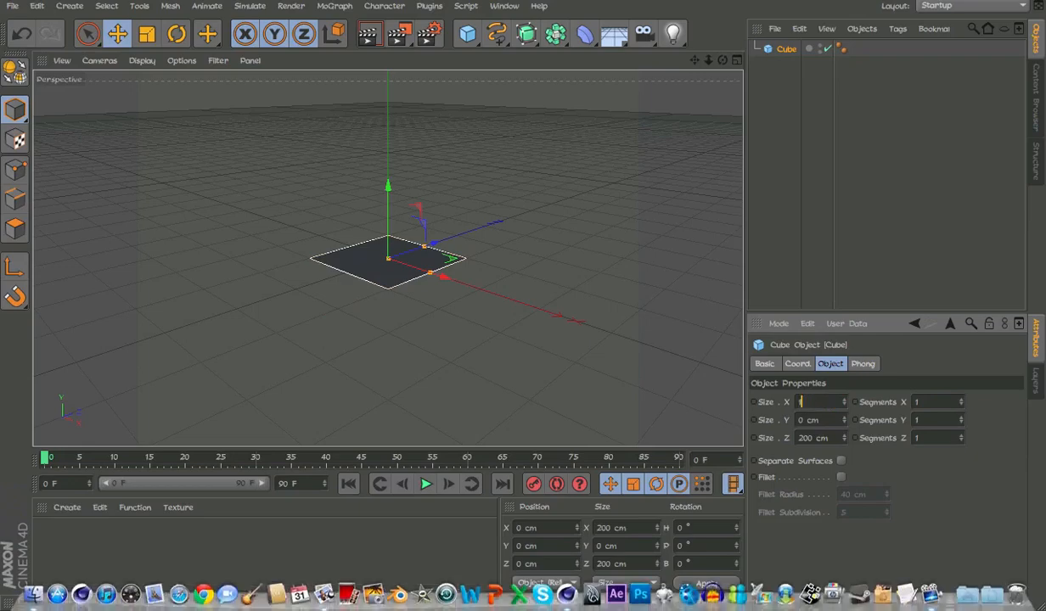
pyautogui.write('100')
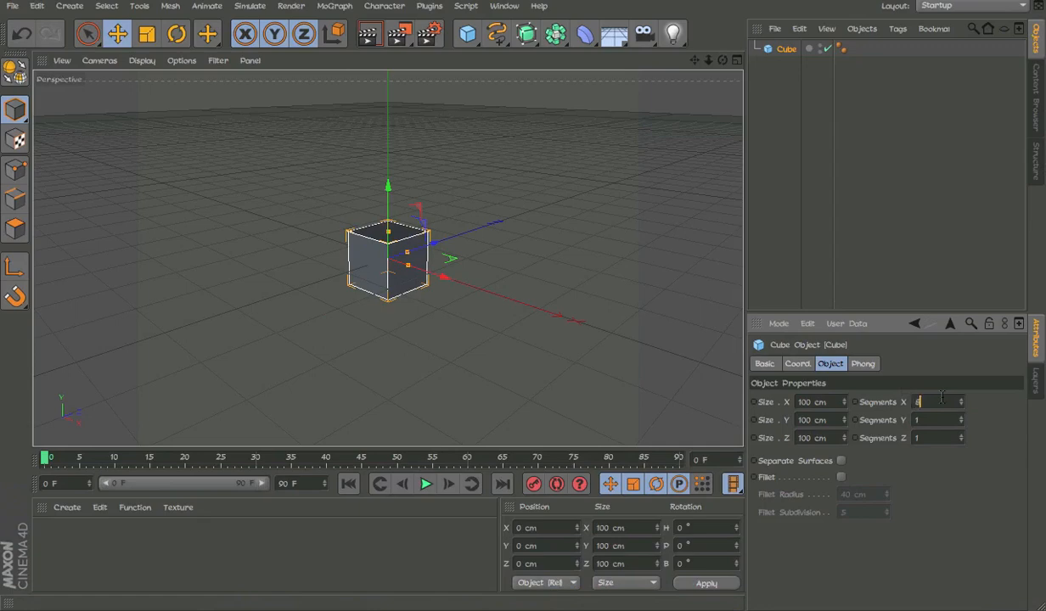
pyautogui.write('8')
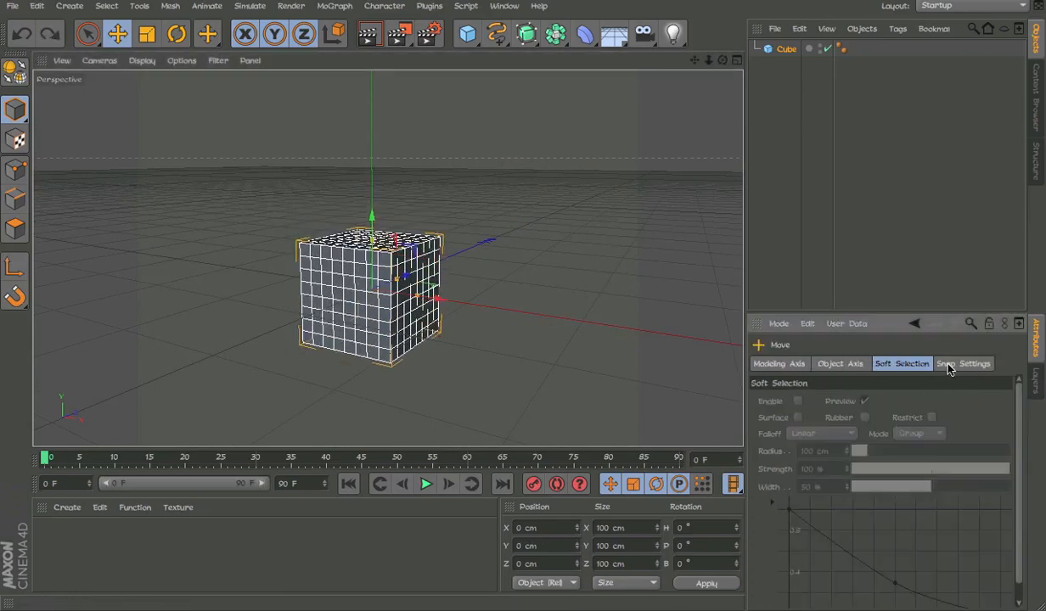
# Step: Enable Move quantize at 3.125 cm and drag the cube up 50 cm onto the floor
pyautogui.click(962, 363)
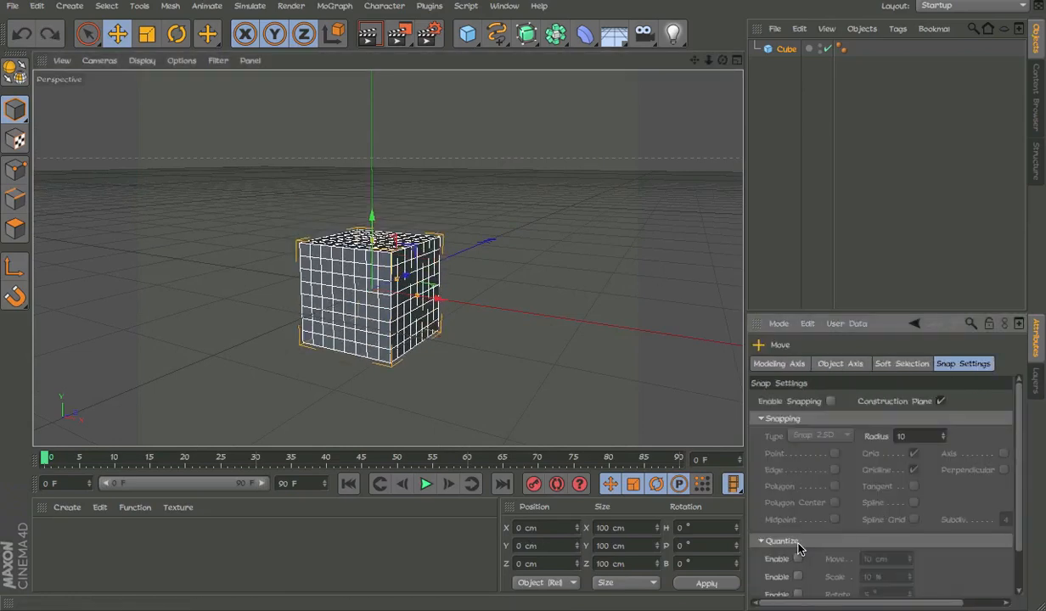
pyautogui.click(796, 559)
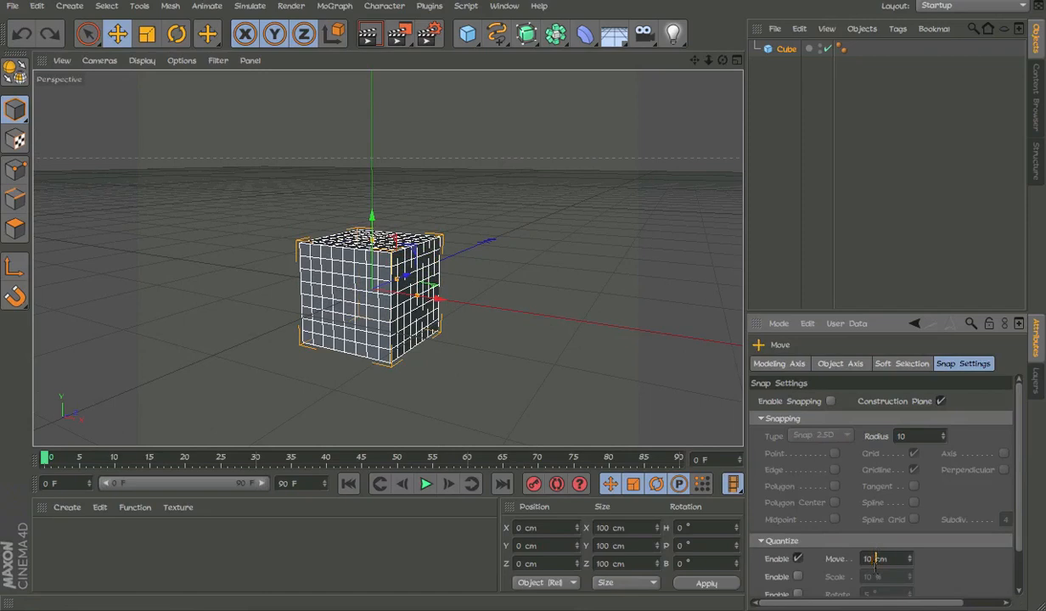
pyautogui.write('3.125')
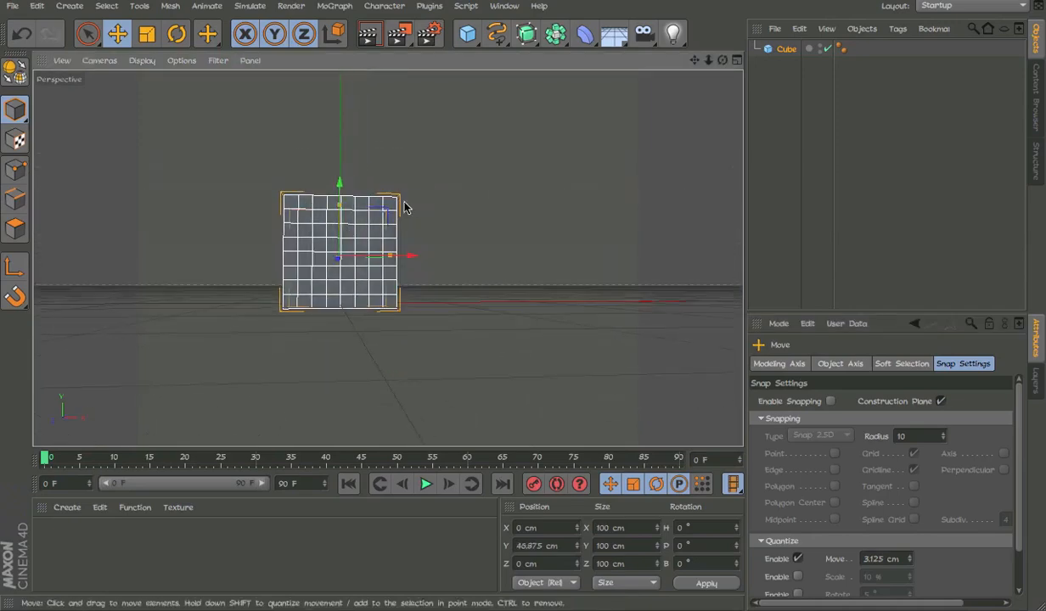
pyautogui.moveTo(404, 207); pyautogui.dragTo(356, 244)
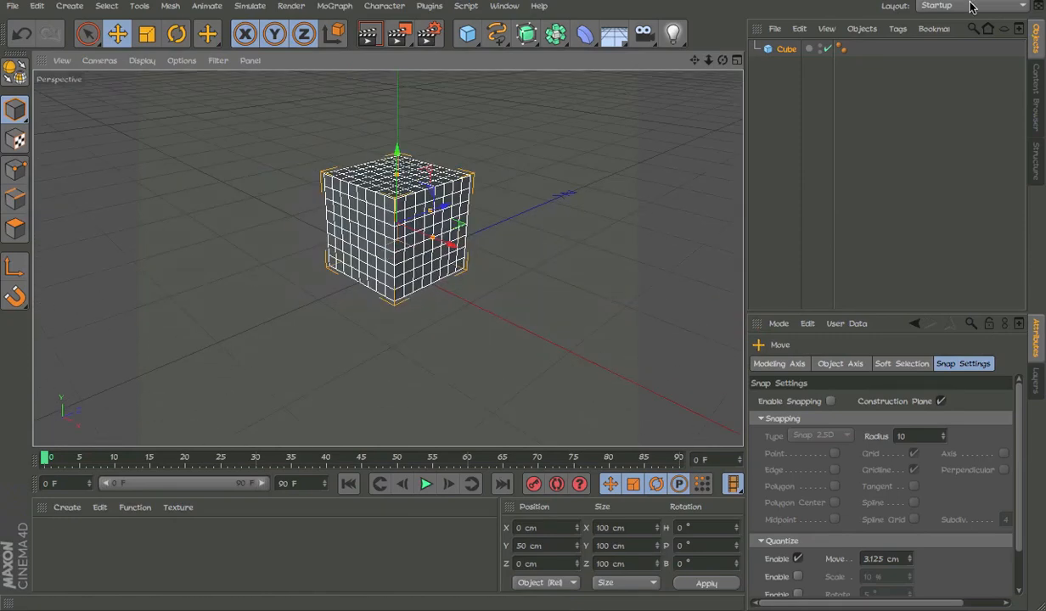
# Step: Create a new material and load the Minecraft texture-sheet PNG into its Color channel
pyautogui.doubleClick(66, 536)
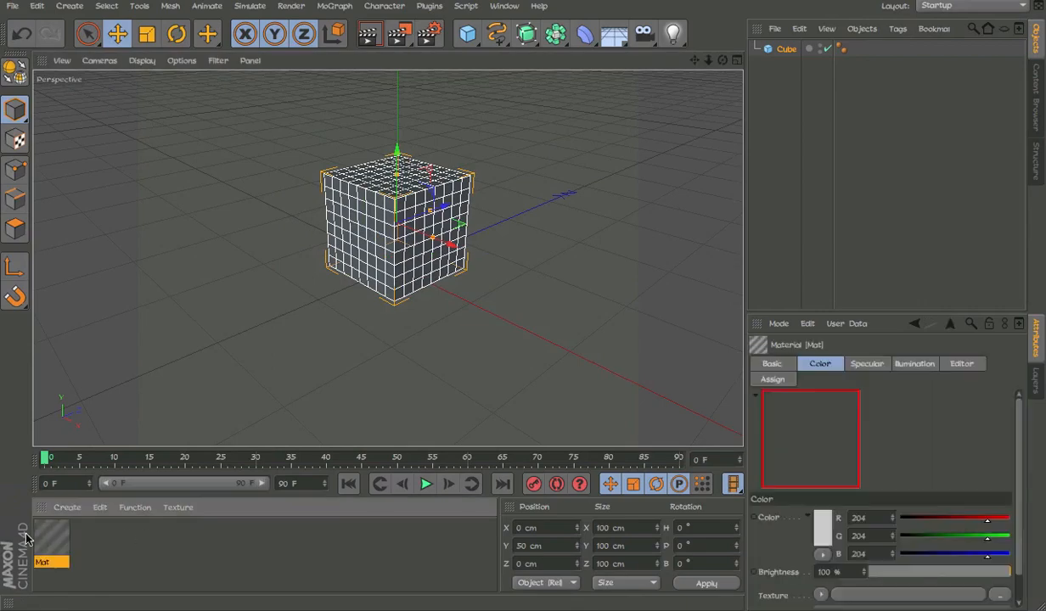
pyautogui.doubleClick(51, 546)
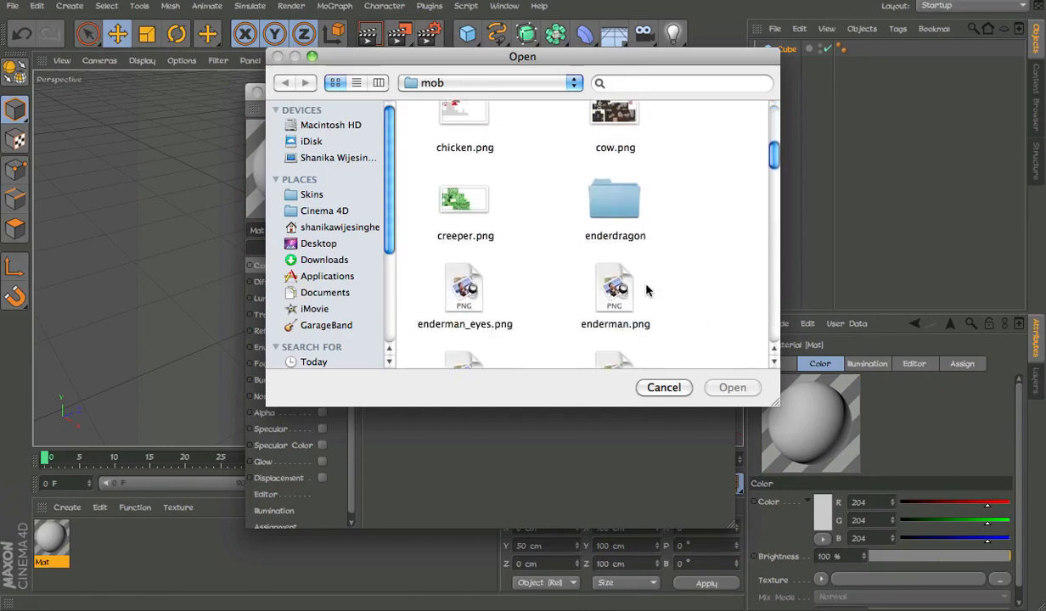
pyautogui.scroll(-3)
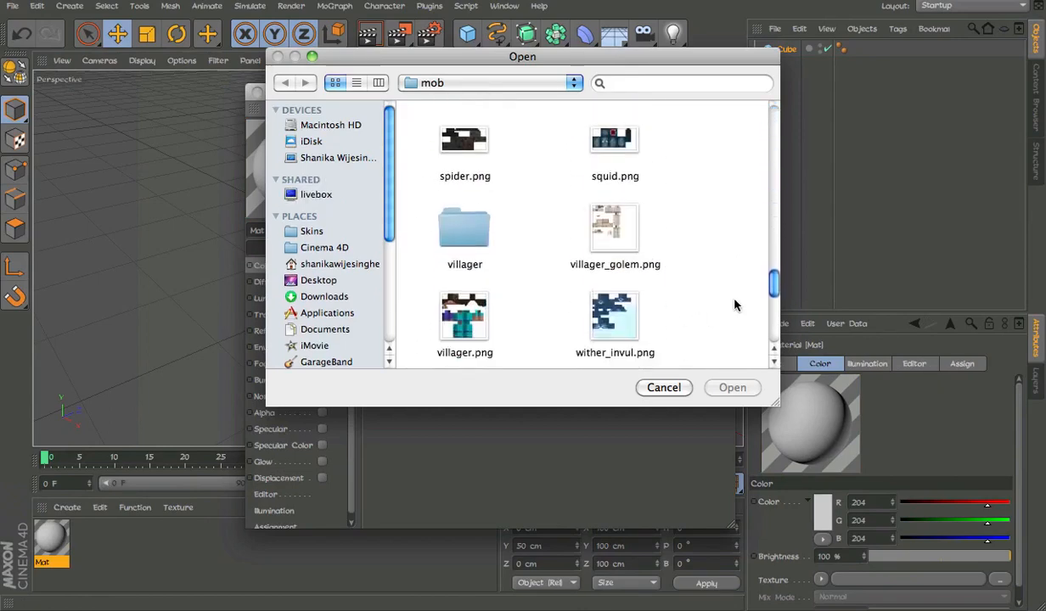
pyautogui.click(324, 248)
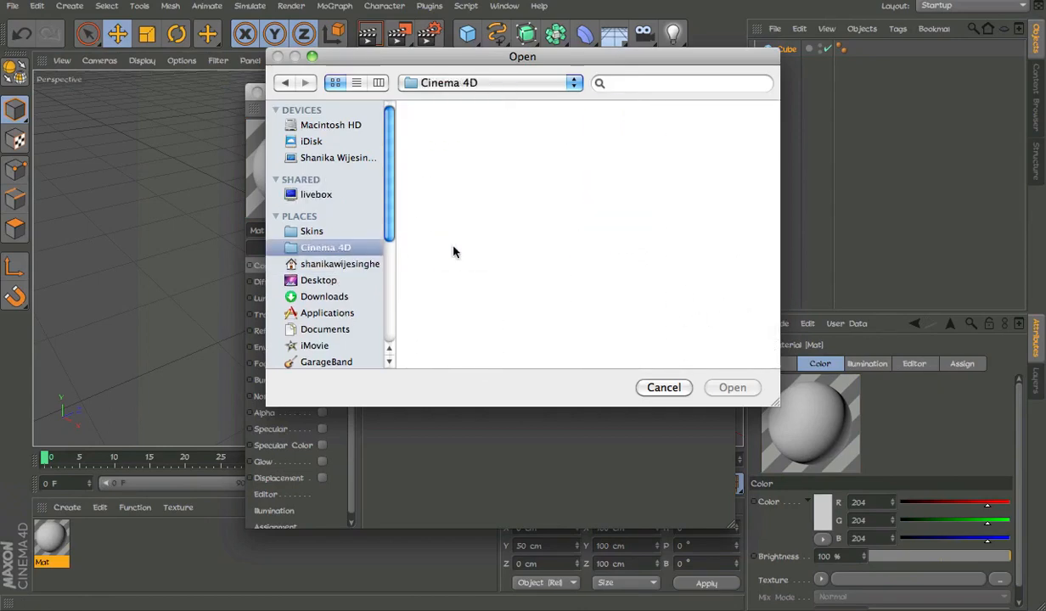
pyautogui.click(614, 224)
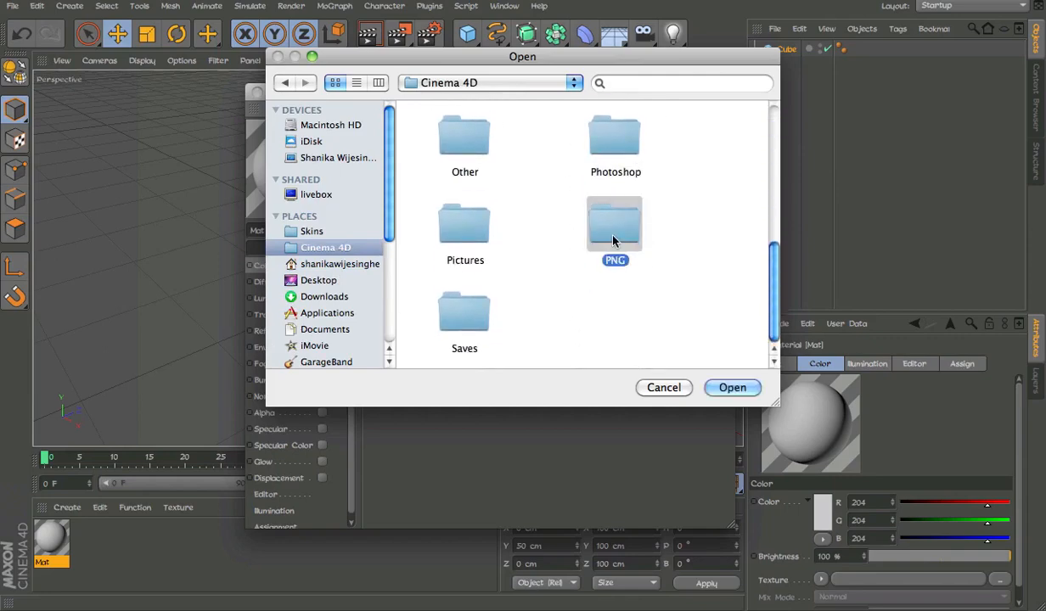
pyautogui.doubleClick(614, 224)
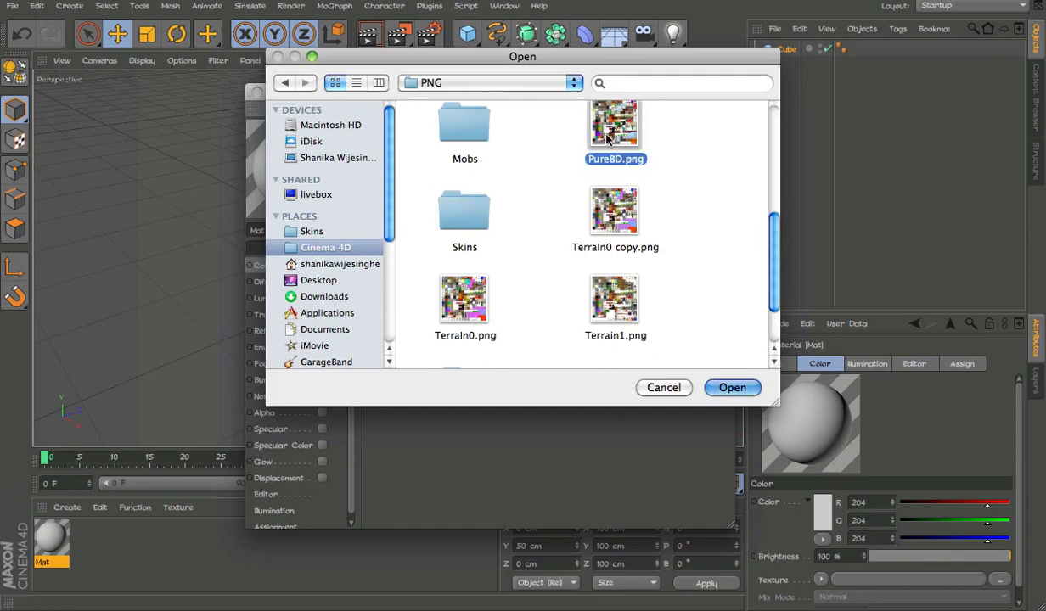
# Step: Set the colour texture's Sampling from MIP to None and leave the Material Editor
pyautogui.click(732, 387)
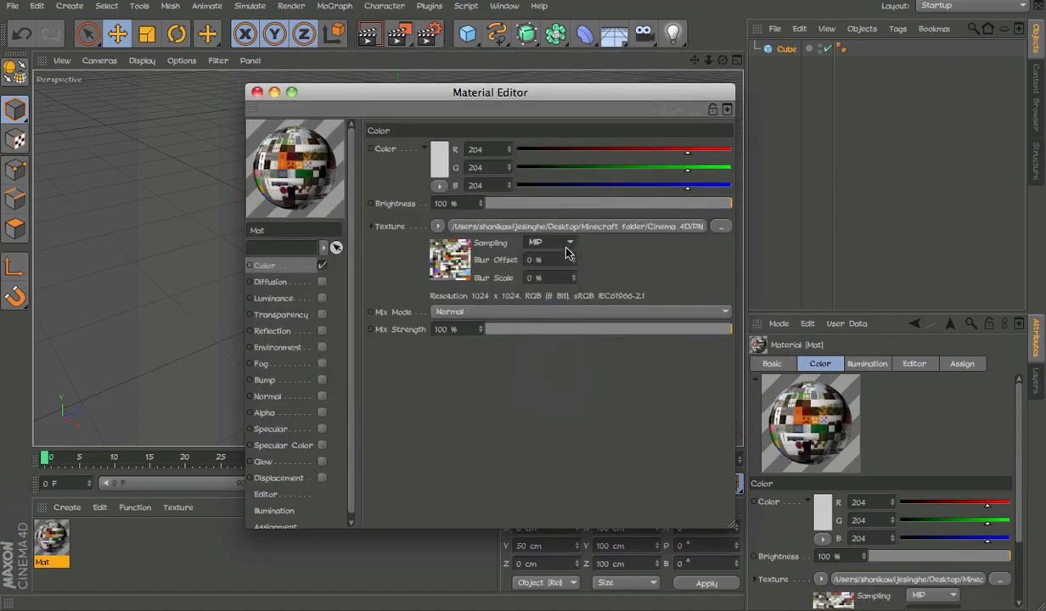
pyautogui.click(550, 241)
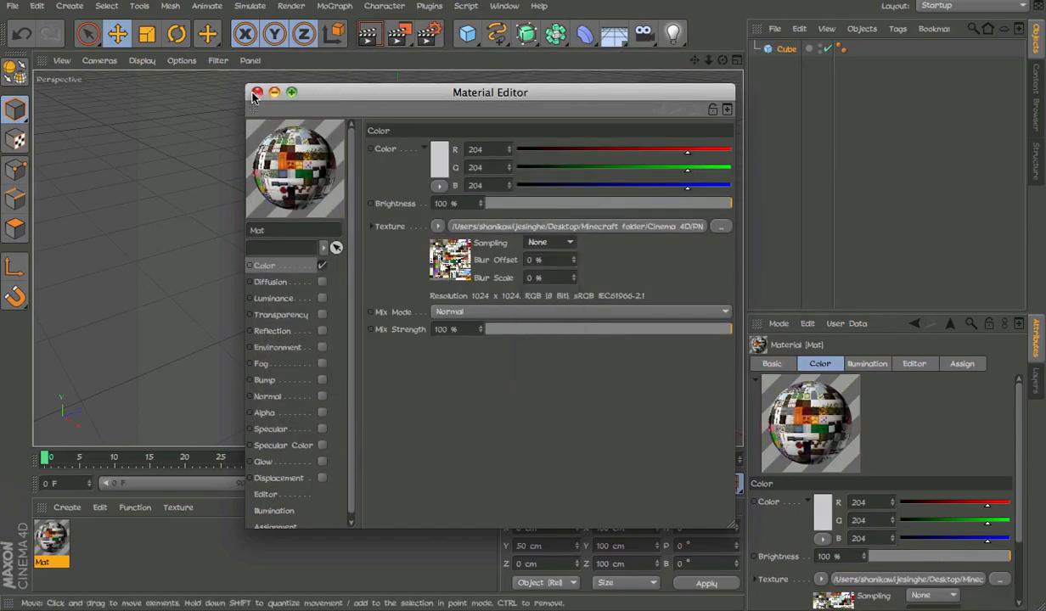
pyautogui.click(258, 92)
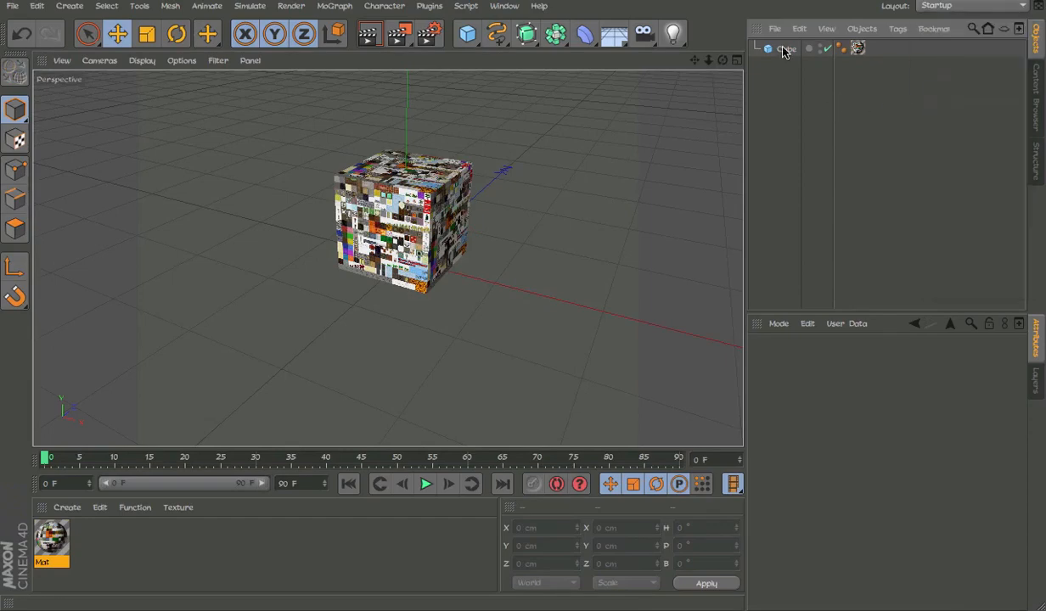
# Step: In the BP UV Edit layout, load the block texture-sheet PNG into the texture view
pyautogui.click(971, 7)
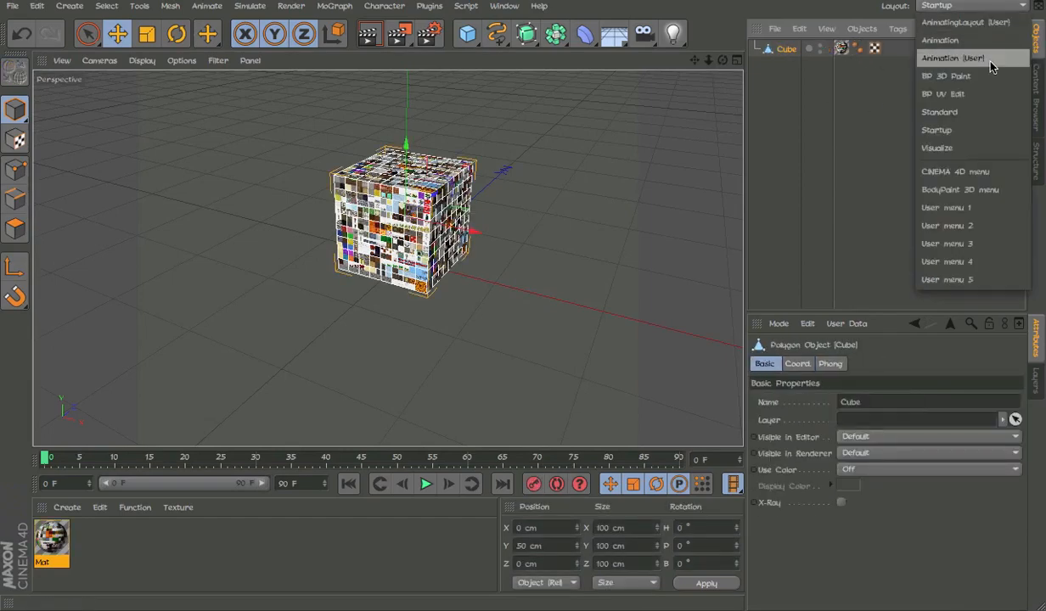
pyautogui.click(942, 93)
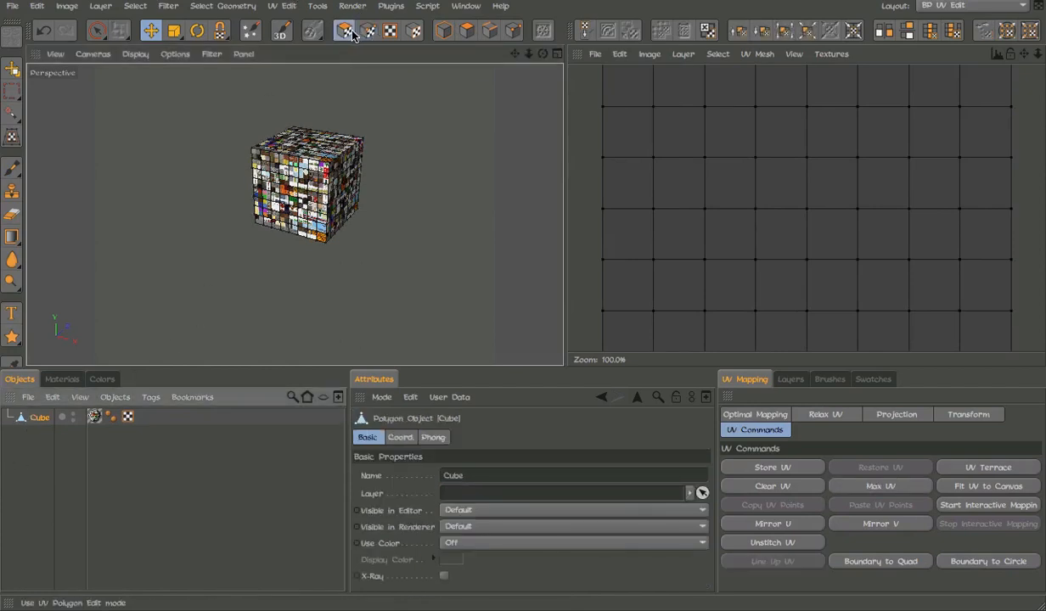
pyautogui.click(830, 53)
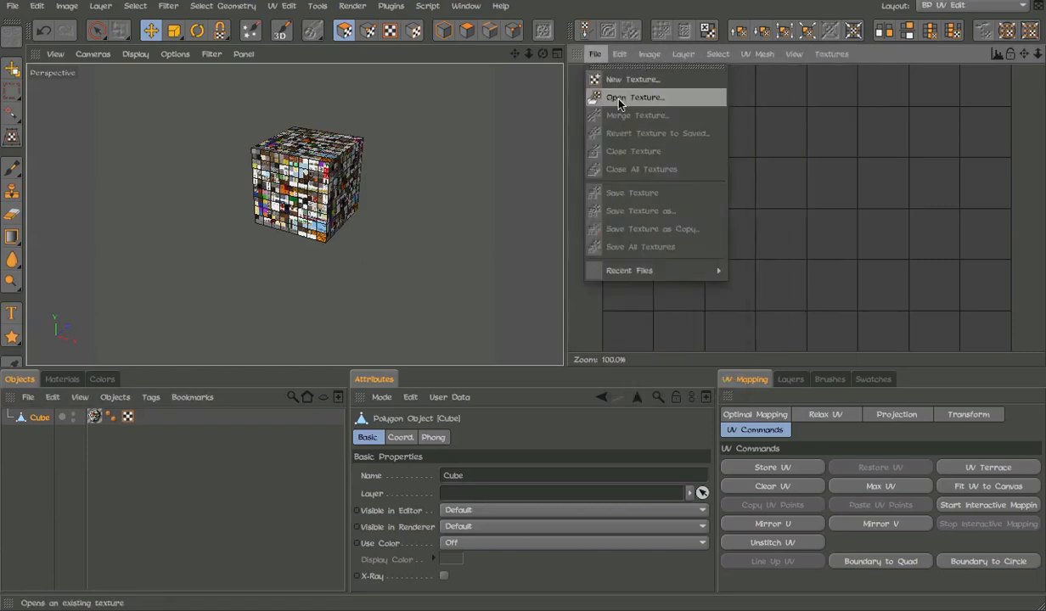
pyautogui.click(635, 97)
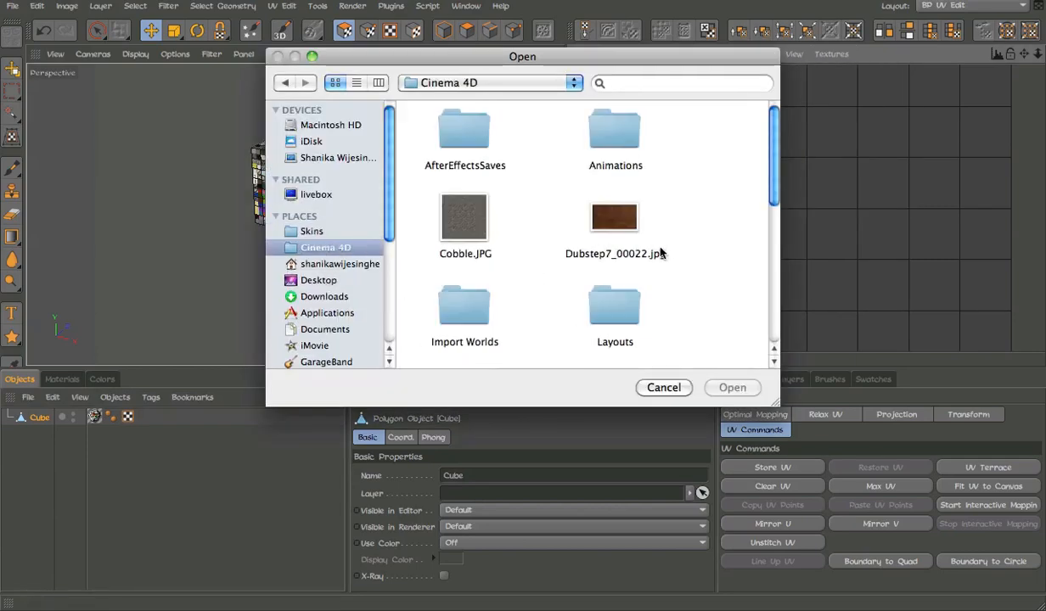
pyautogui.scroll(-3)
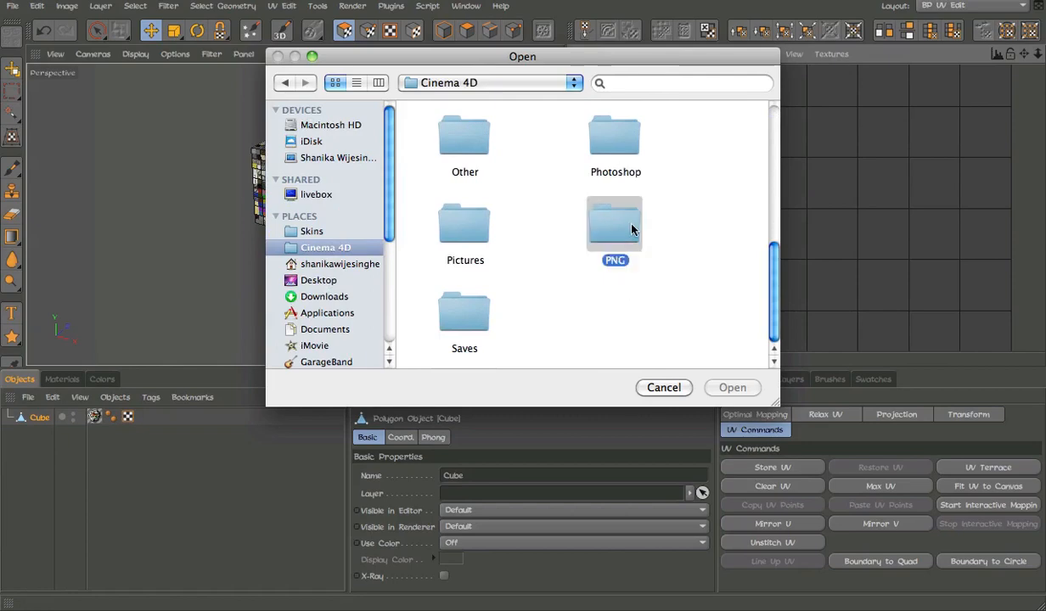
pyautogui.doubleClick(615, 224)
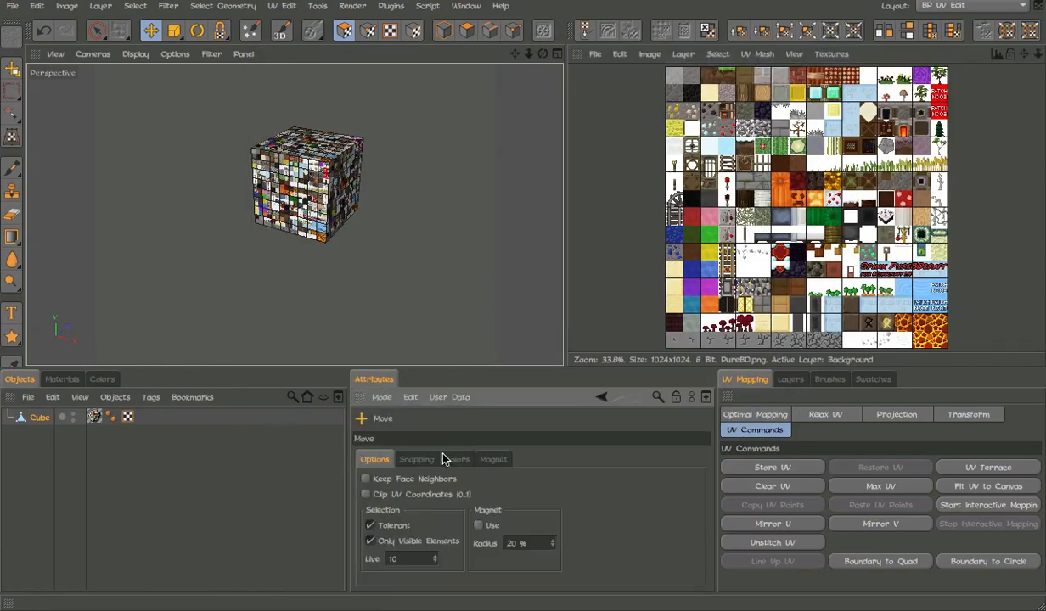
# Step: Enable Move and Scale quantize snapping and move/scale the cube's UV faces onto the TNT tile
pyautogui.click(416, 459)
pyautogui.write('3.12')
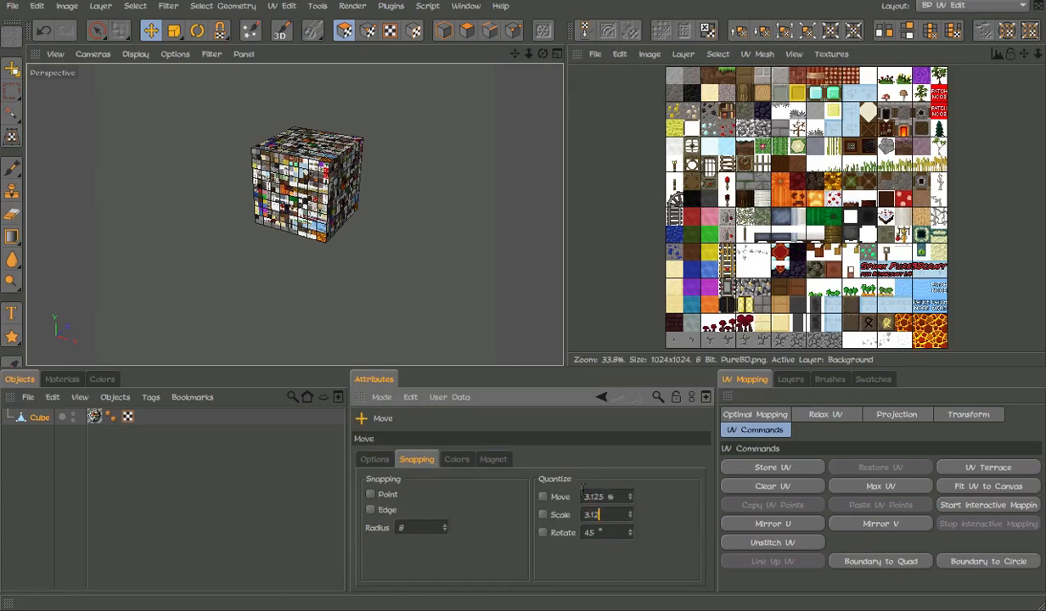
pyautogui.click(543, 496)
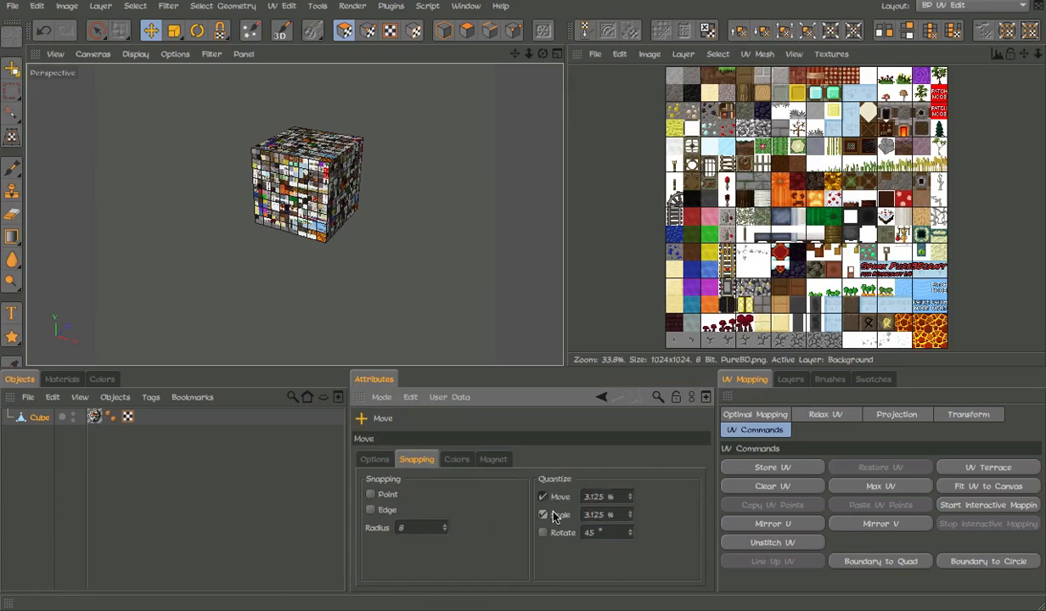
pyautogui.click(374, 459)
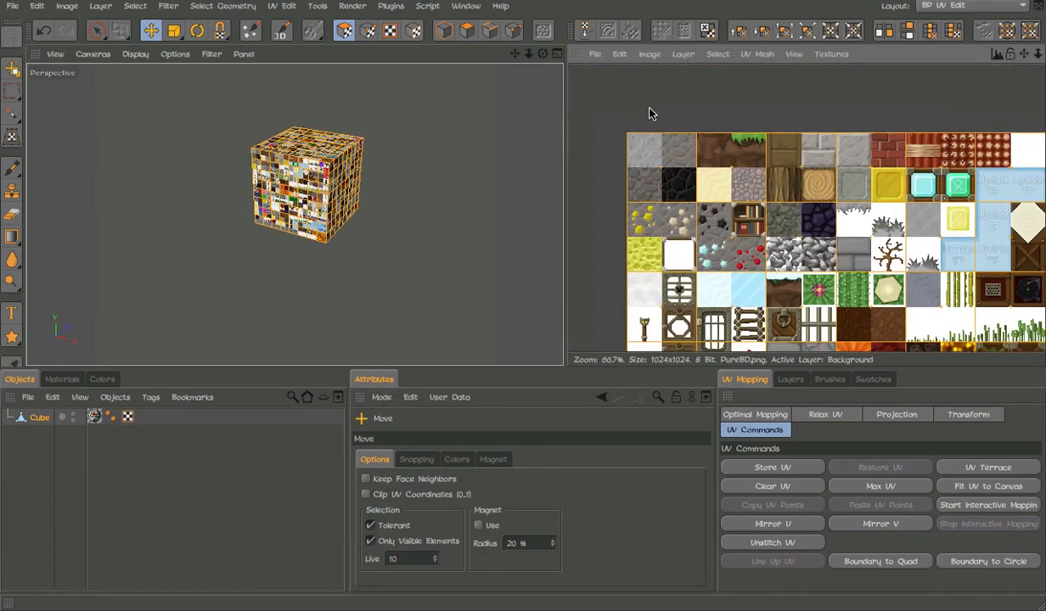
pyautogui.click(173, 30)
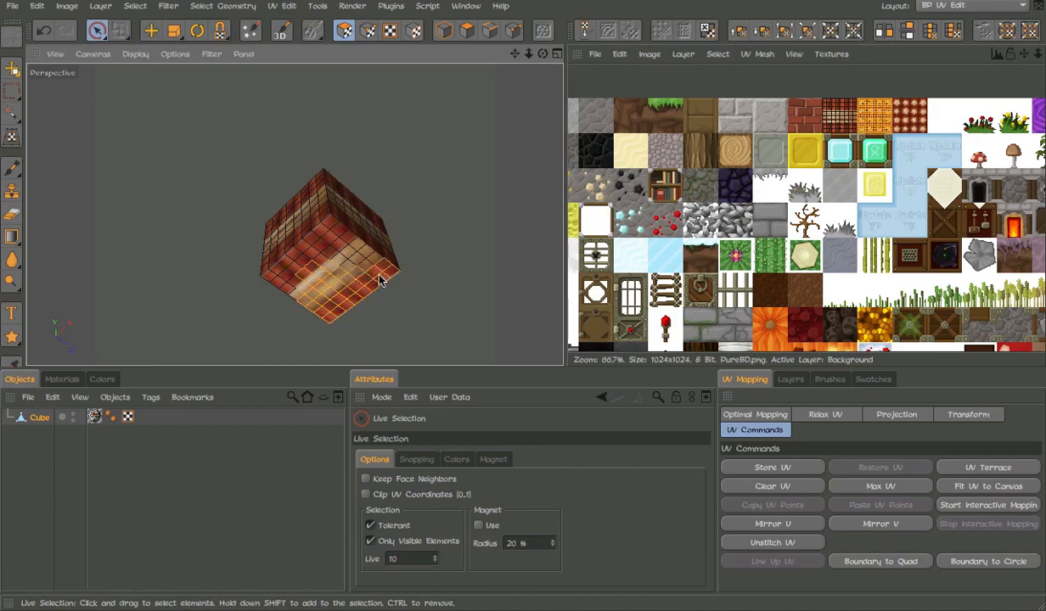
pyautogui.click(323, 234)
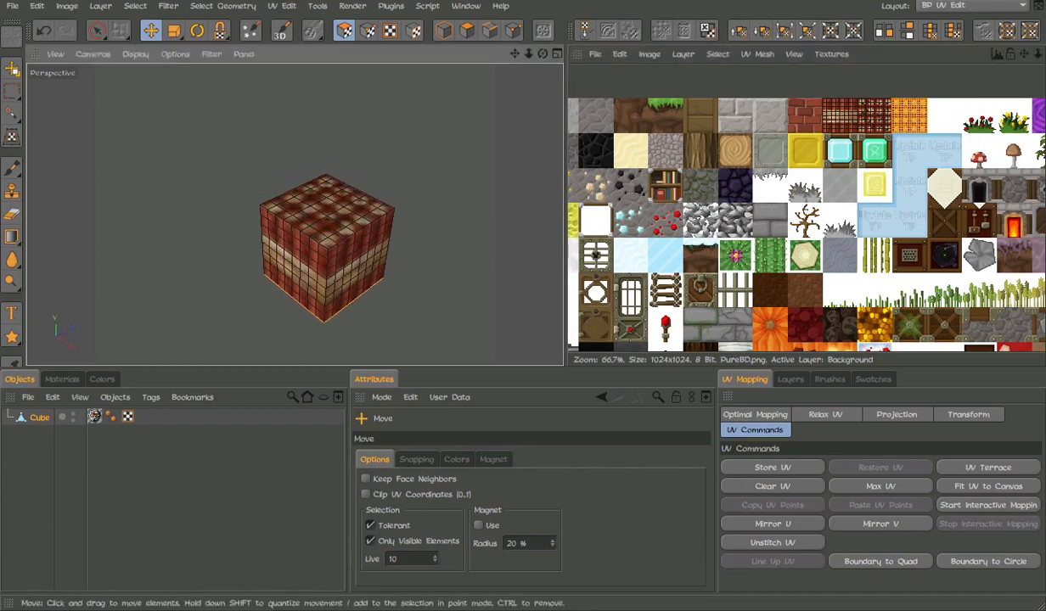
# Step: Back in the Startup layout, raise the Hot material's Texture Preview Size for a crisp viewport
pyautogui.click(967, 7)
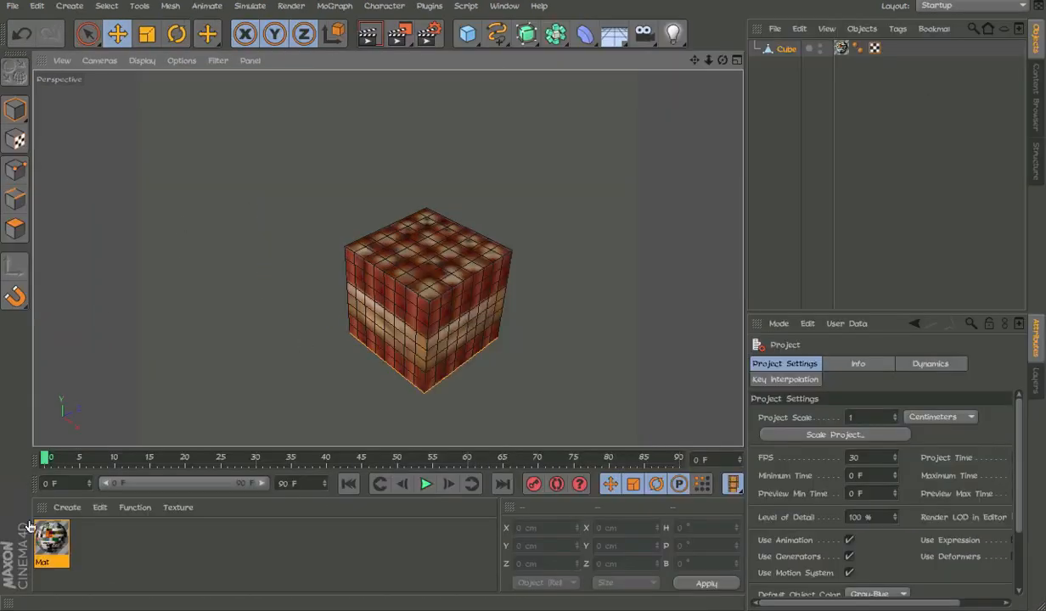
pyautogui.doubleClick(51, 540)
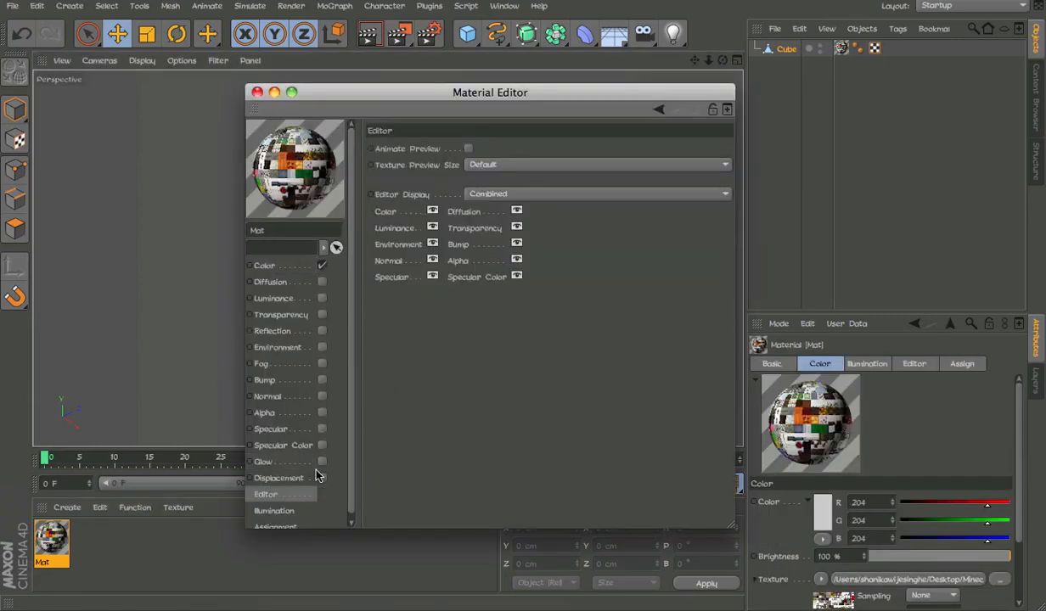
pyautogui.click(598, 163)
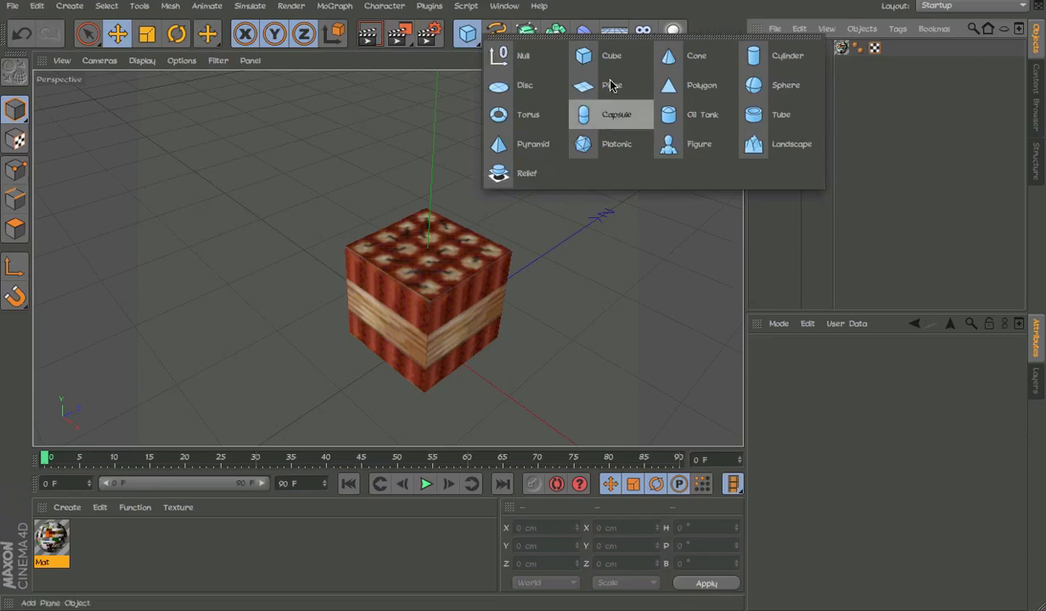
pyautogui.moveTo(486, 76)
pyautogui.write('TNT')
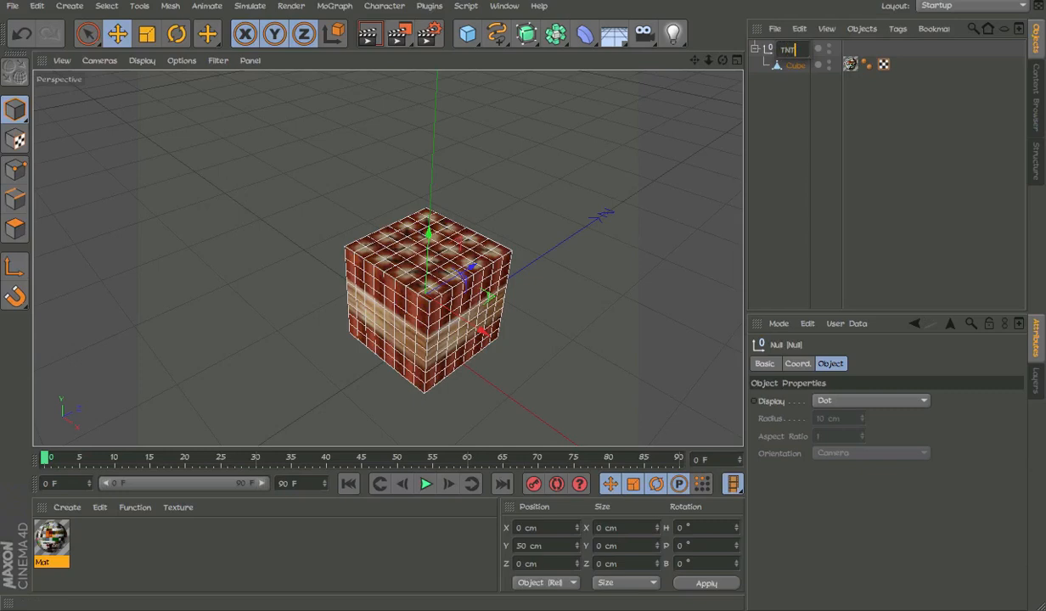
# Step: Rename the cube TNT, group it under a TNT null, and add and rename another Null above
pyautogui.click(795, 65)
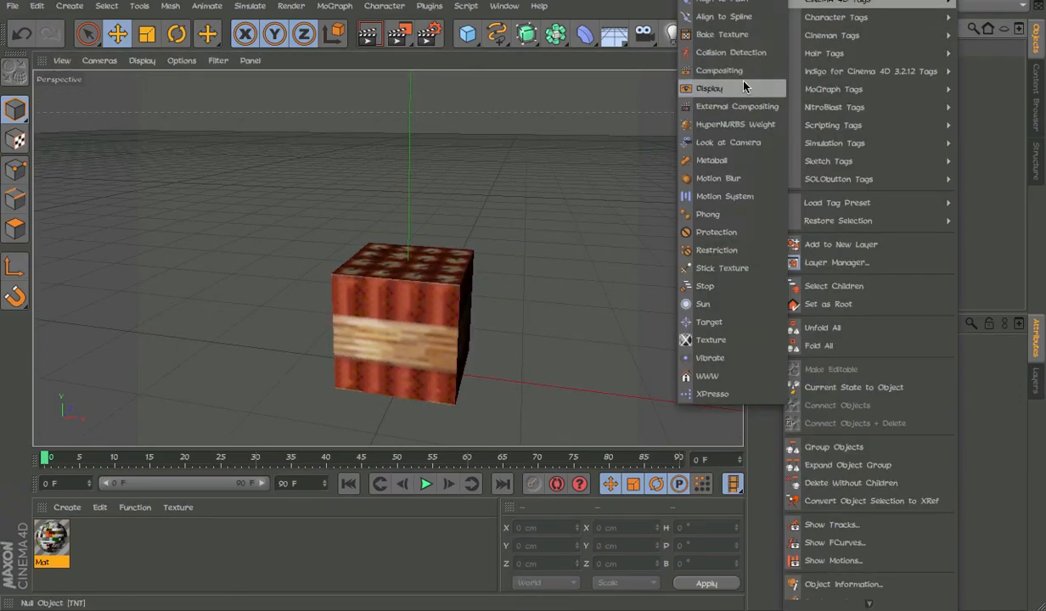
pyautogui.click(710, 88)
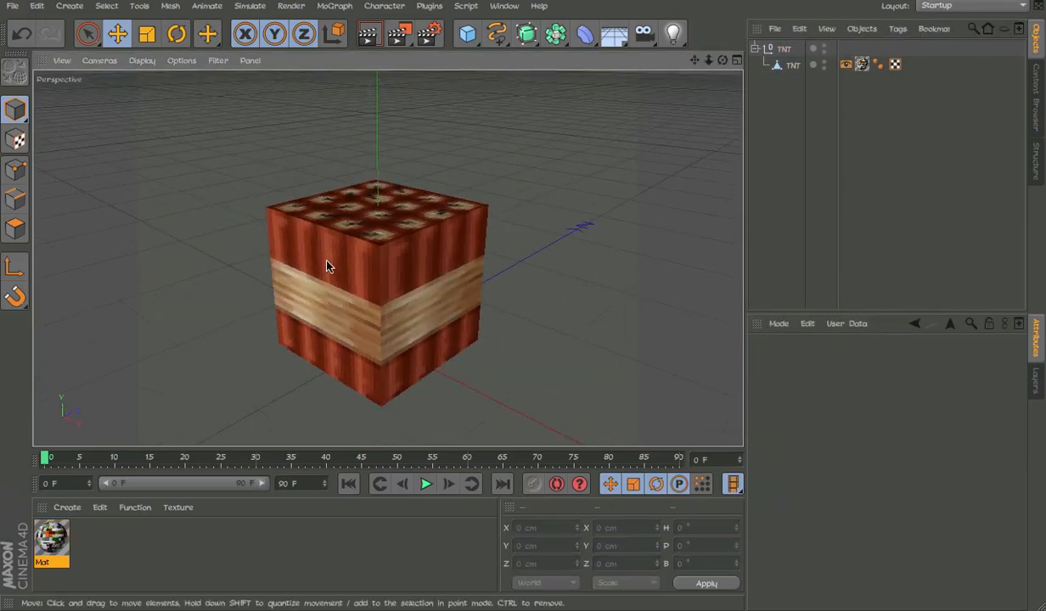
pyautogui.moveTo(329, 267); pyautogui.dragTo(518, 202)
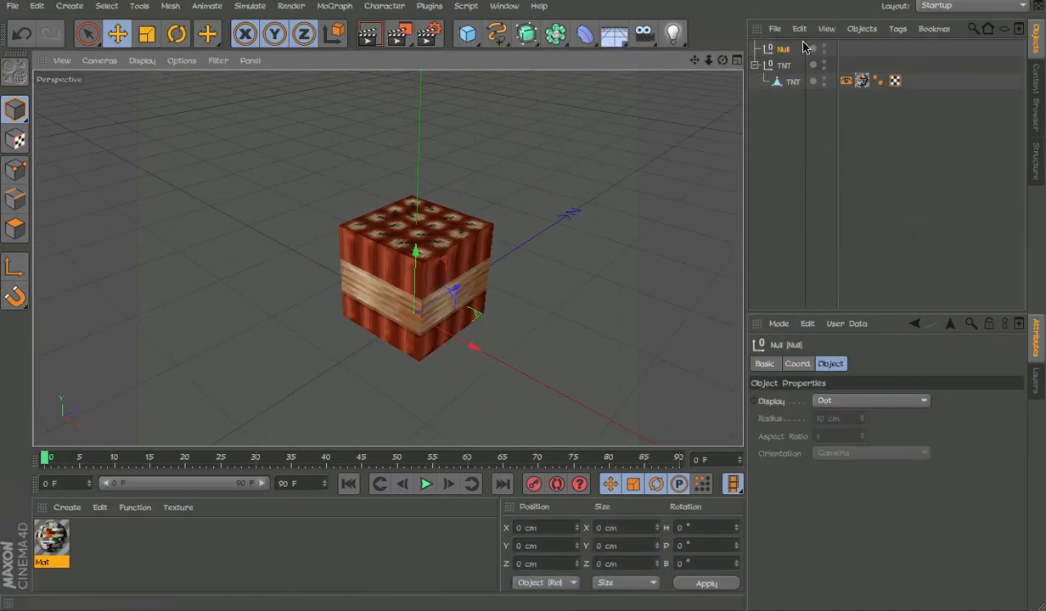
pyautogui.doubleClick(783, 48)
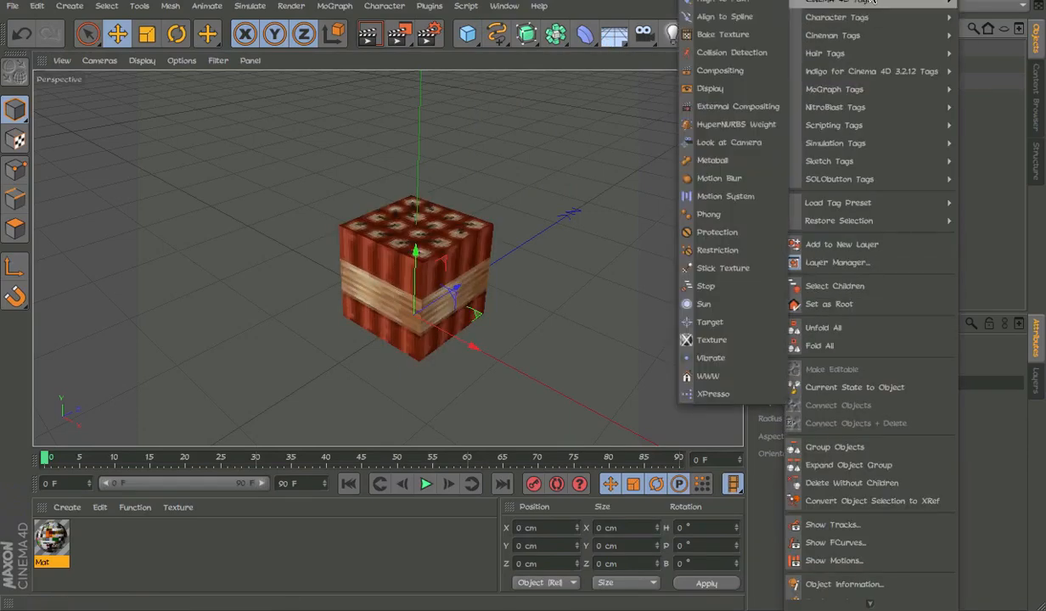
# Step: Add an XPresso tag and a Flash float slider user-data entry to the UserData null
pyautogui.click(713, 394)
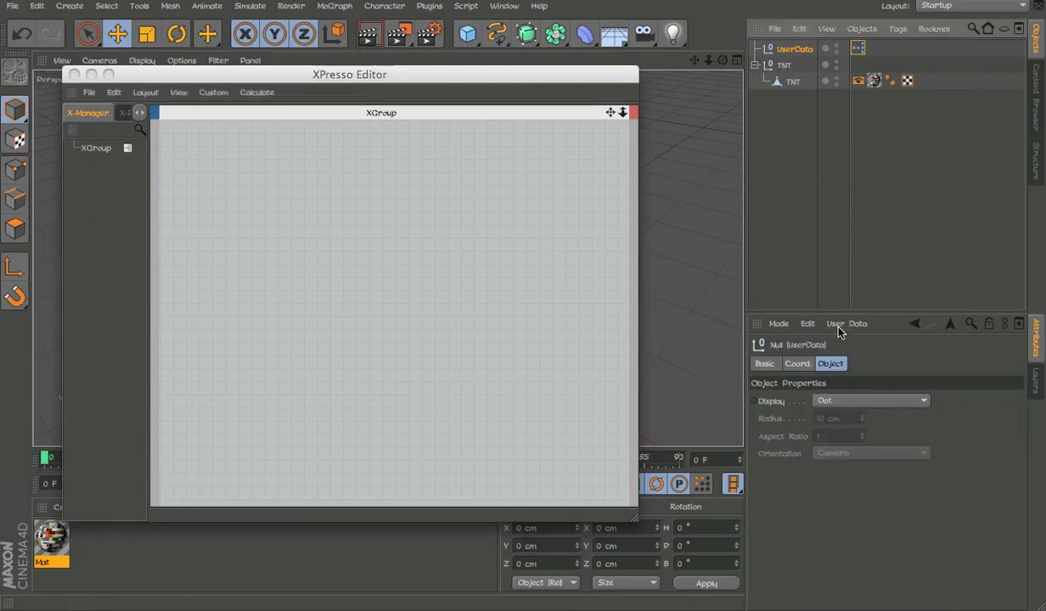
pyautogui.click(846, 323)
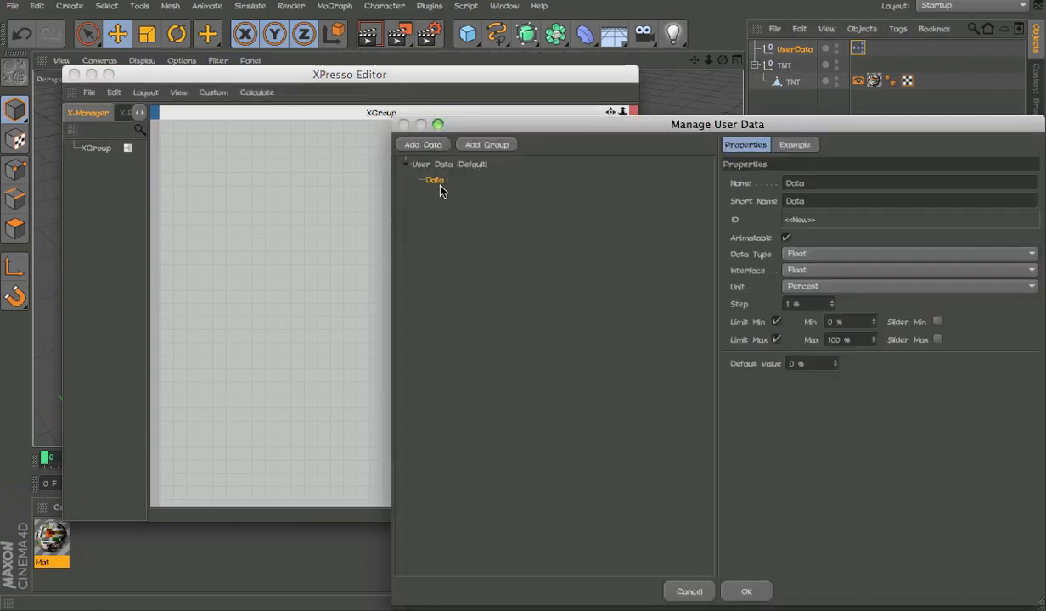
pyautogui.write('Floa')
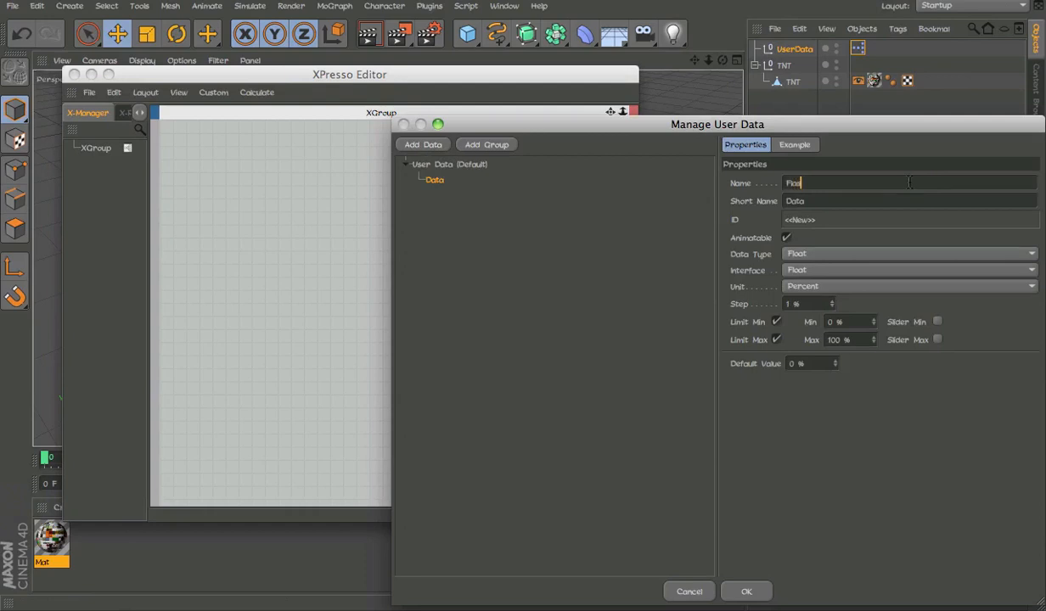
pyautogui.write('Flash')
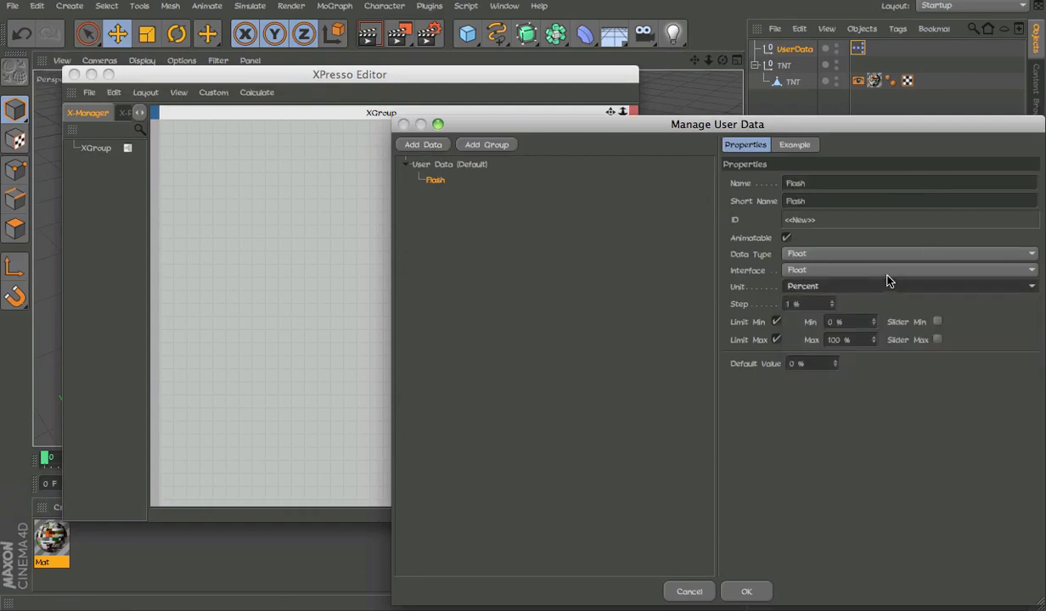
pyautogui.click(909, 269)
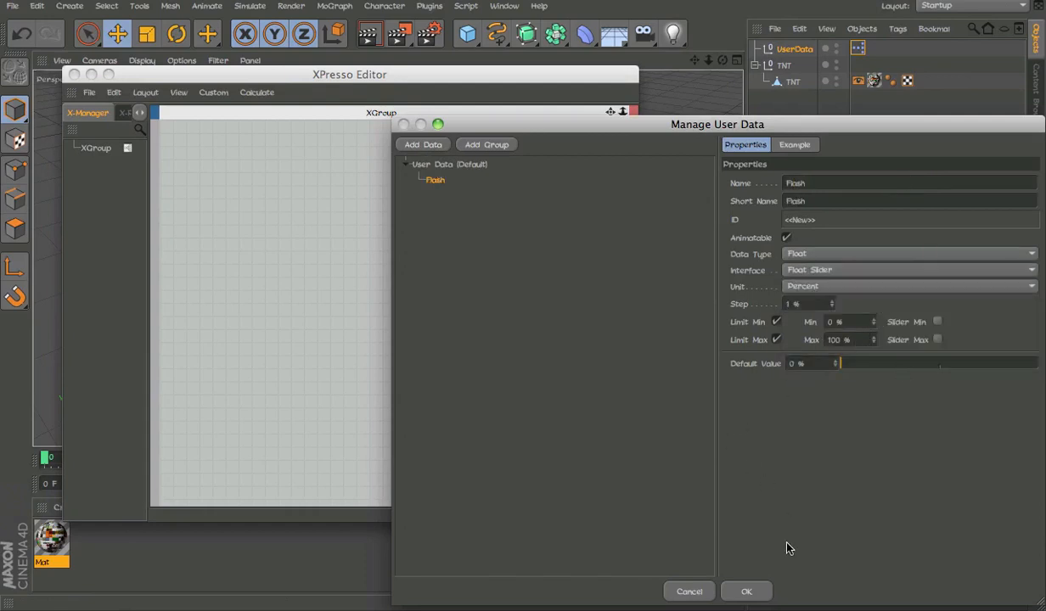
pyautogui.click(745, 591)
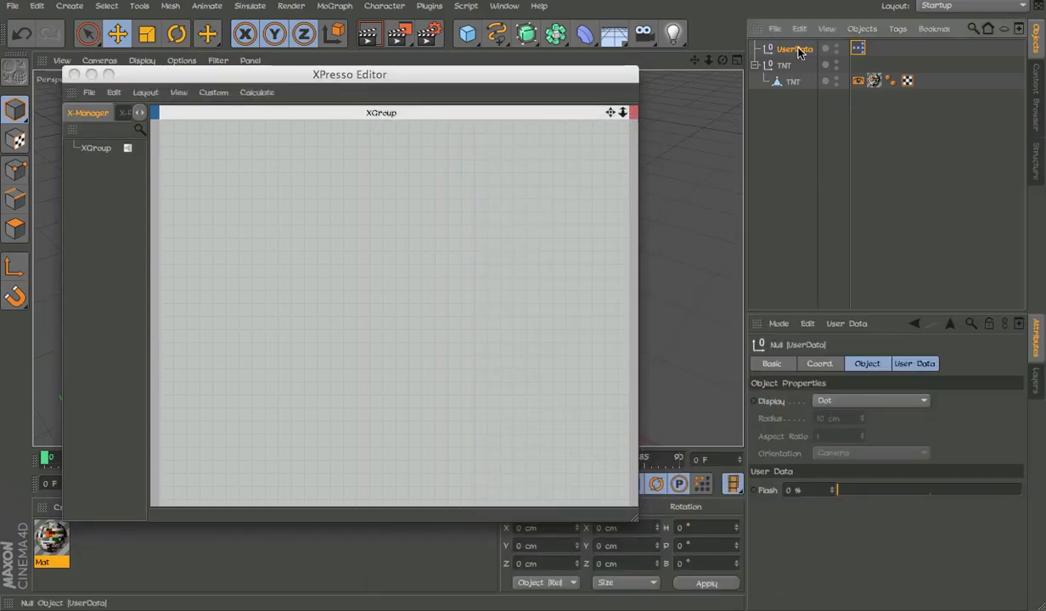
# Step: Wrap the TNT colour texture in a Filter shader and expose its Lightness as an XPresso input for Flash
pyautogui.click(336, 183)
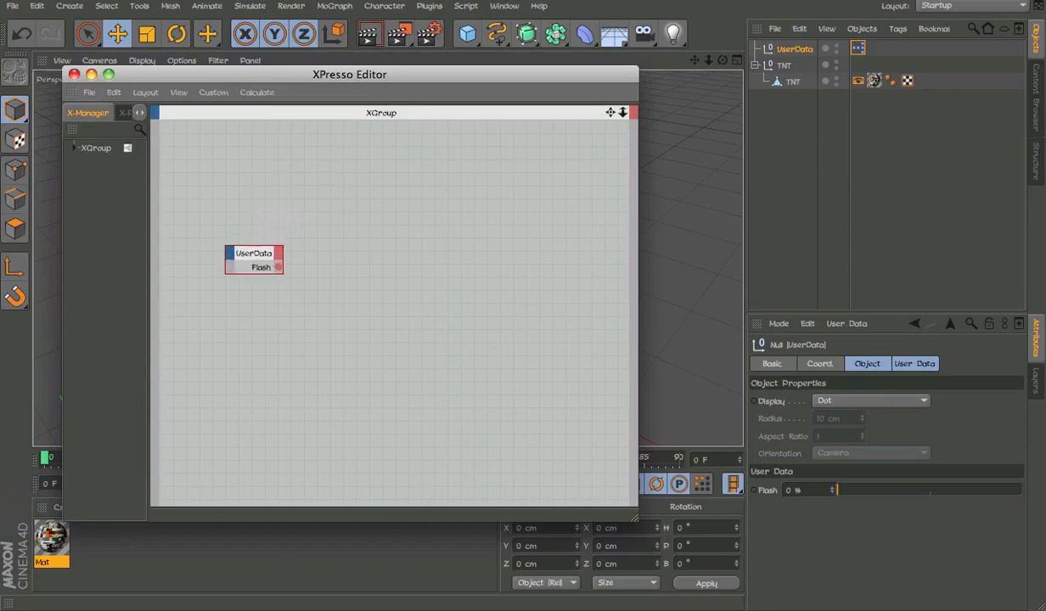
pyautogui.doubleClick(51, 535)
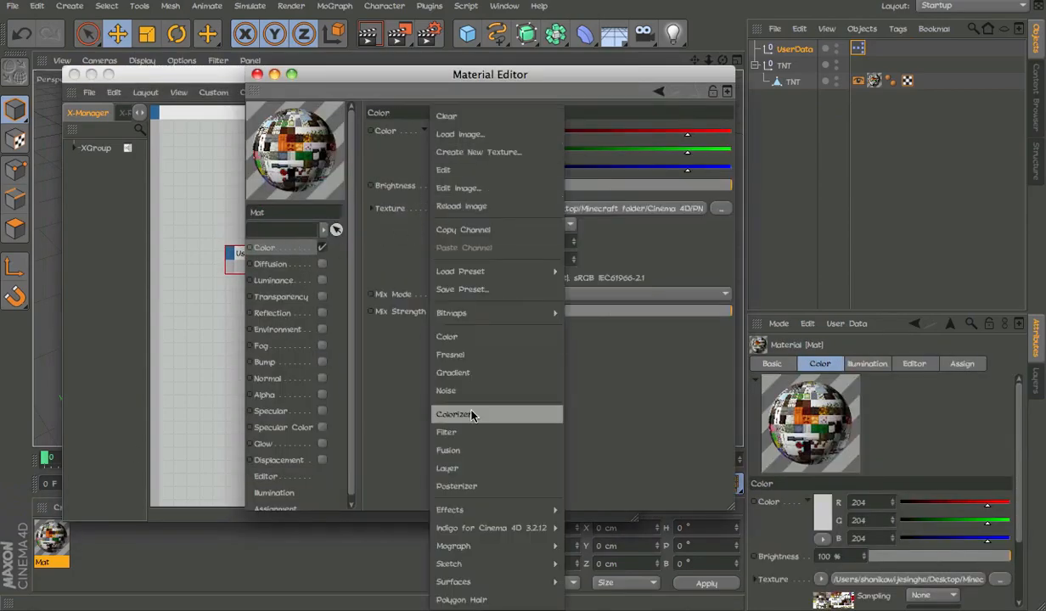
pyautogui.click(447, 431)
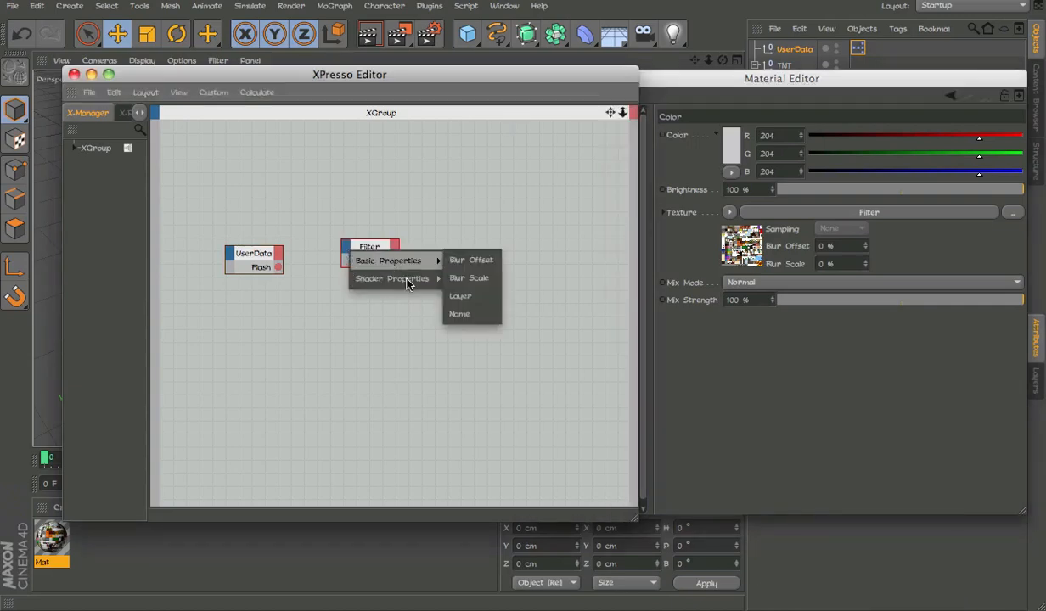
pyautogui.moveTo(393, 279)
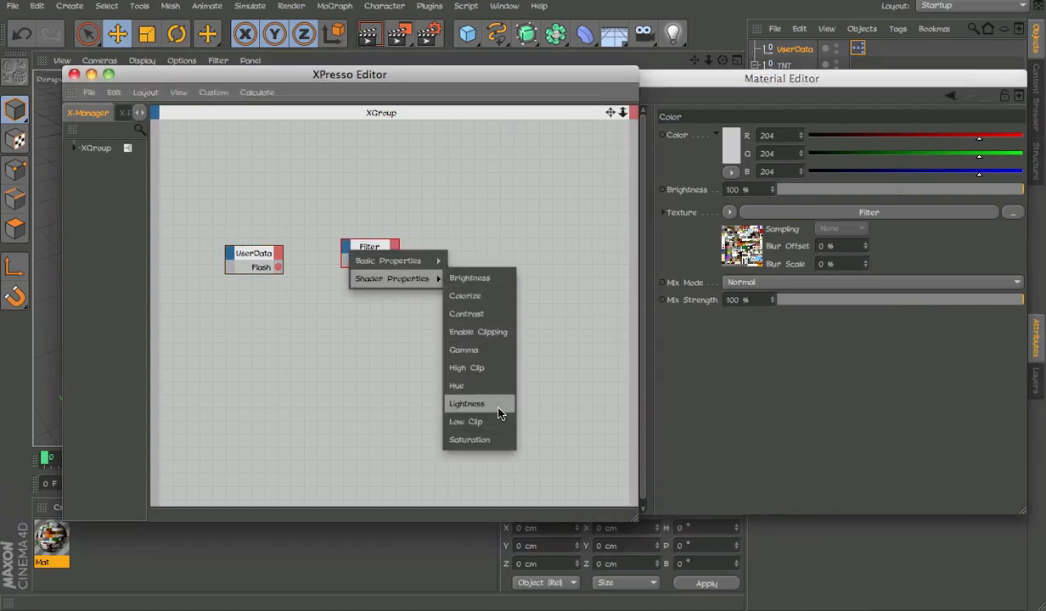
pyautogui.click(465, 404)
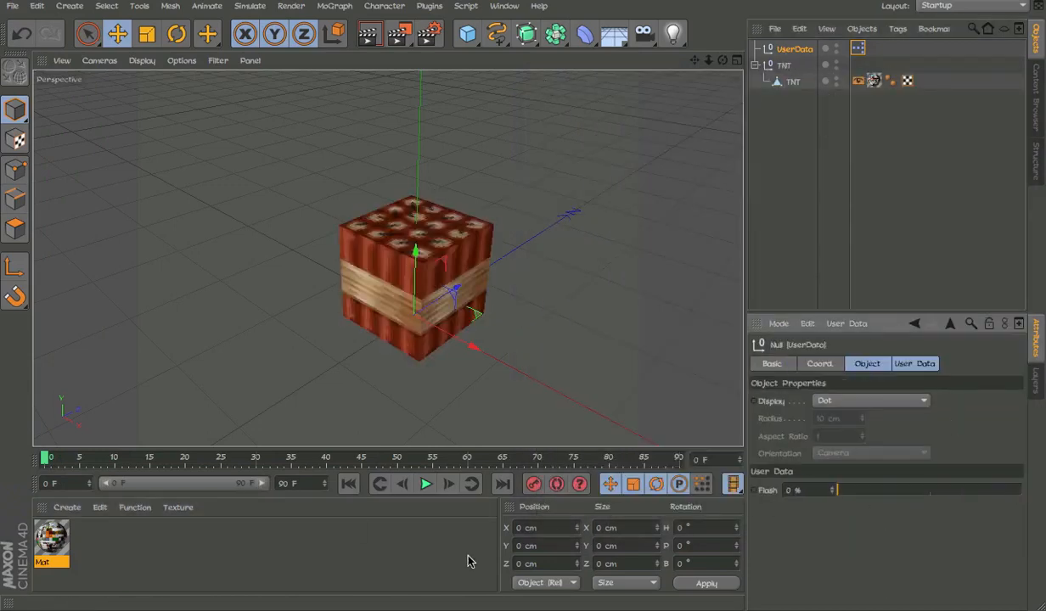
pyautogui.moveTo(971, 499)
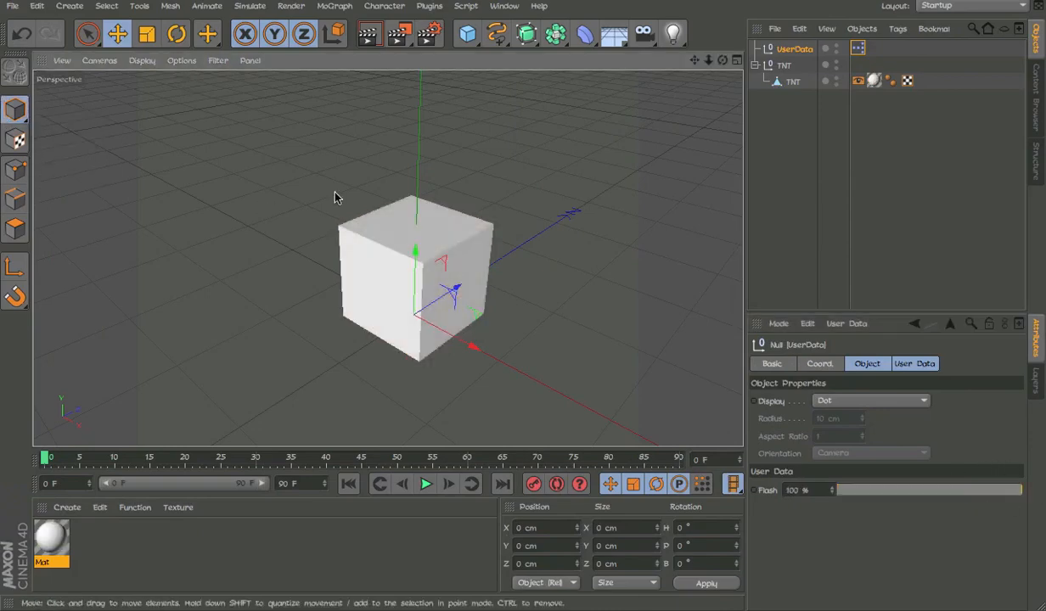
pyautogui.moveTo(1002, 489); pyautogui.dragTo(920, 489)
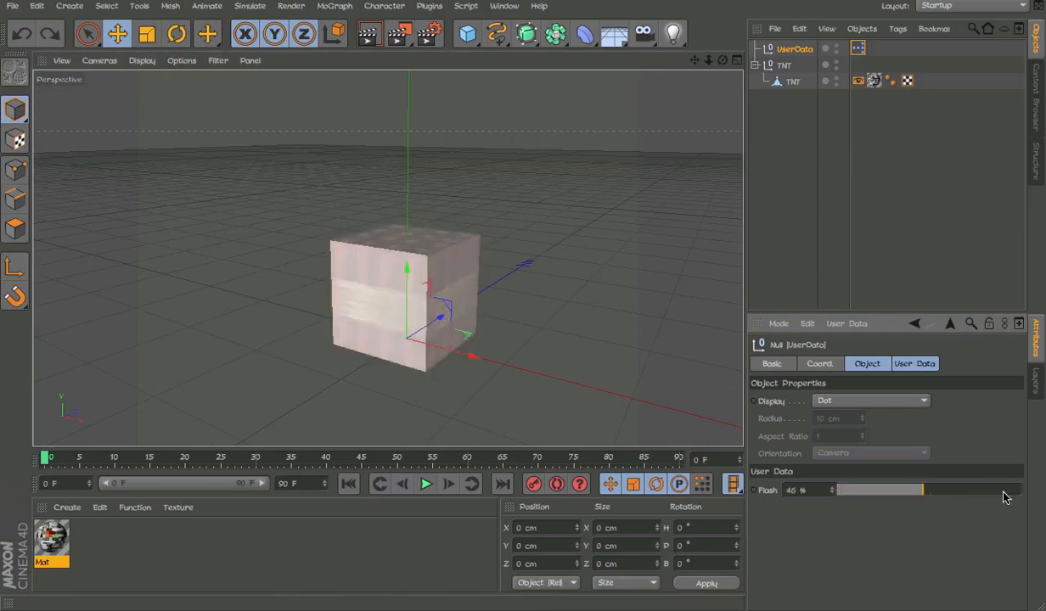
pyautogui.moveTo(920, 489); pyautogui.dragTo(937, 489)
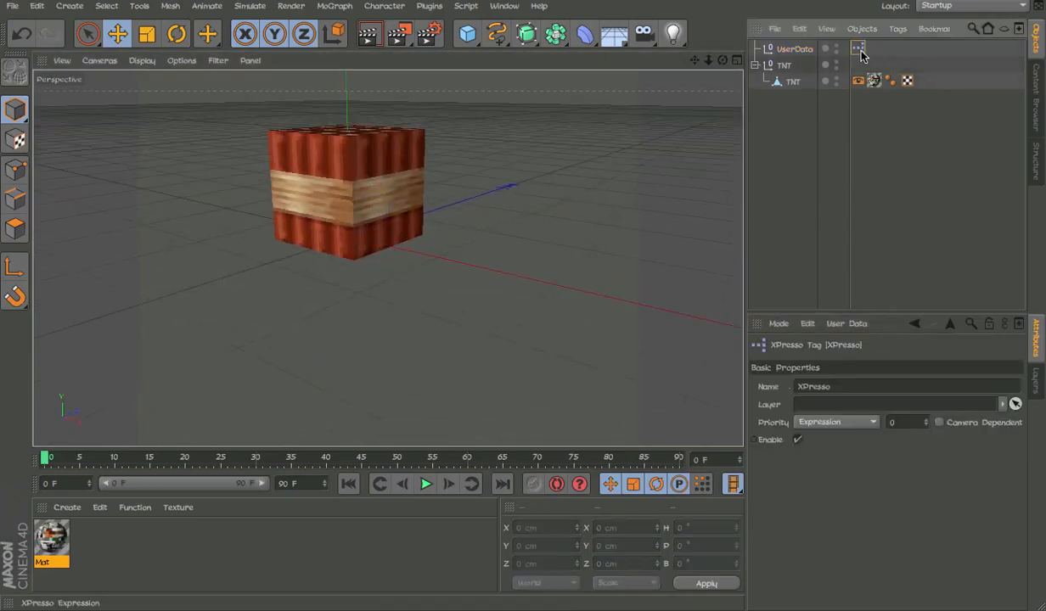
pyautogui.click(794, 47)
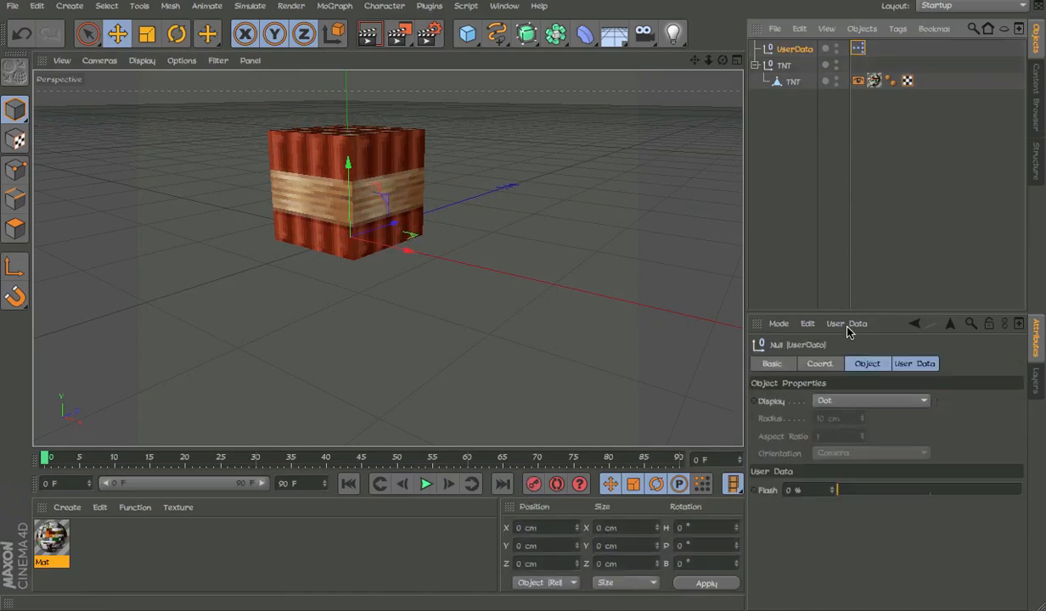
pyautogui.click(784, 64)
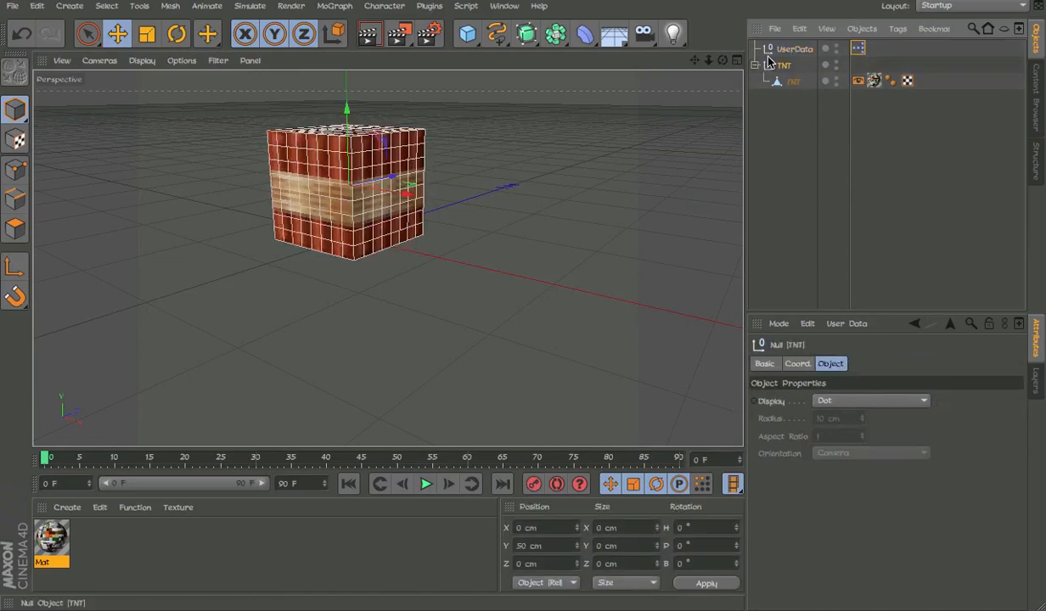
pyautogui.click(795, 48)
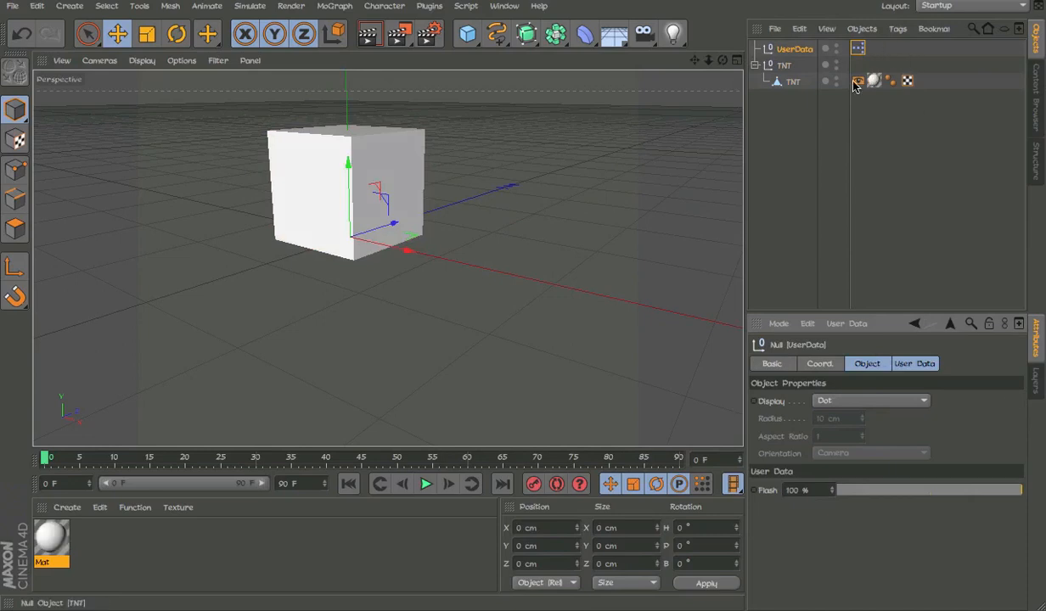
pyautogui.click(858, 82)
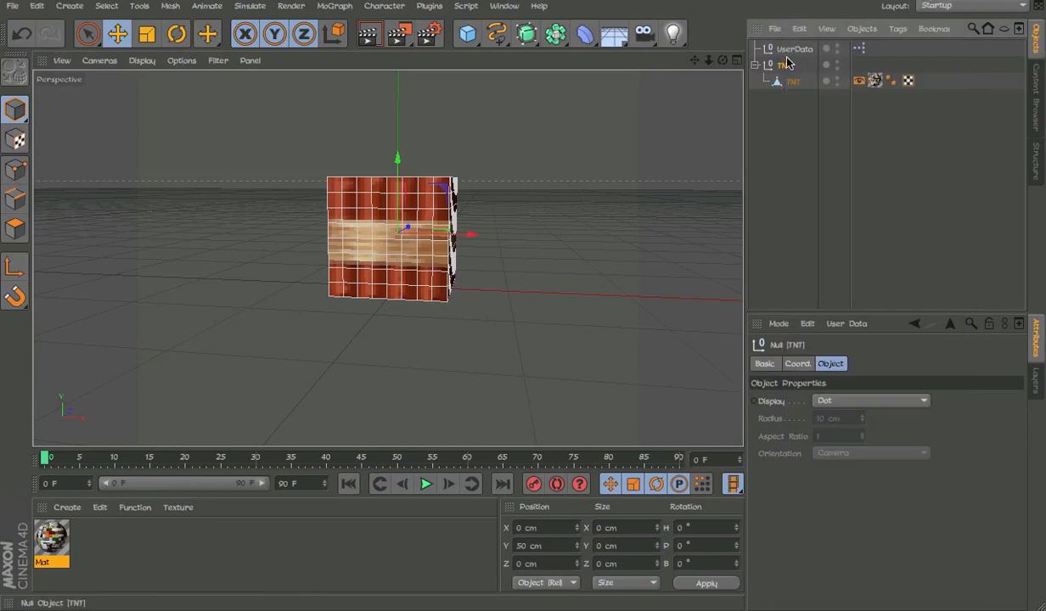
# Step: Add Float Slider user data named X Axis and Y axis, measured as Real numbers
pyautogui.click(848, 323)
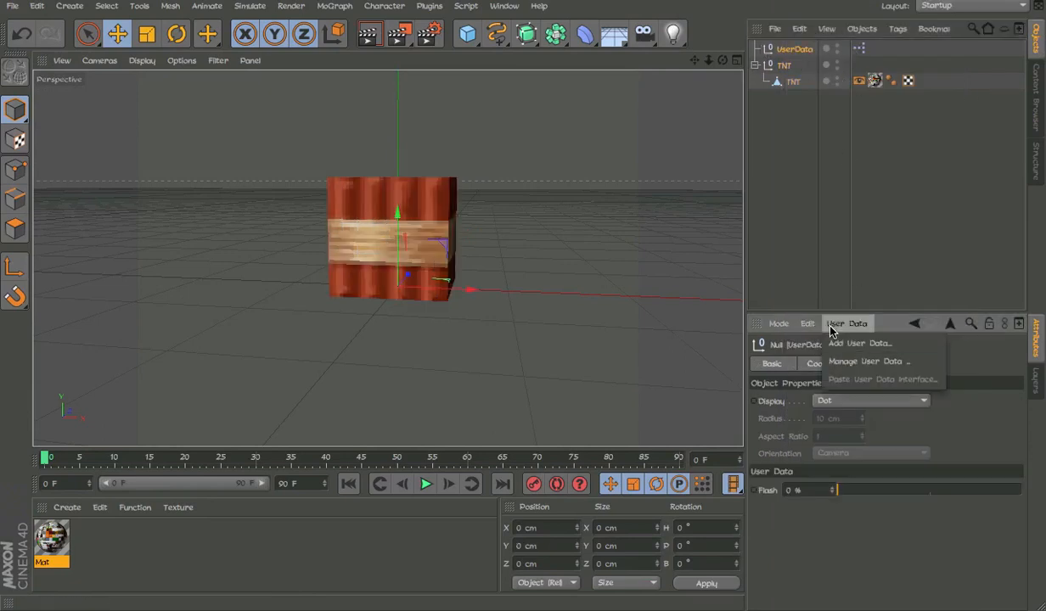
pyautogui.click(869, 360)
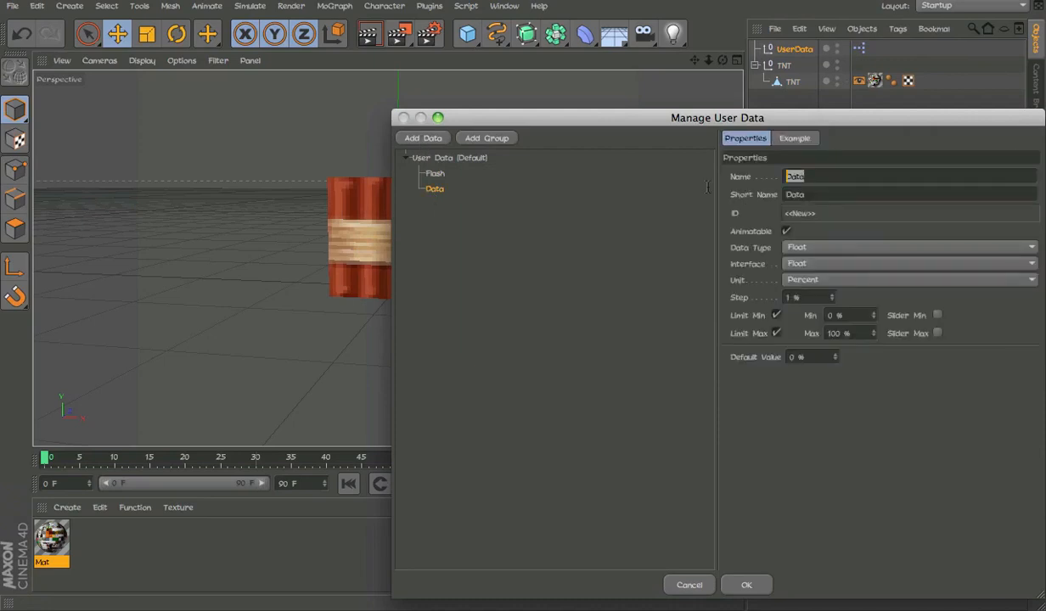
pyautogui.moveTo(910, 238)
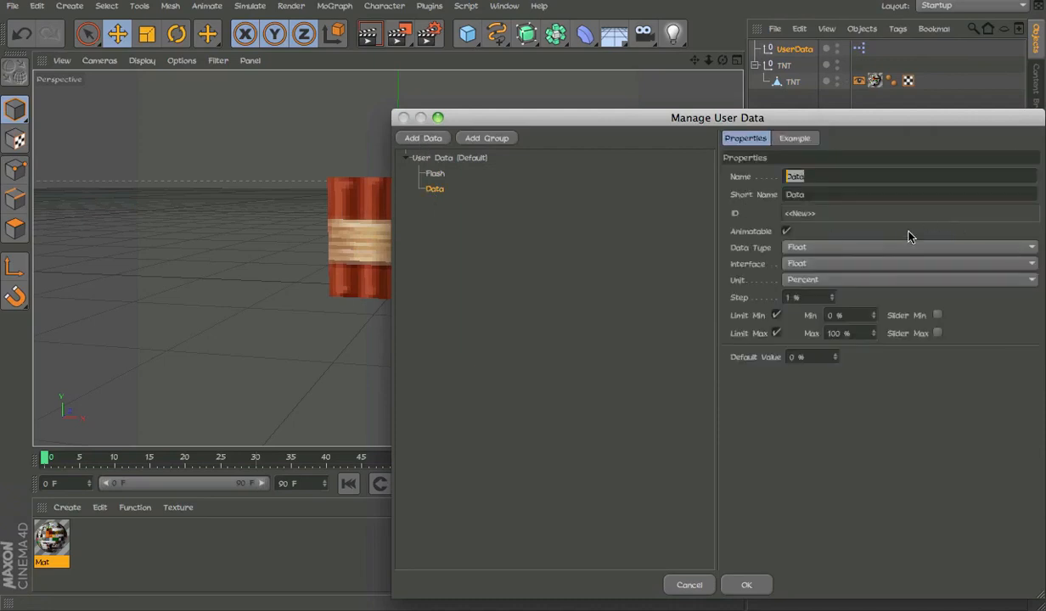
pyautogui.click(909, 263)
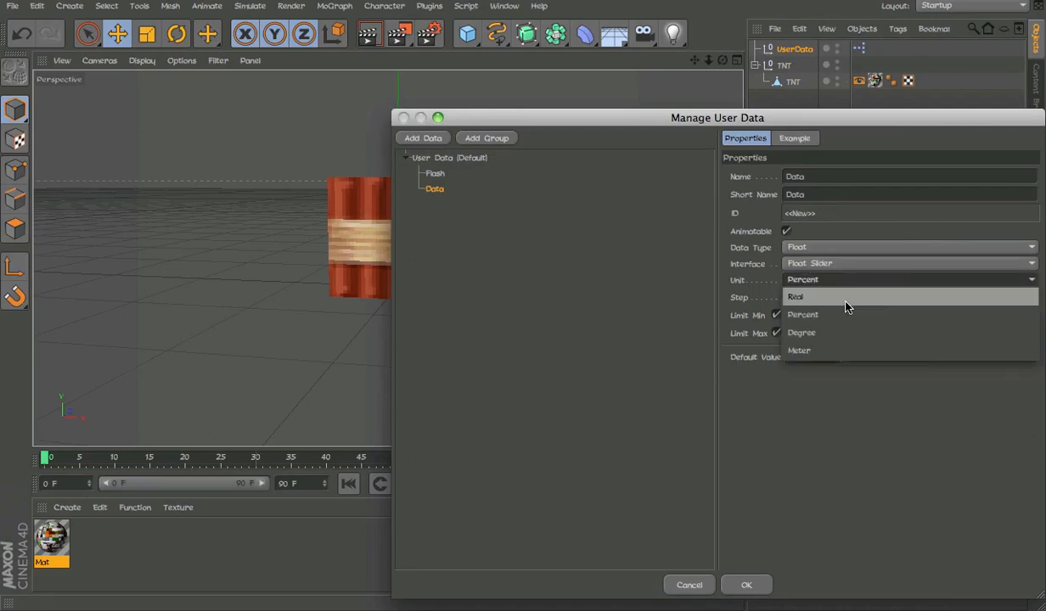
pyautogui.click(795, 295)
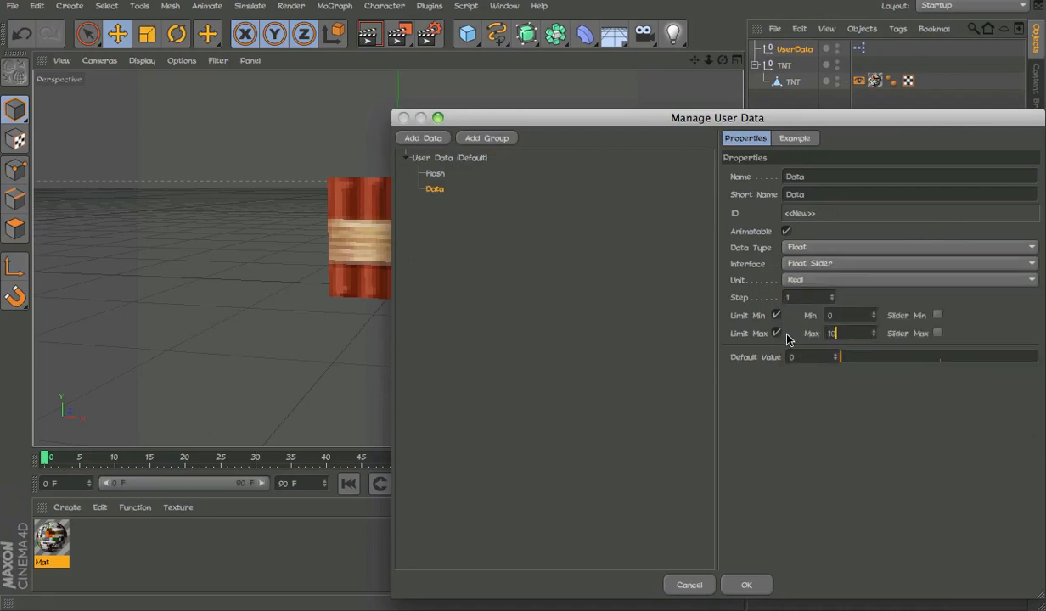
pyautogui.click(849, 177)
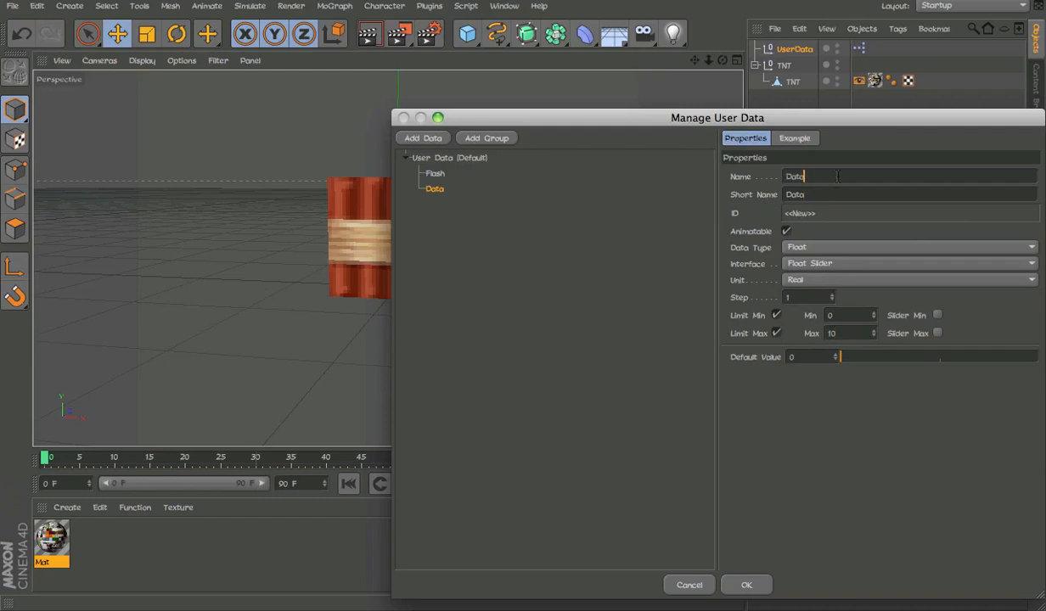
pyautogui.write('x')
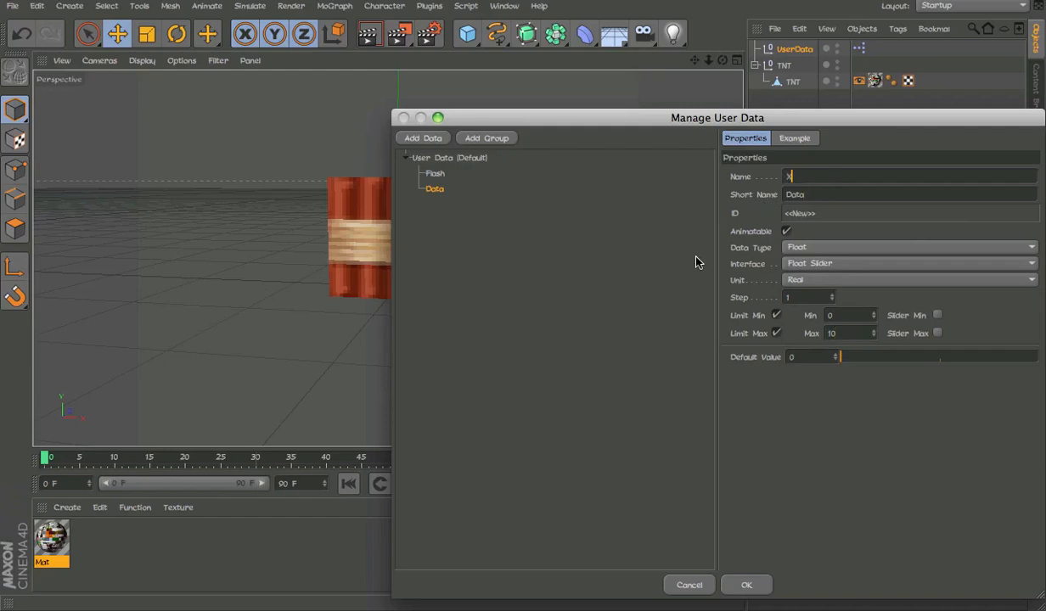
pyautogui.write('Axis')
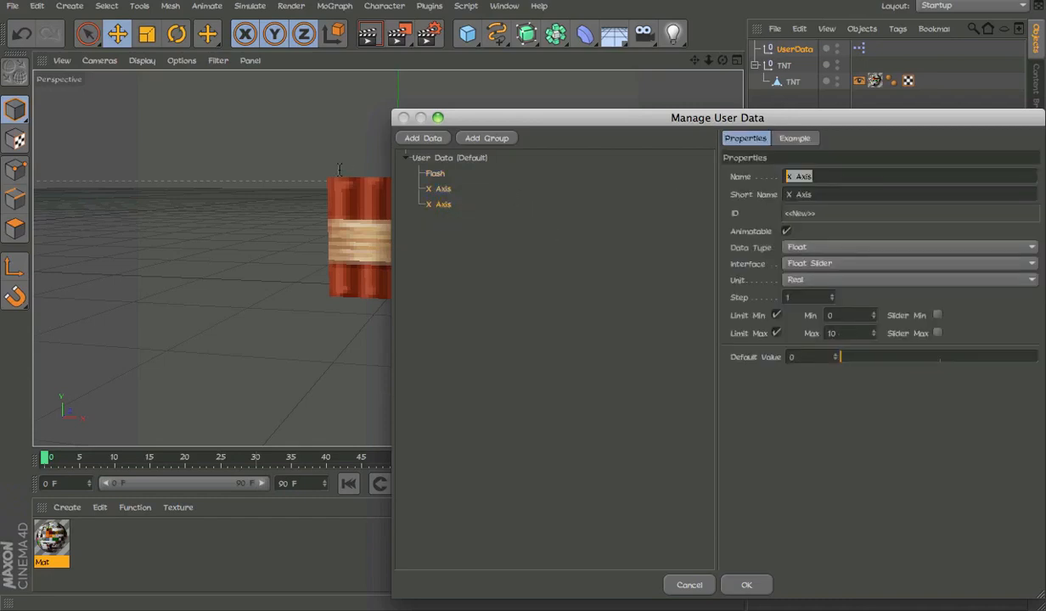
pyautogui.write('Yo')
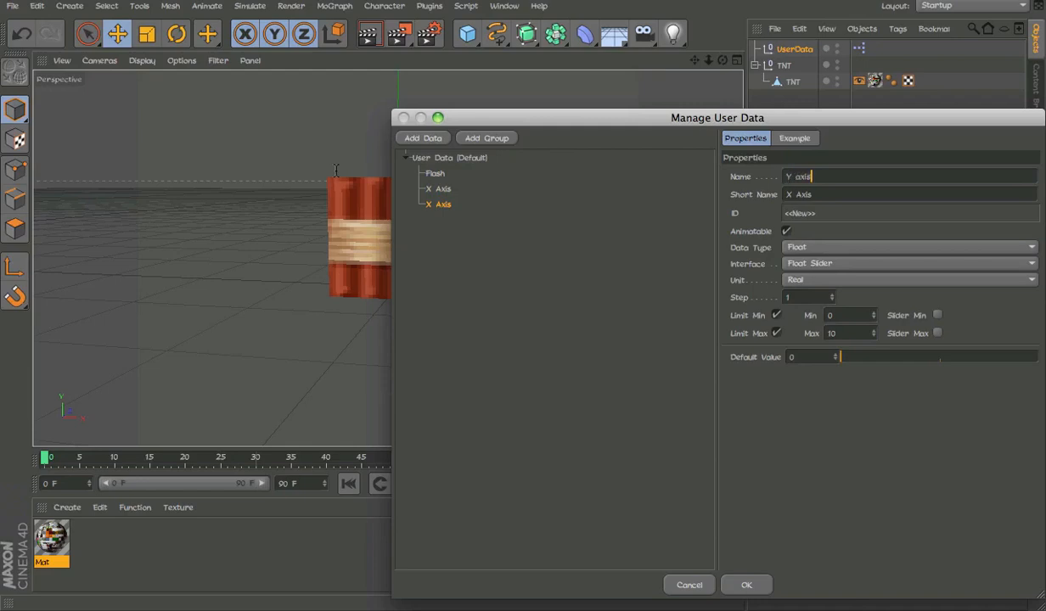
pyautogui.click(745, 584)
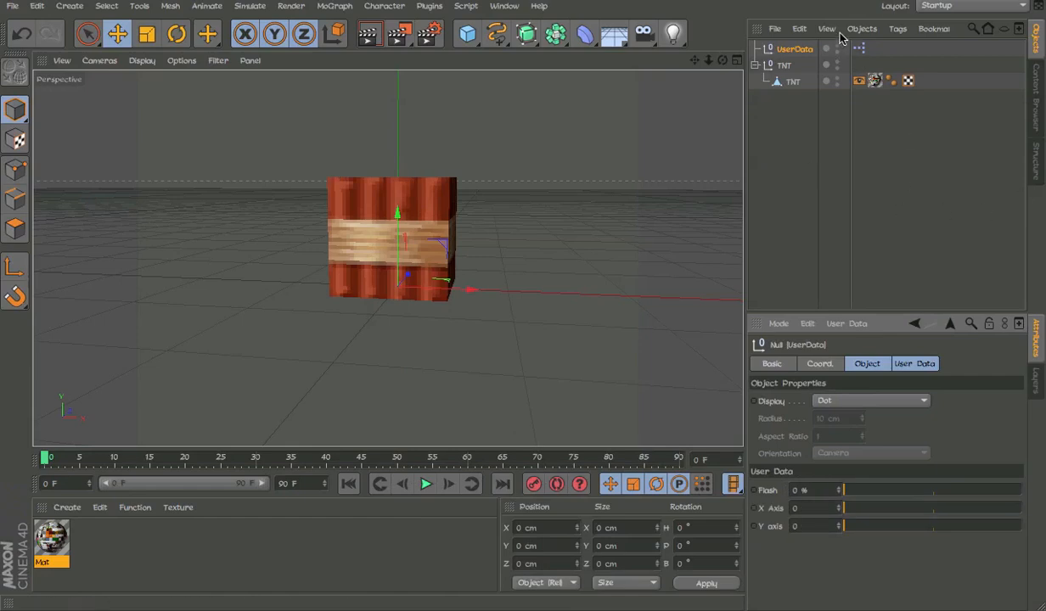
# Step: Add another user-data slider named Scale
pyautogui.click(846, 323)
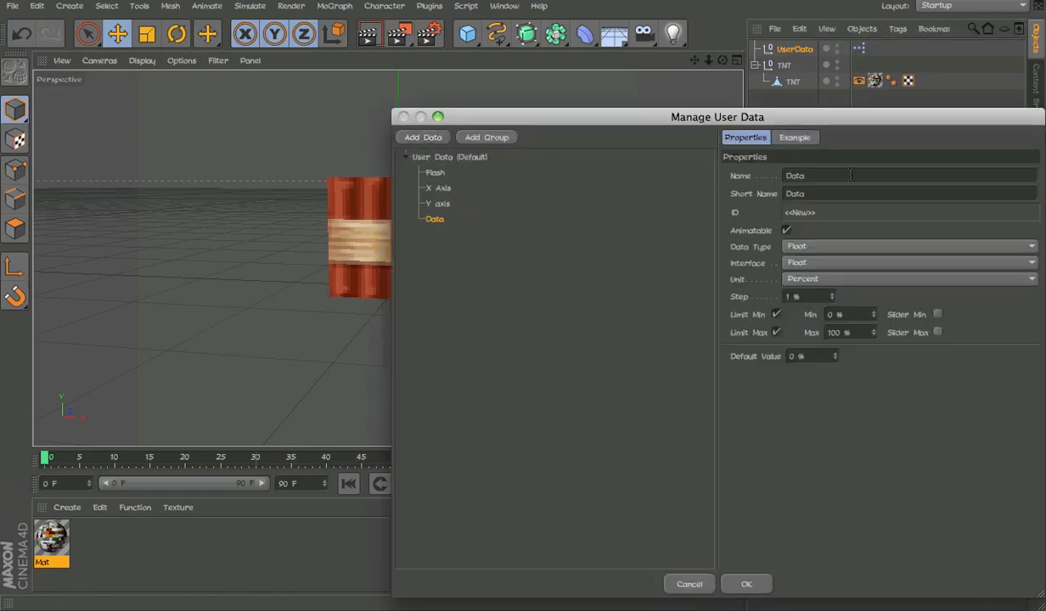
pyautogui.write('Scale')
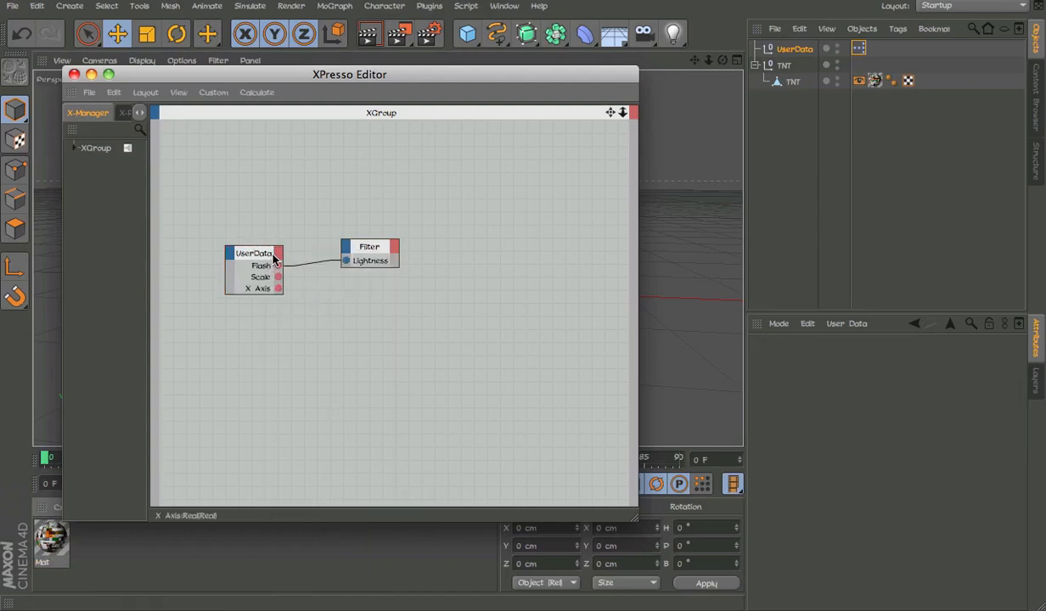
# Step: Add a Scale input port to the TNT node and wire UserData's Scale slider into it
pyautogui.click(253, 253)
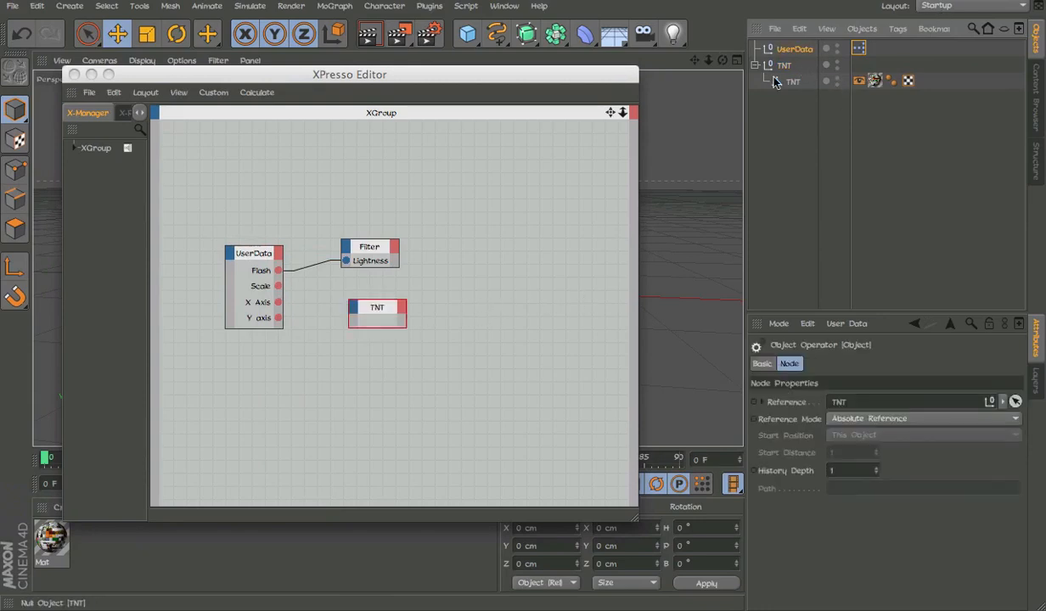
pyautogui.click(795, 47)
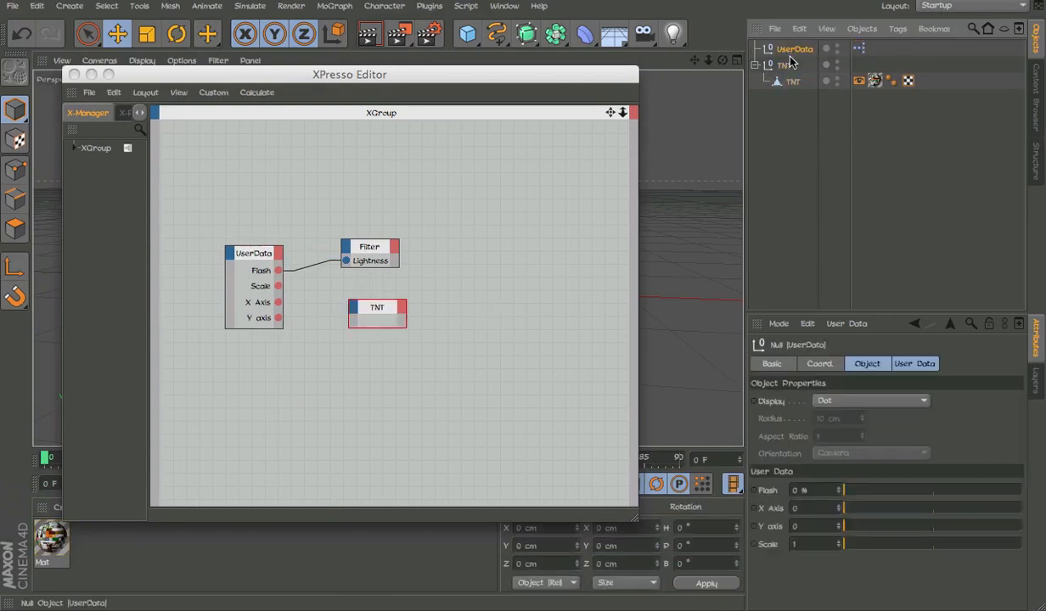
pyautogui.click(375, 306)
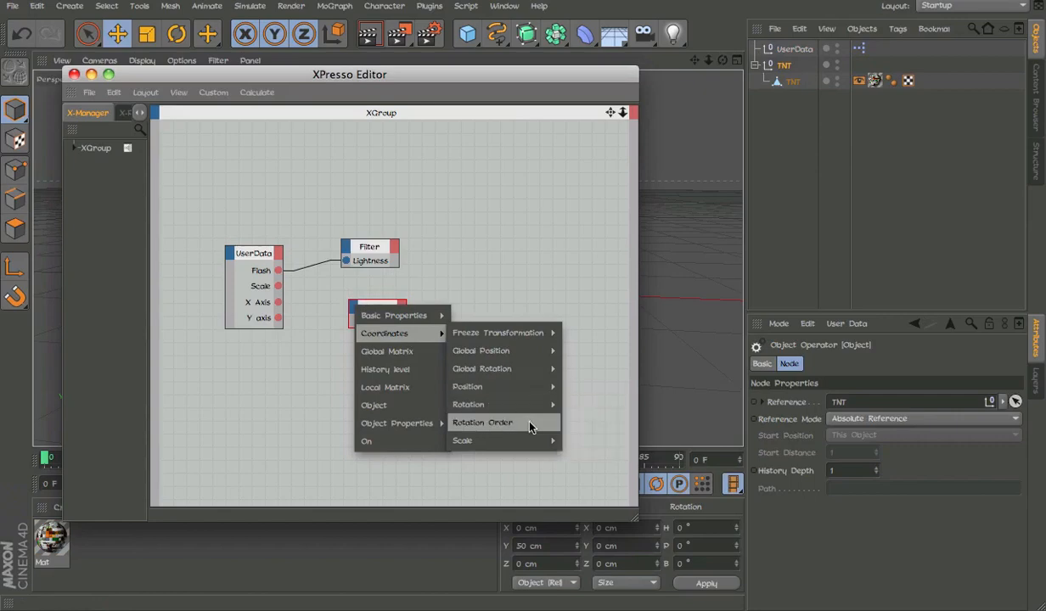
pyautogui.click(463, 441)
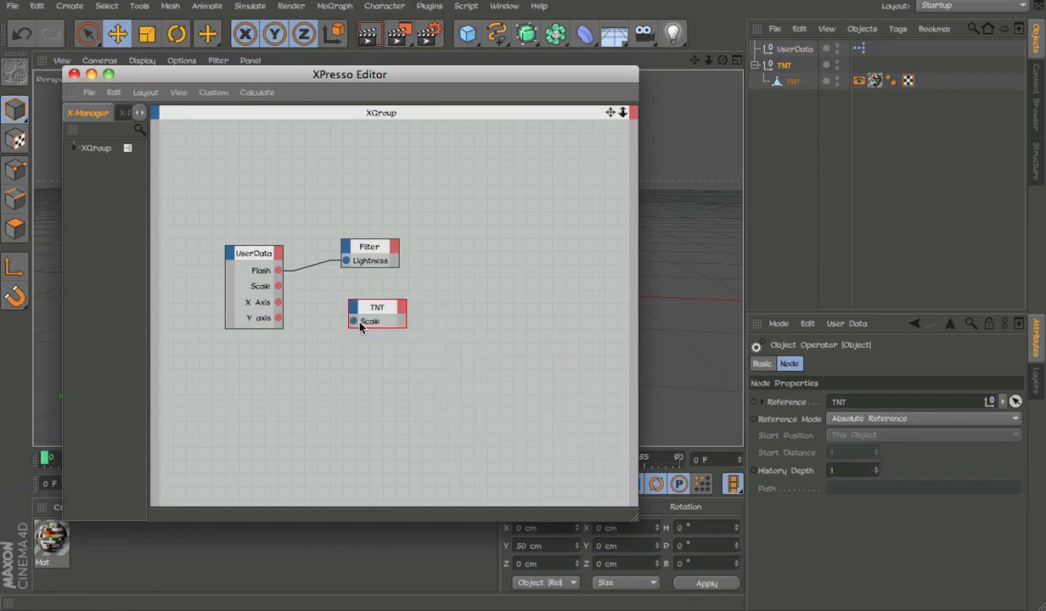
pyautogui.moveTo(277, 285); pyautogui.dragTo(353, 321)
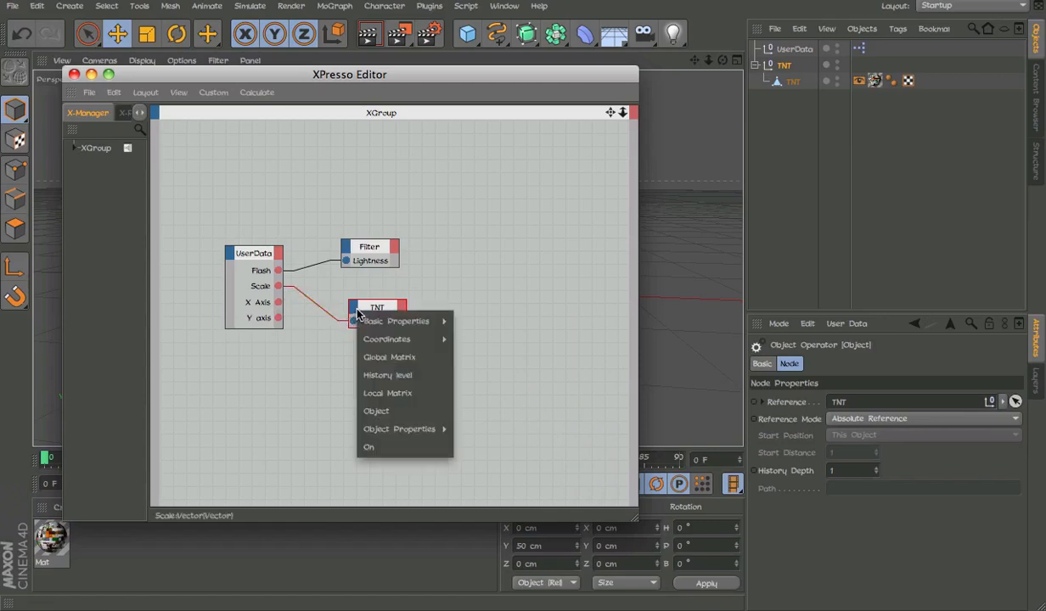
pyautogui.moveTo(387, 339)
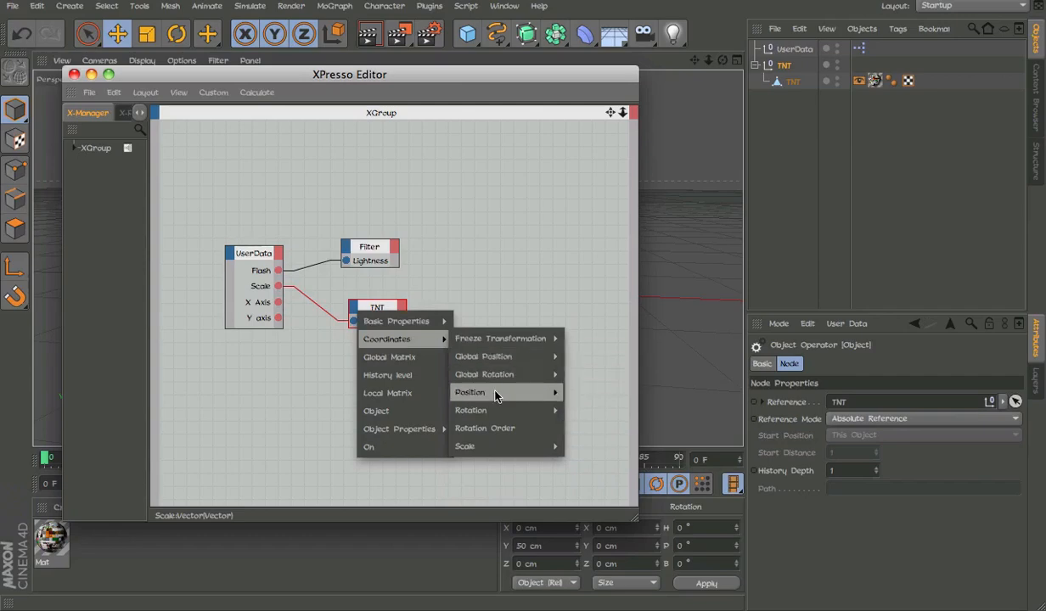
# Step: Add a position port on the TNT node and wire the X Axis slider toward it
pyautogui.click(468, 392)
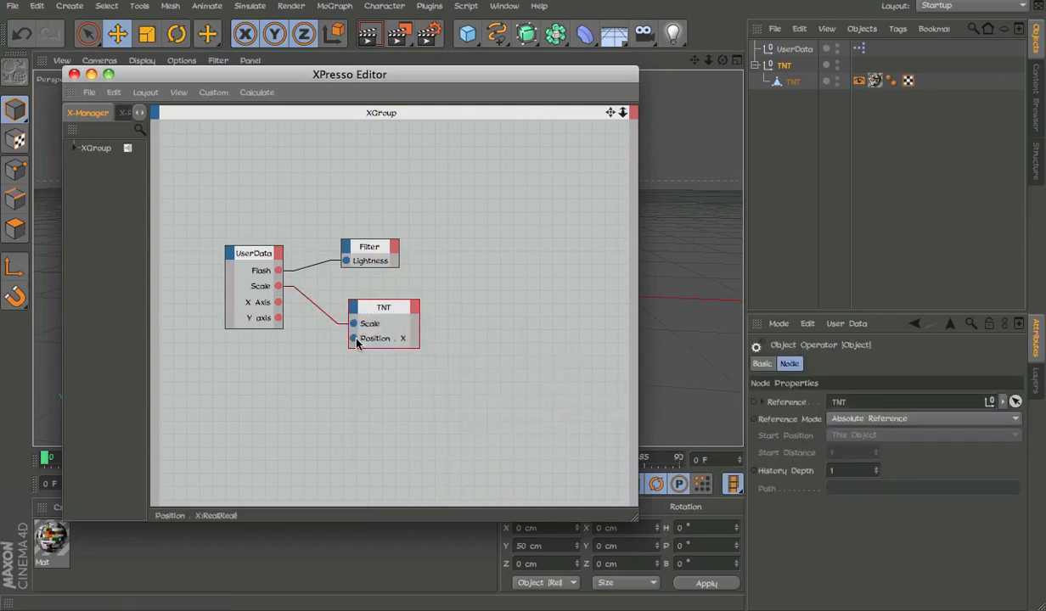
pyautogui.moveTo(279, 302); pyautogui.dragTo(354, 323)
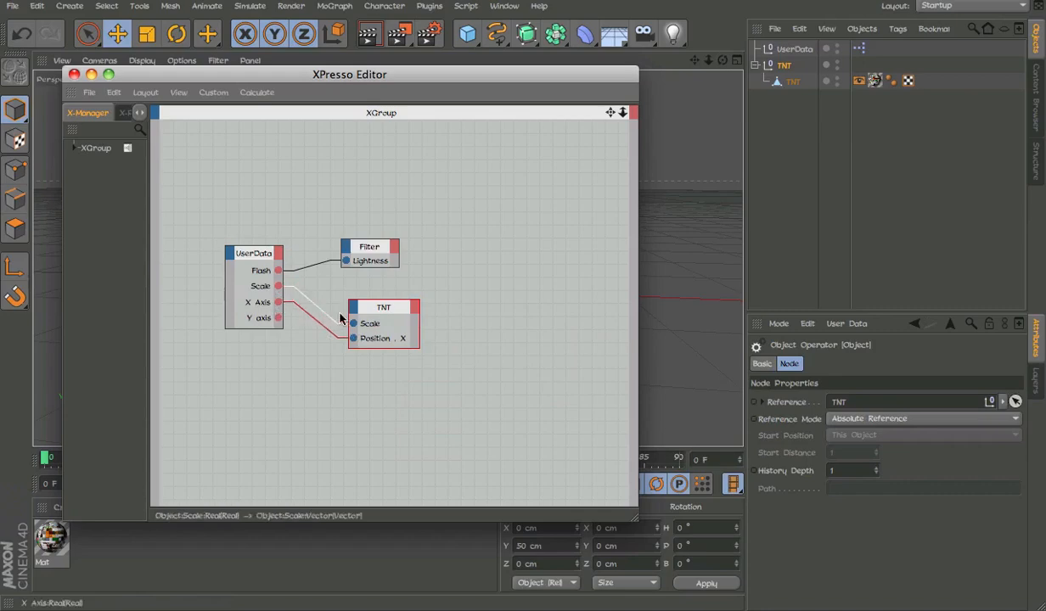
pyautogui.rightClick(382, 305)
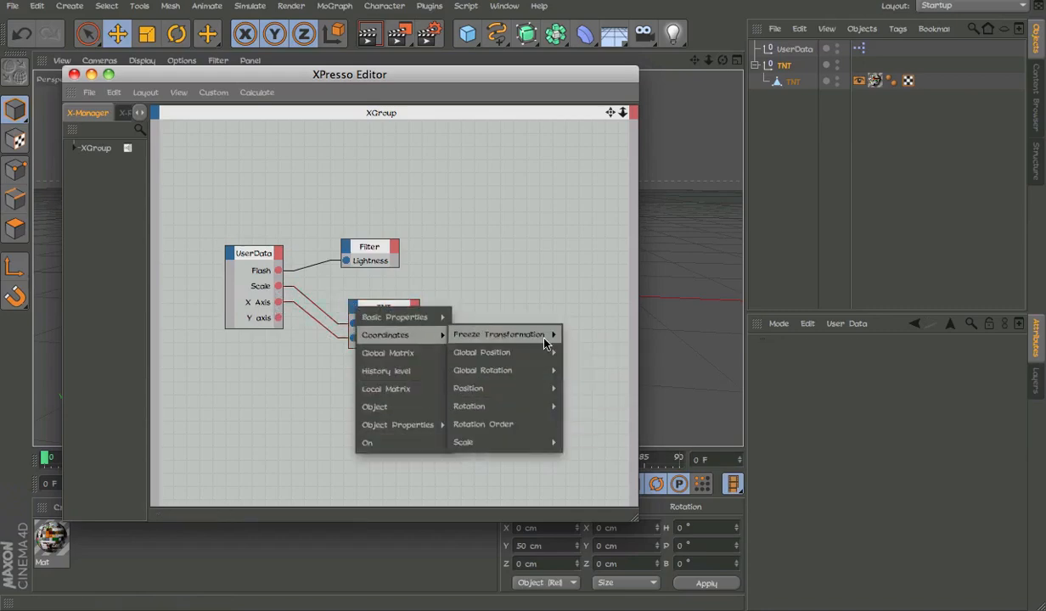
pyautogui.click(469, 387)
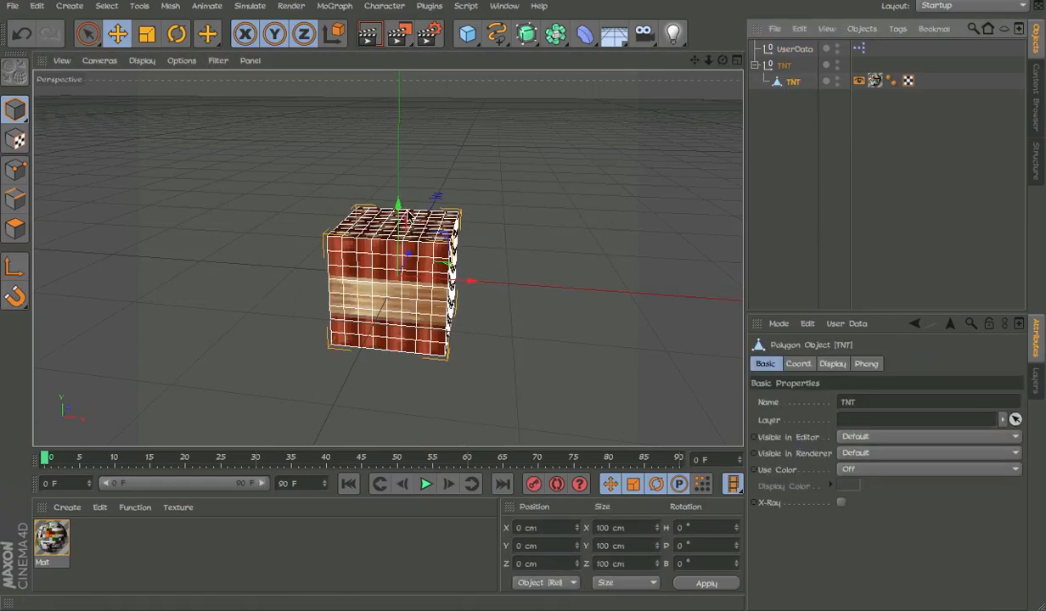
# Step: Add a CMotion object from the Character menu next to the TNT cube
pyautogui.moveTo(397, 204); pyautogui.dragTo(397, 136)
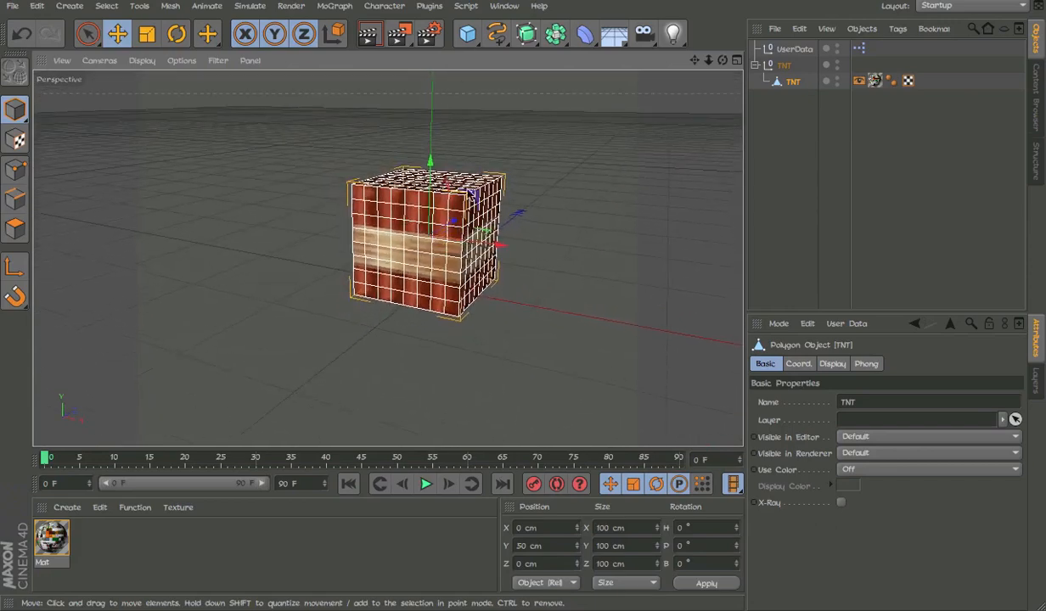
pyautogui.click(383, 7)
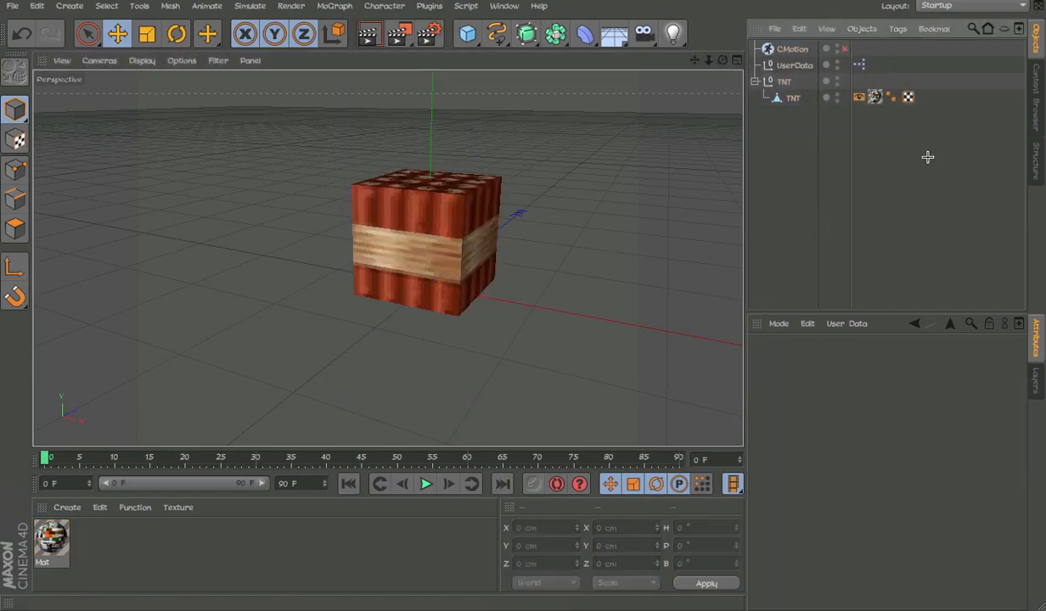
# Step: Set the project's maximum time in Project Settings so the timeline ends at 30 frames
pyautogui.click(774, 27)
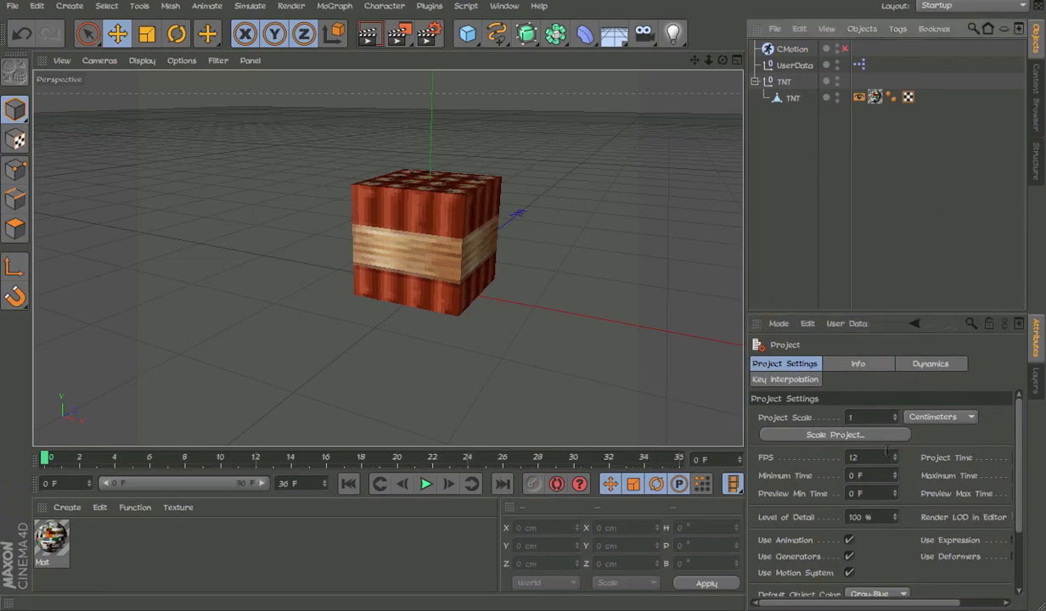
pyautogui.write('24')
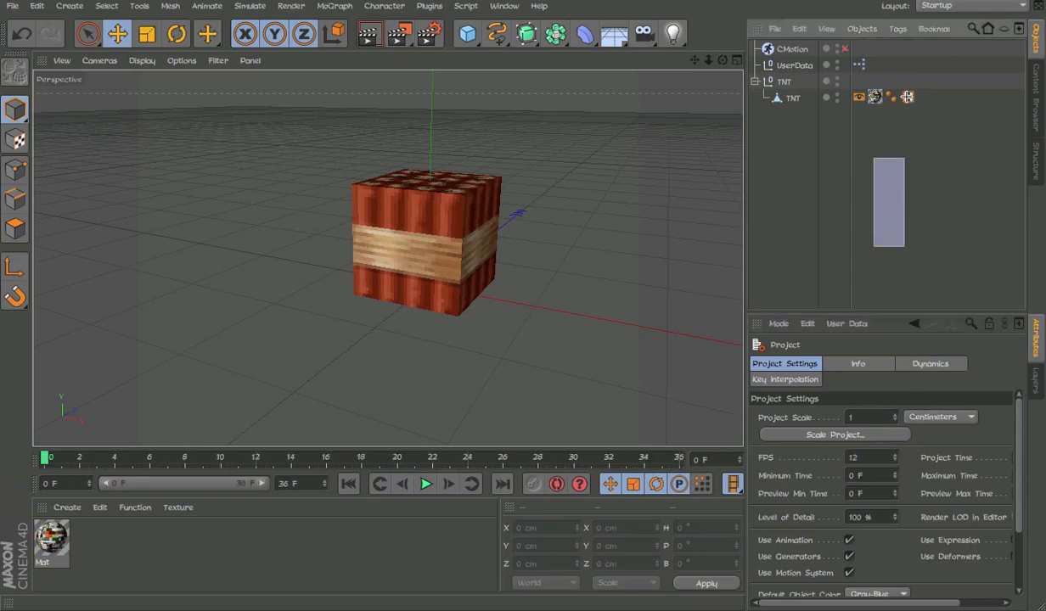
pyautogui.click(791, 47)
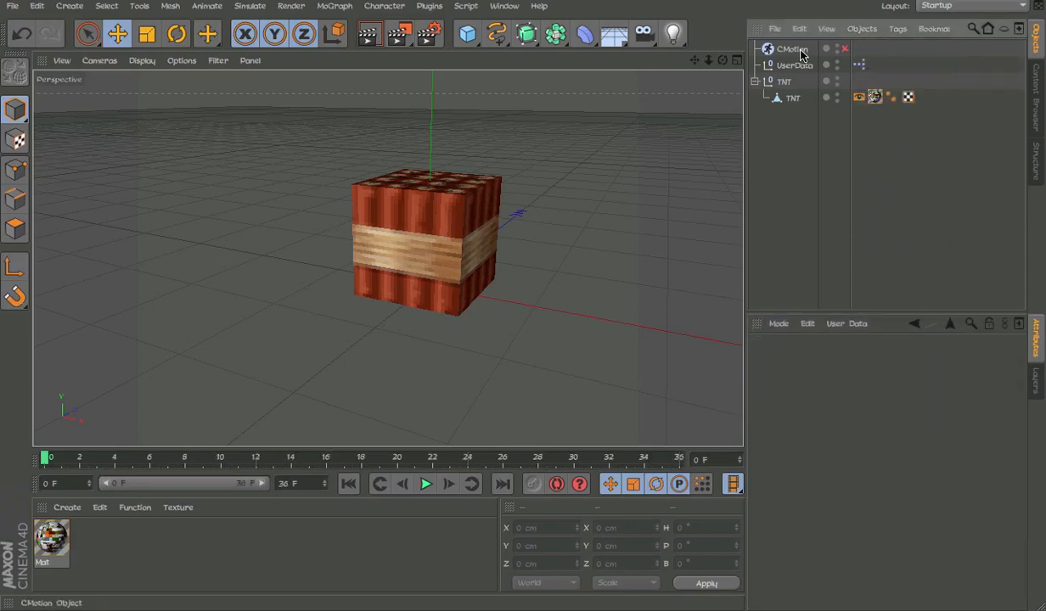
# Step: Add the UserData null to CMotion's Objects list
pyautogui.click(791, 48)
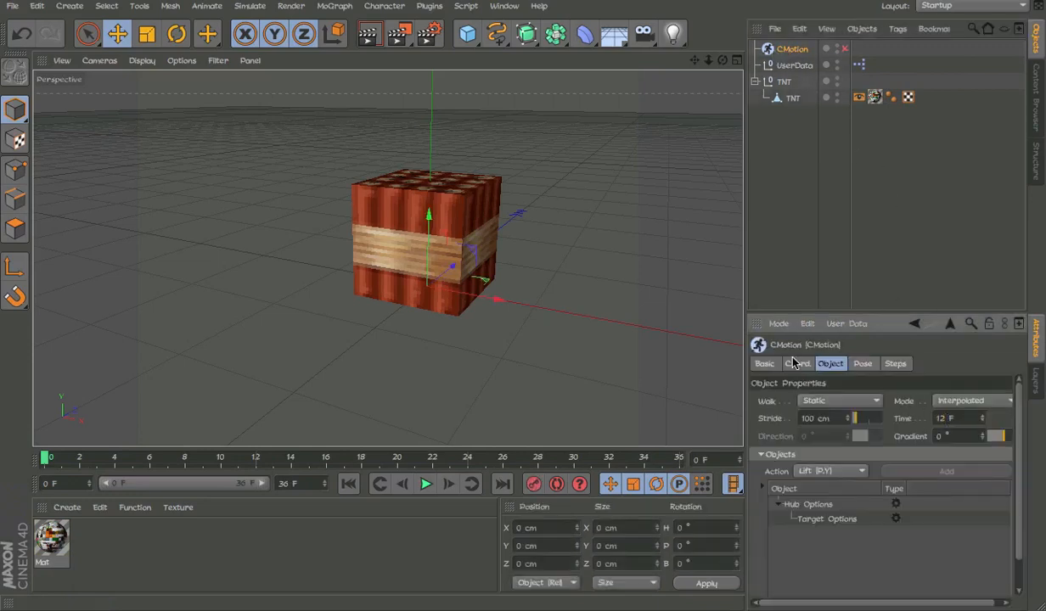
pyautogui.click(798, 363)
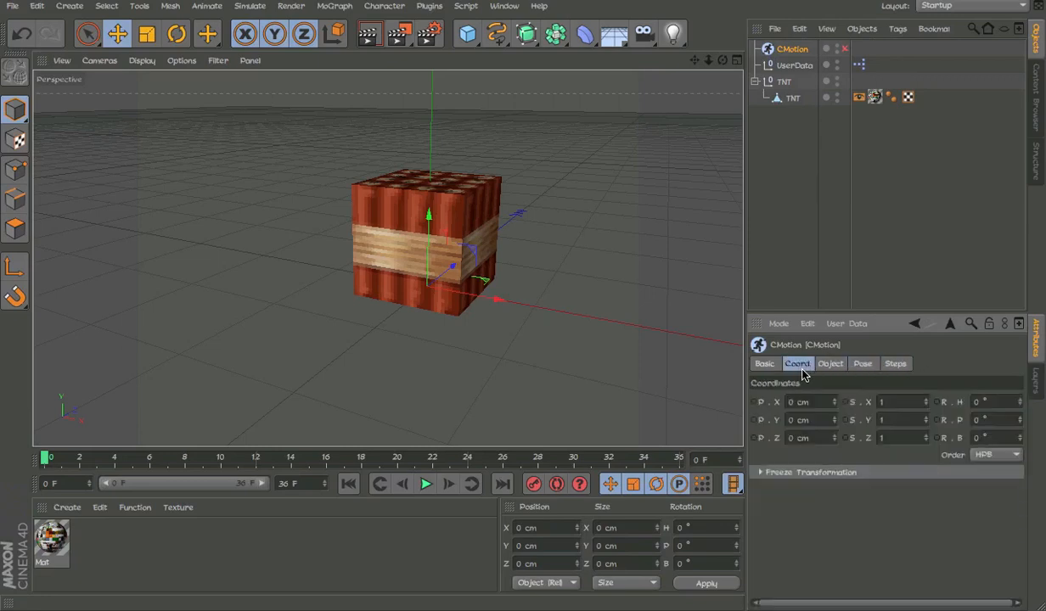
pyautogui.click(830, 363)
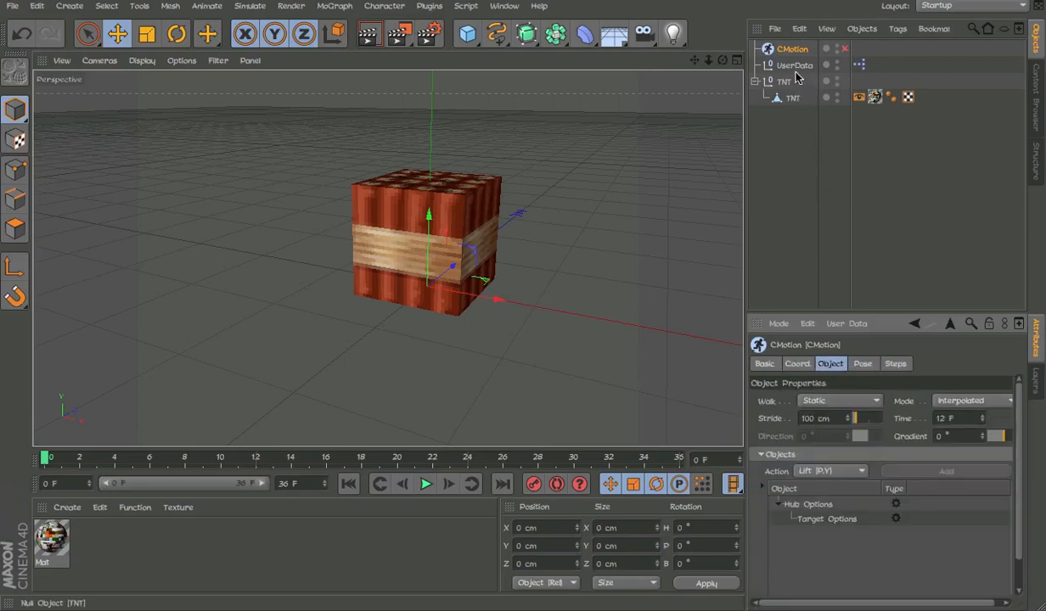
pyautogui.moveTo(799, 109)
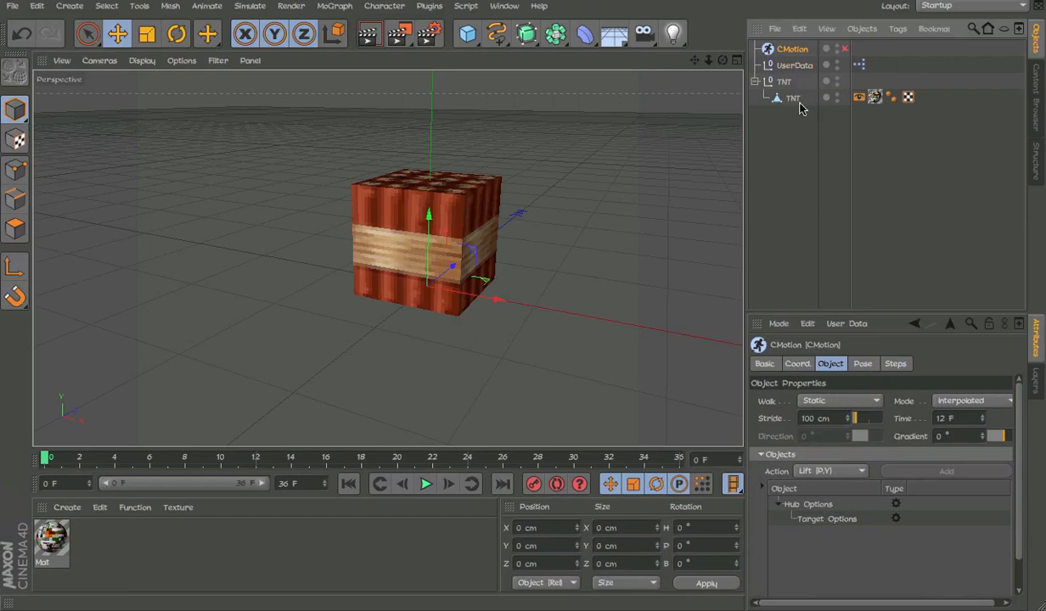
pyautogui.click(795, 65)
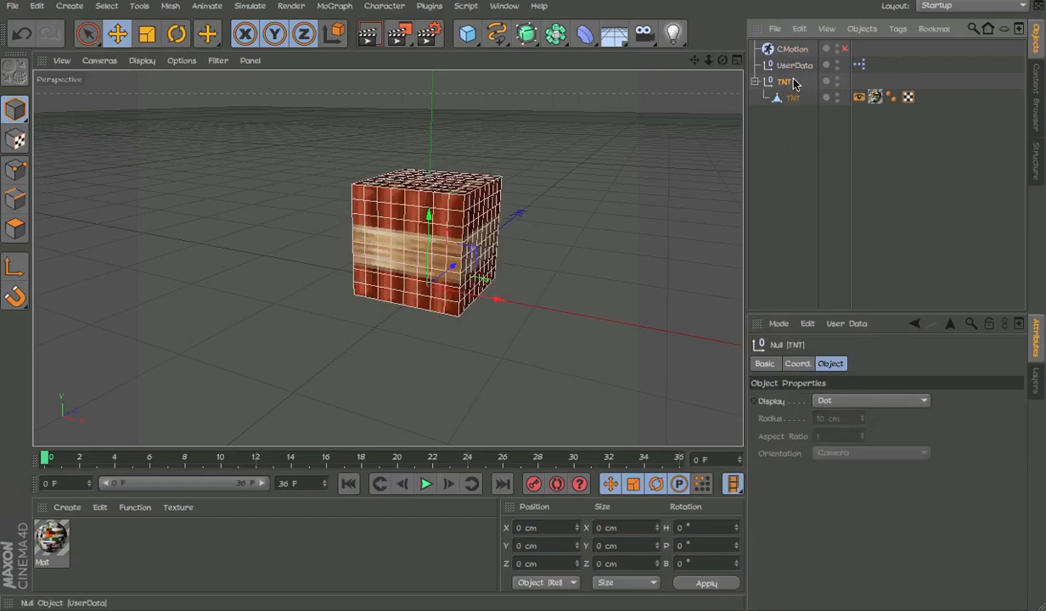
pyautogui.click(791, 48)
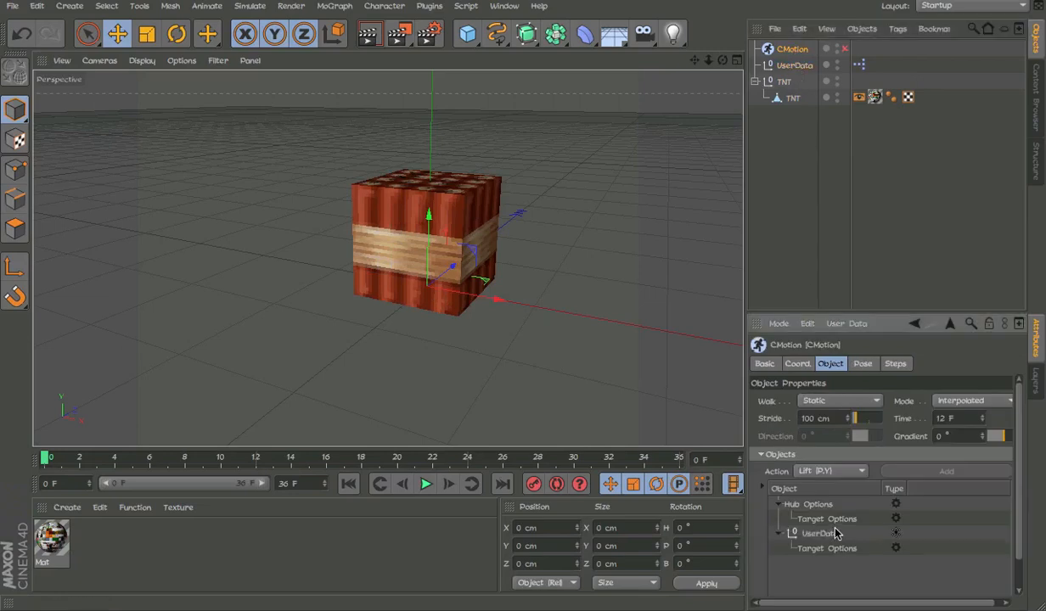
# Step: Turn off Auto Time on CMotion's Basic tab for a fixed 0–48 F range
pyautogui.click(764, 364)
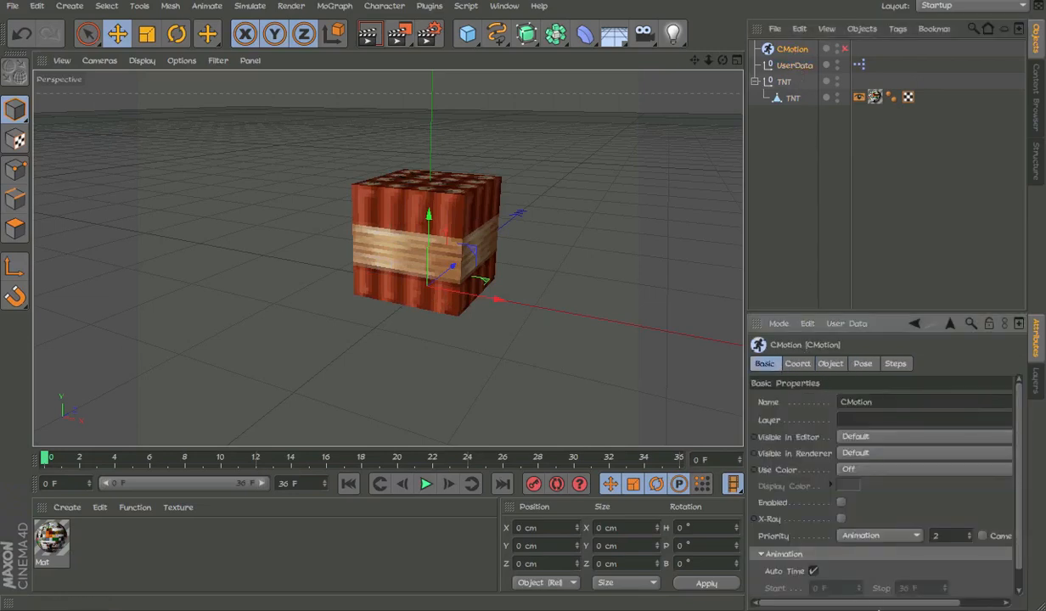
pyautogui.click(836, 587)
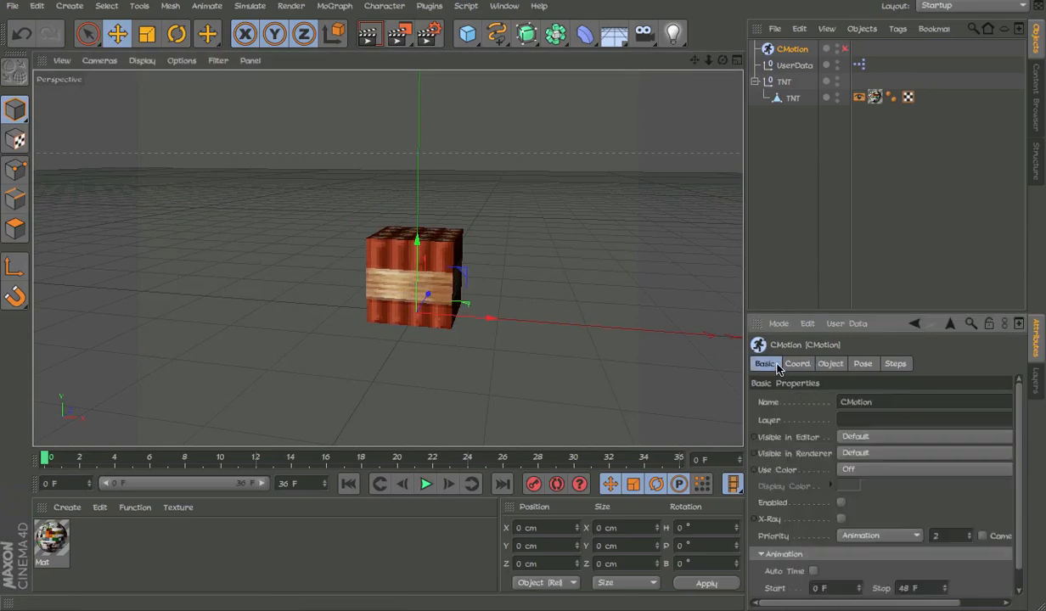
# Step: Add a Flash action to UserData in CMotion and show its curve in a separate window
pyautogui.click(830, 364)
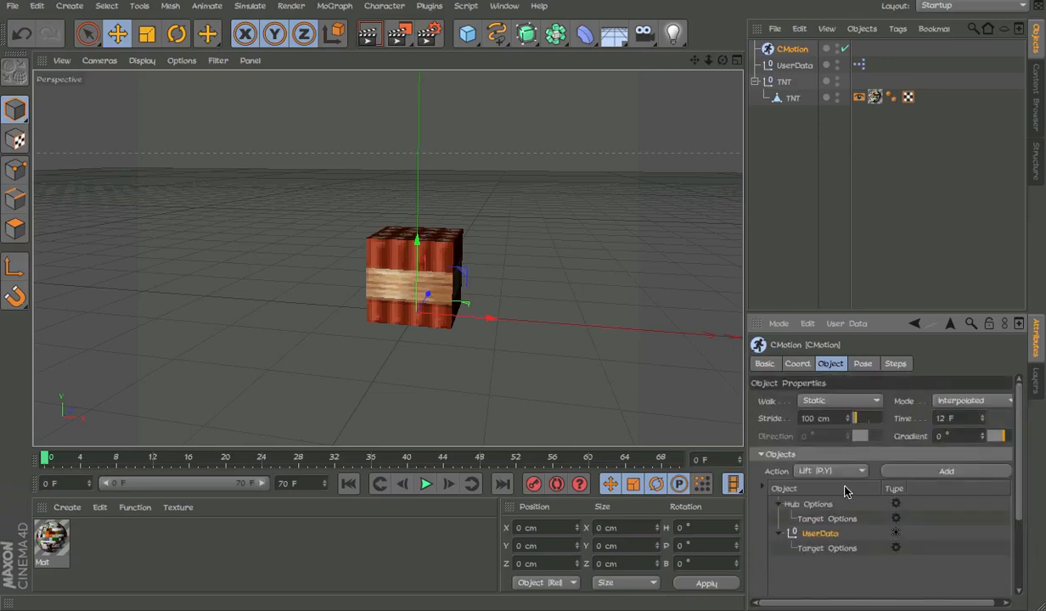
pyautogui.click(832, 470)
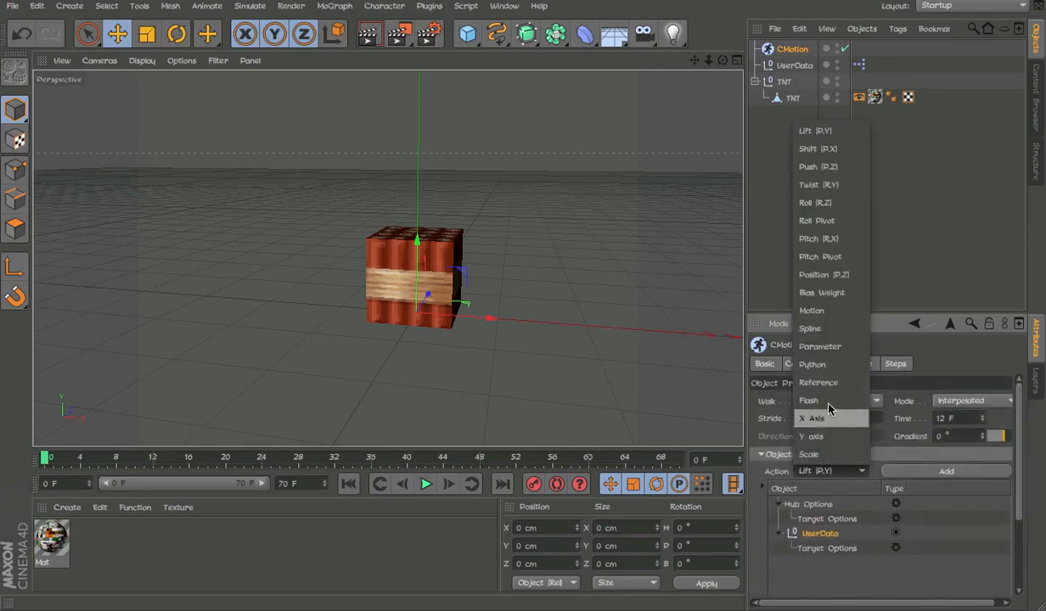
pyautogui.click(812, 401)
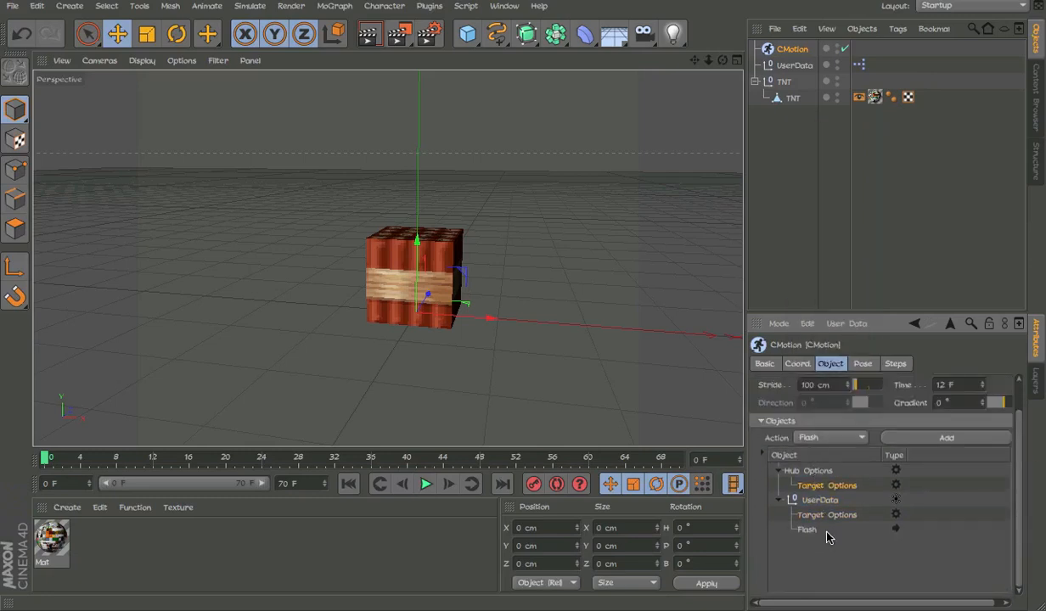
pyautogui.click(805, 529)
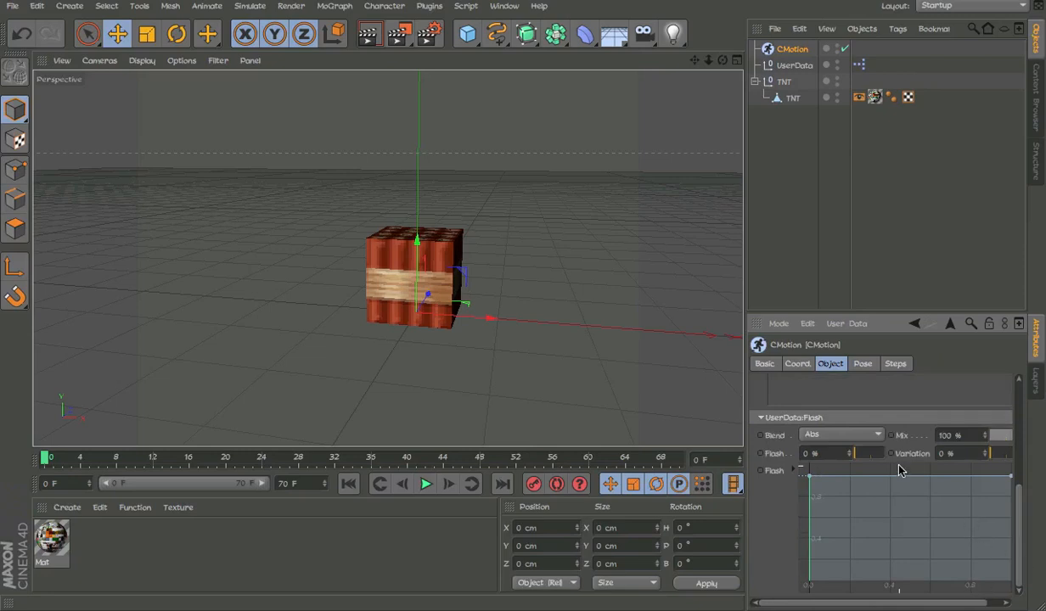
pyautogui.rightClick(900, 472)
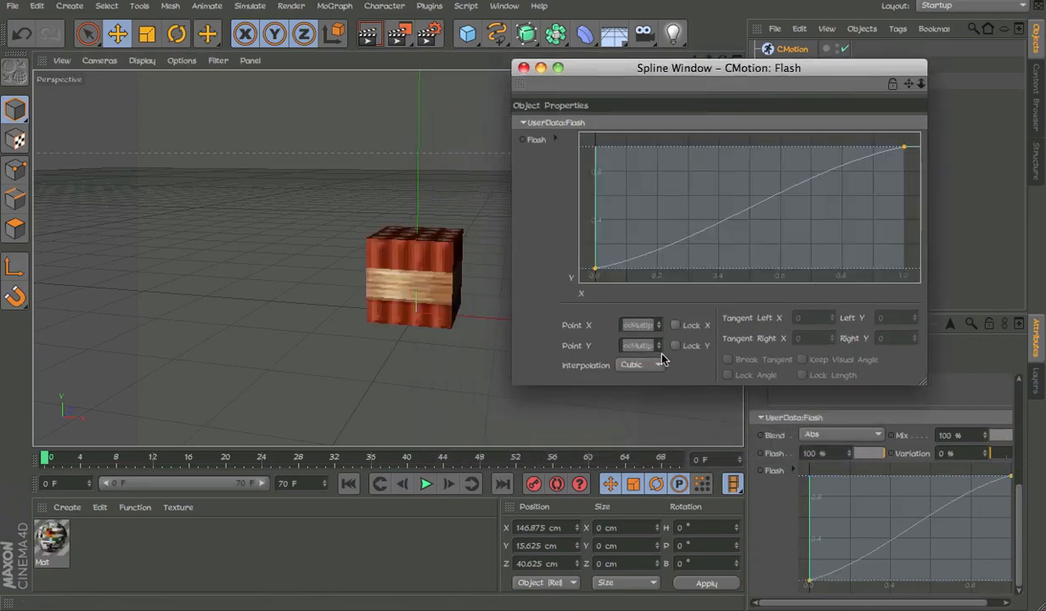
# Step: Make the Flash curve linear and drag its points into a tight 0–1 zigzag, then close the Spline Window
pyautogui.click(639, 364)
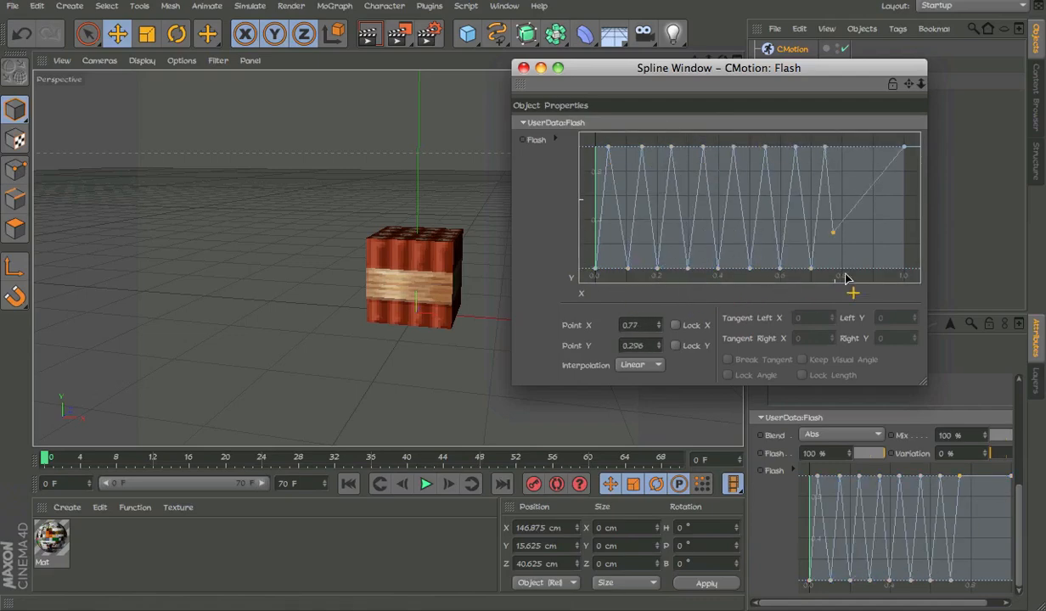
pyautogui.moveTo(832, 229); pyautogui.dragTo(903, 146)
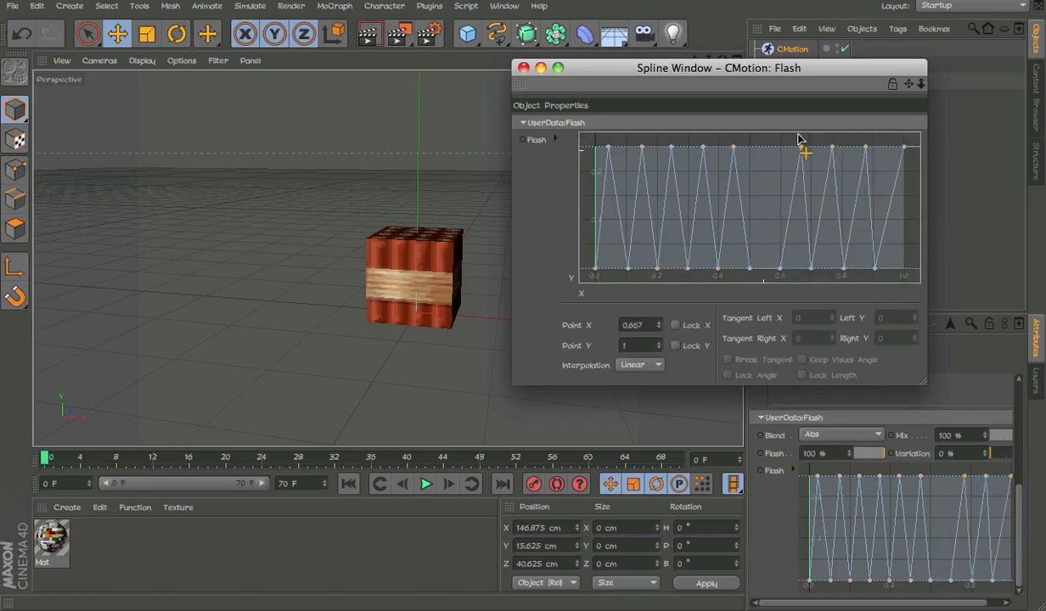
pyautogui.moveTo(801, 150); pyautogui.dragTo(858, 272)
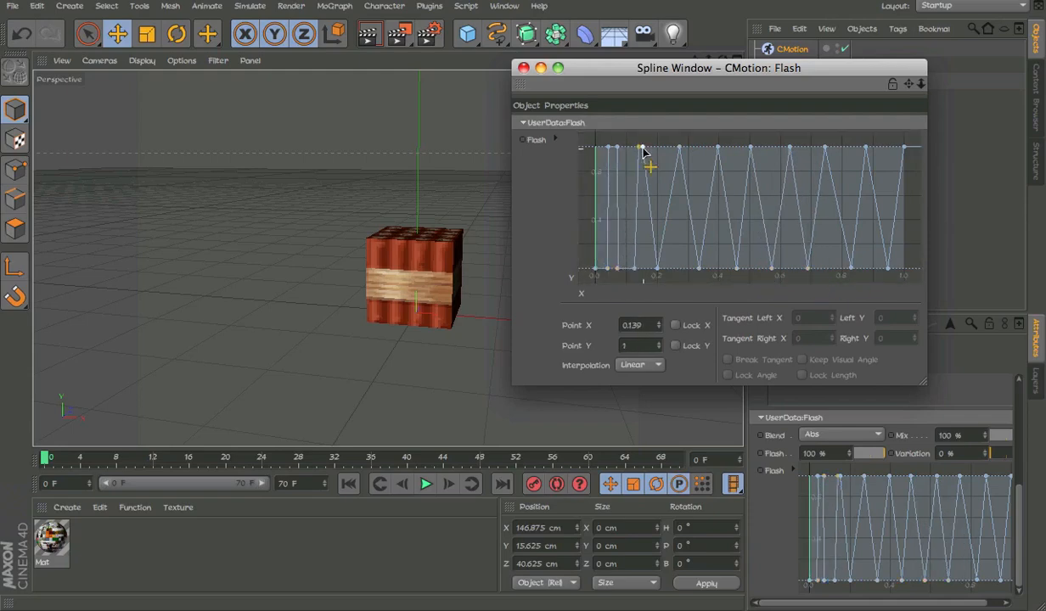
pyautogui.moveTo(641, 149); pyautogui.dragTo(674, 271)
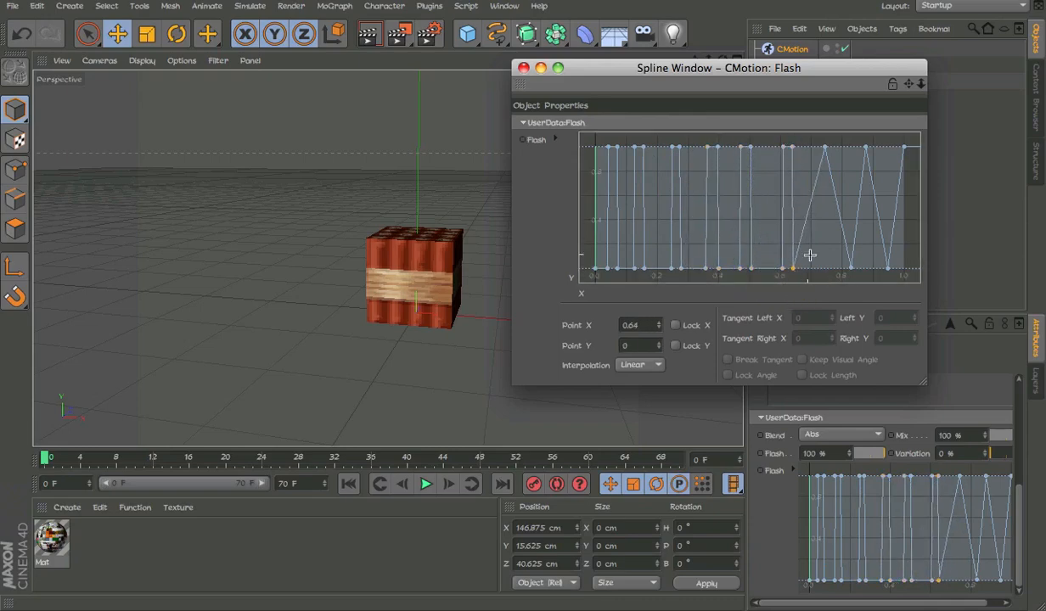
pyautogui.moveTo(810, 255); pyautogui.dragTo(866, 272)
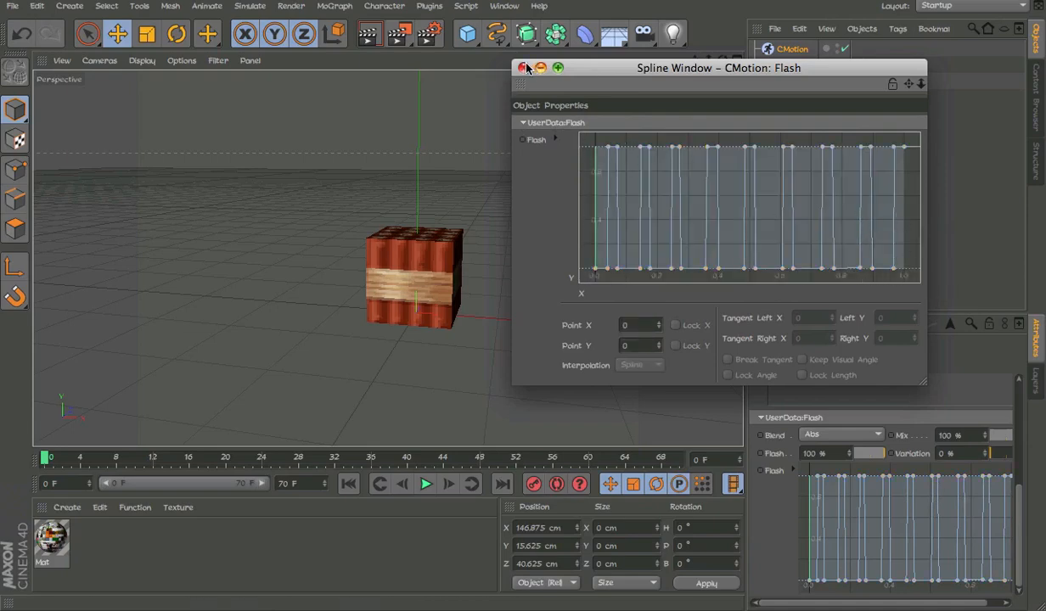
pyautogui.click(424, 484)
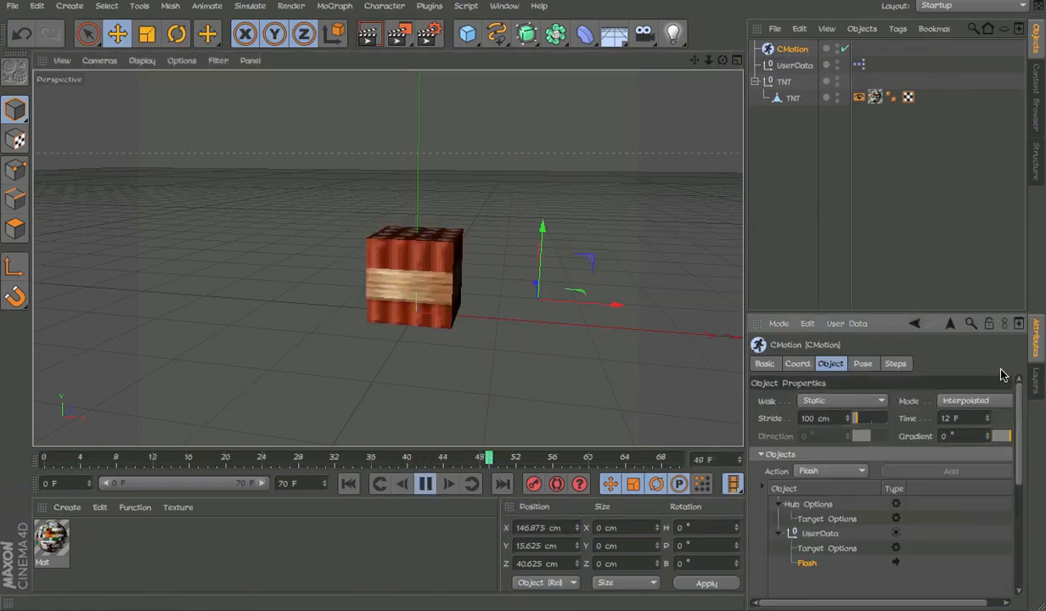
# Step: Play and scrub the timeline to check the TNT cube flashing white
pyautogui.click(424, 483)
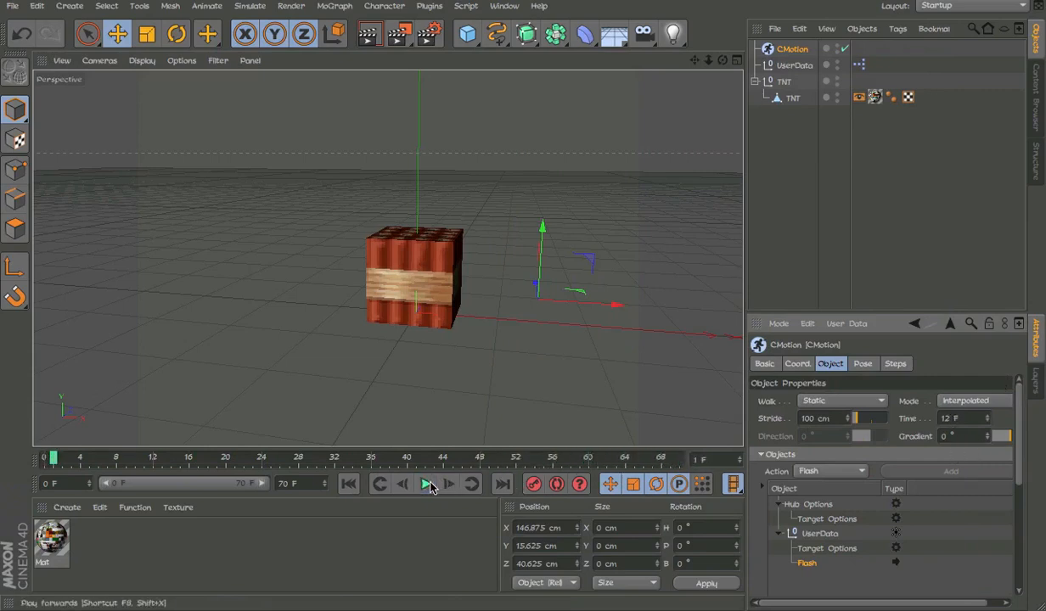
pyautogui.click(424, 484)
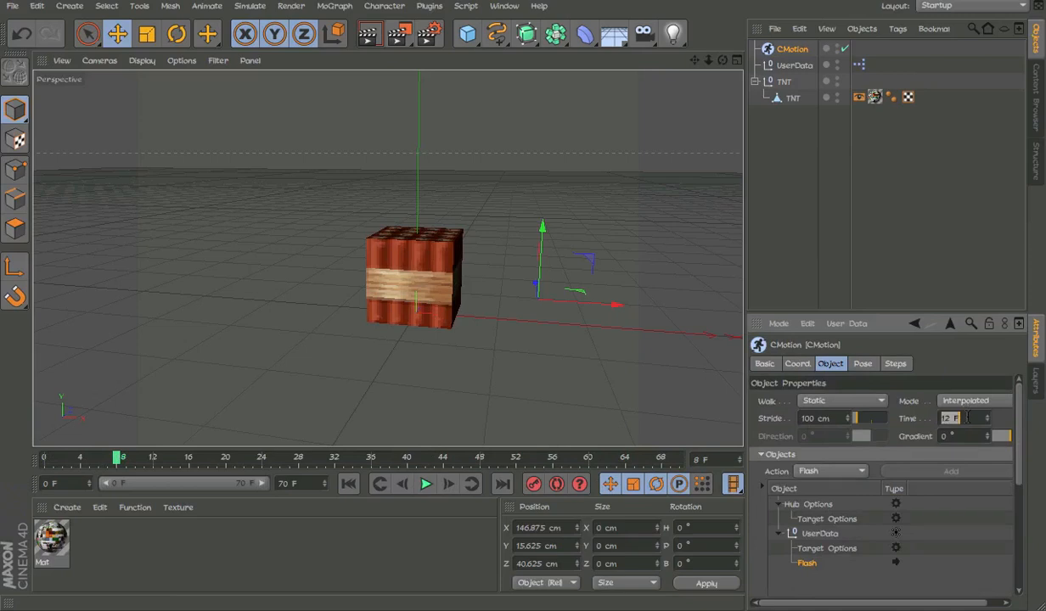
pyautogui.moveTo(898, 433)
pyautogui.write('48')
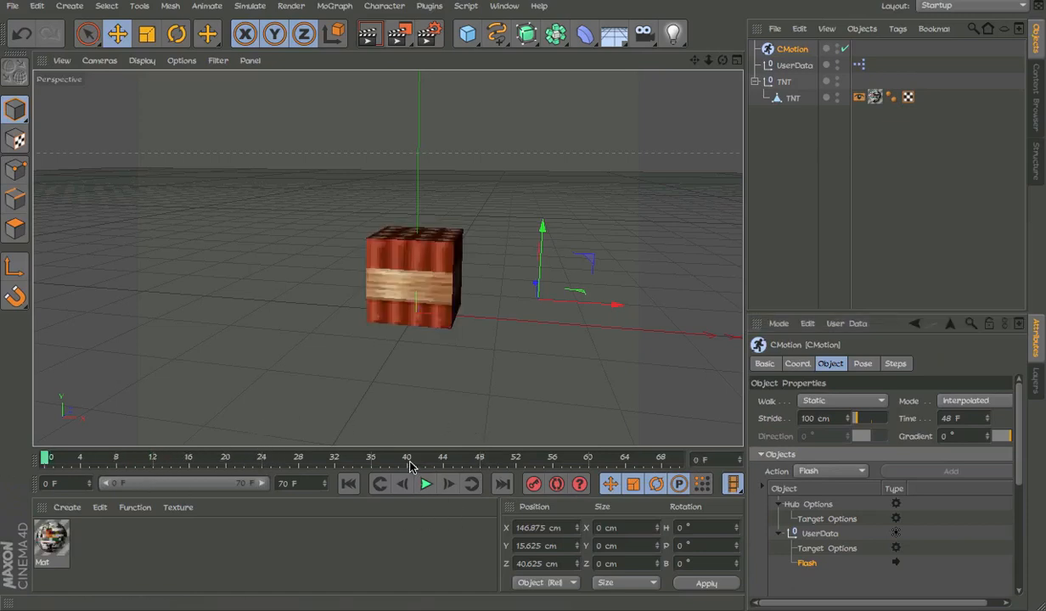
pyautogui.click(425, 484)
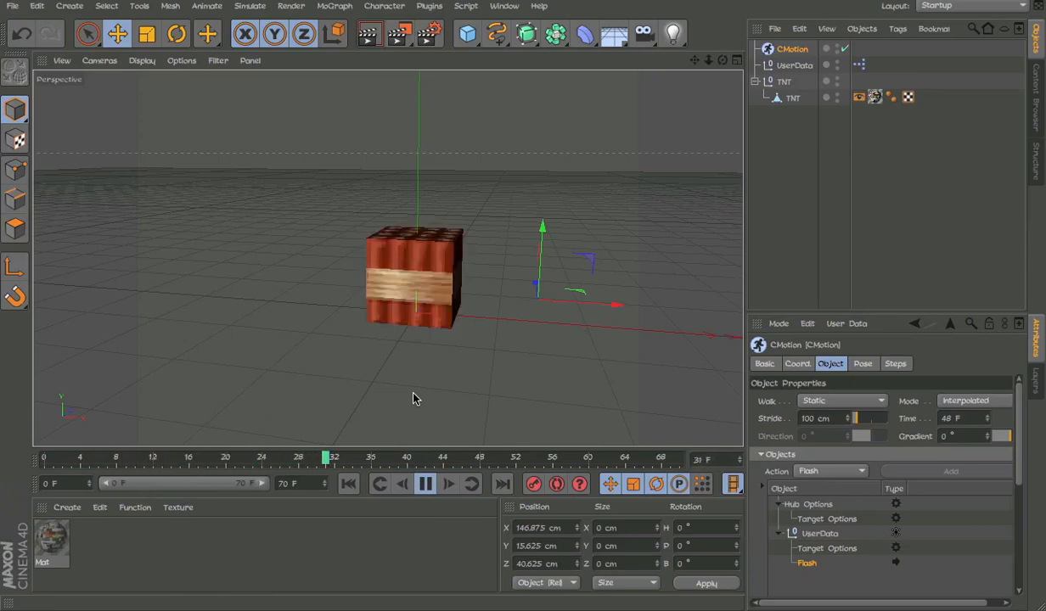
pyautogui.click(425, 484)
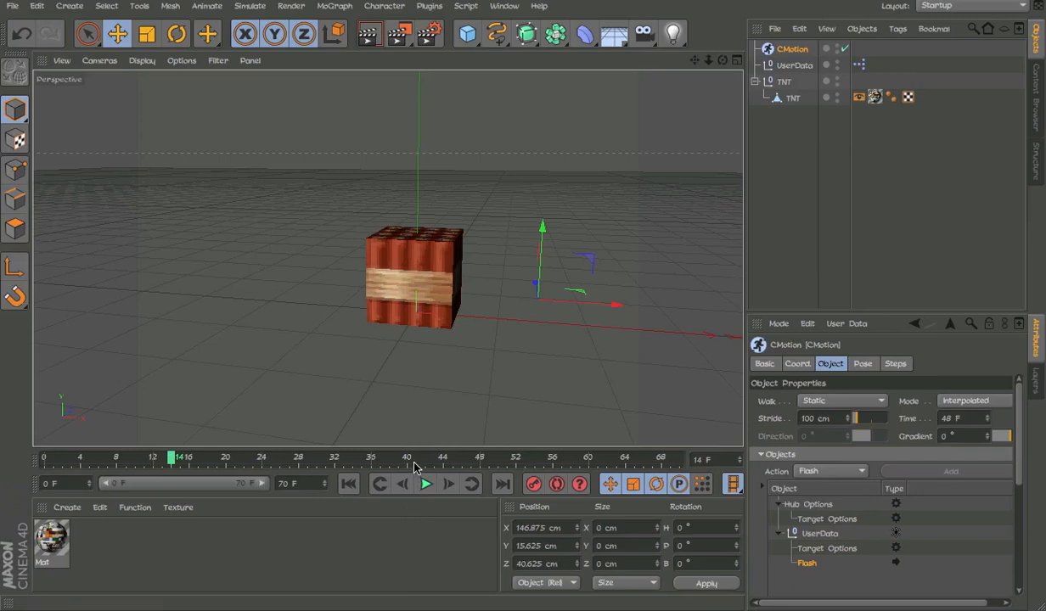
pyautogui.moveTo(171, 459); pyautogui.dragTo(489, 458)
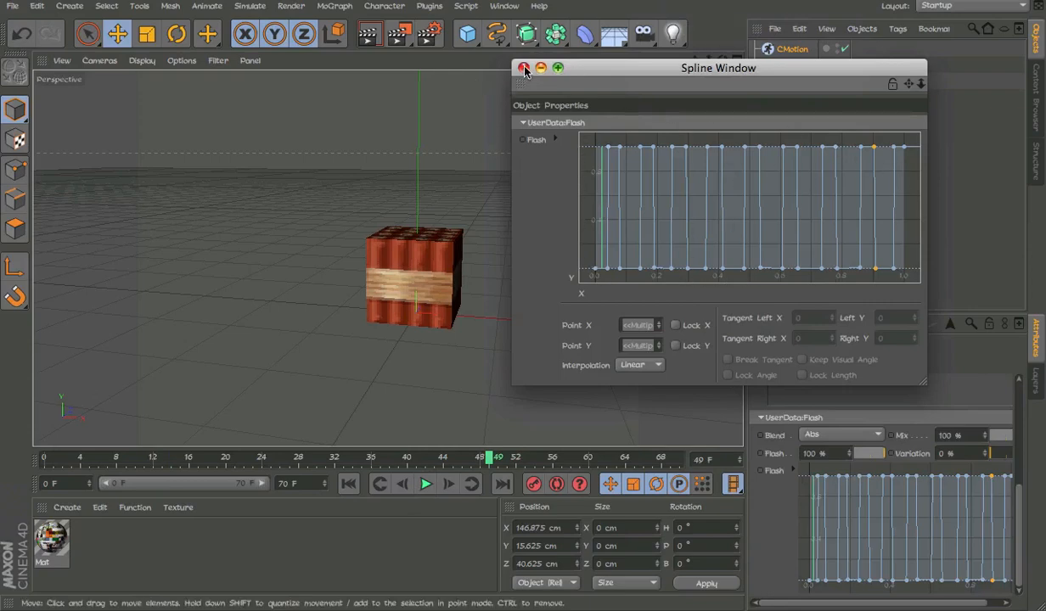
# Step: Close the Flash spline window and replay the animation to confirm the blink
pyautogui.click(524, 68)
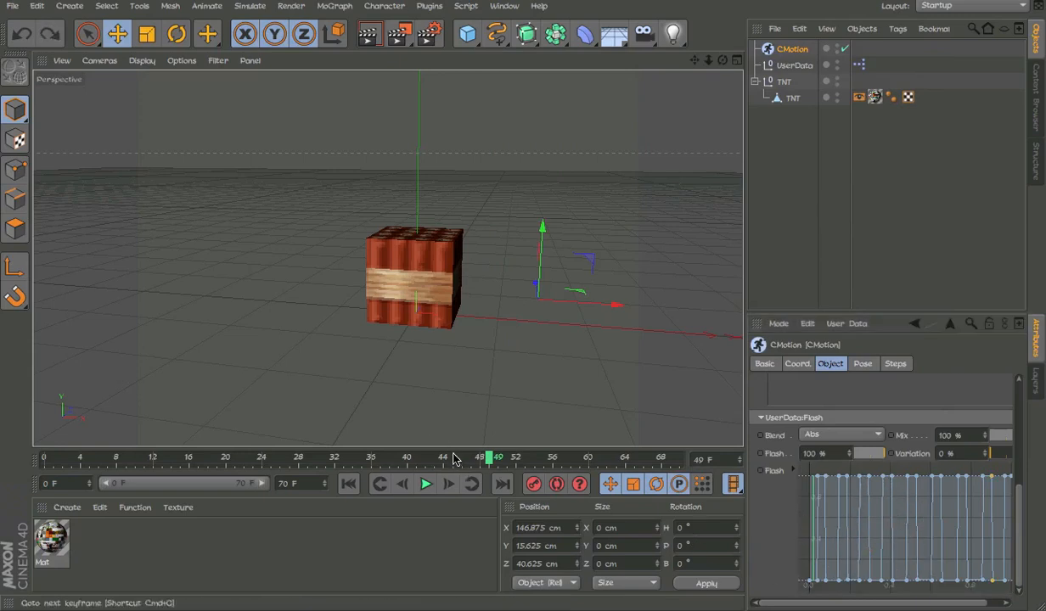
pyautogui.click(424, 482)
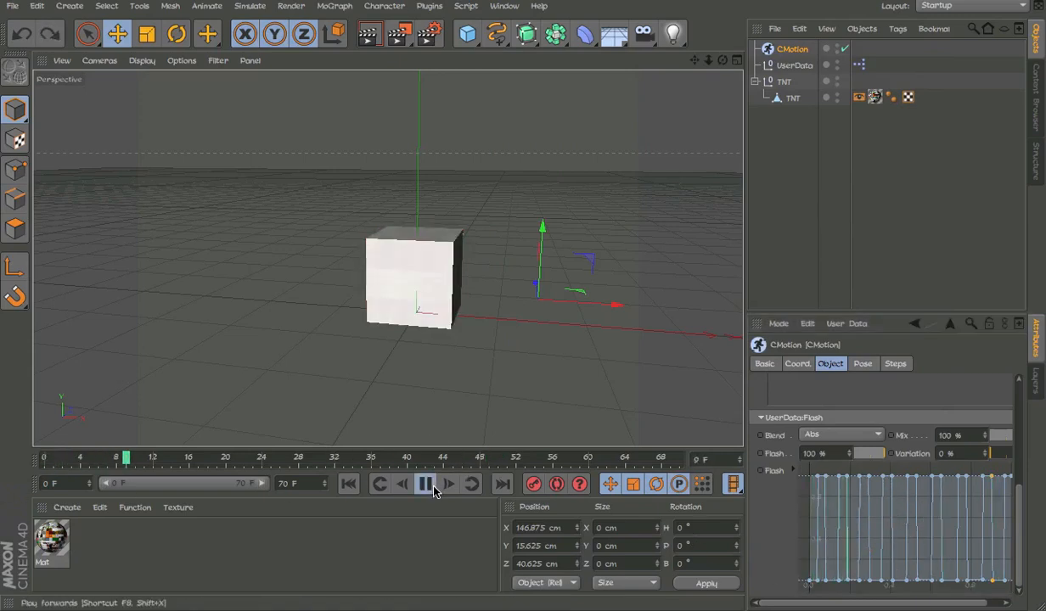
pyautogui.click(424, 484)
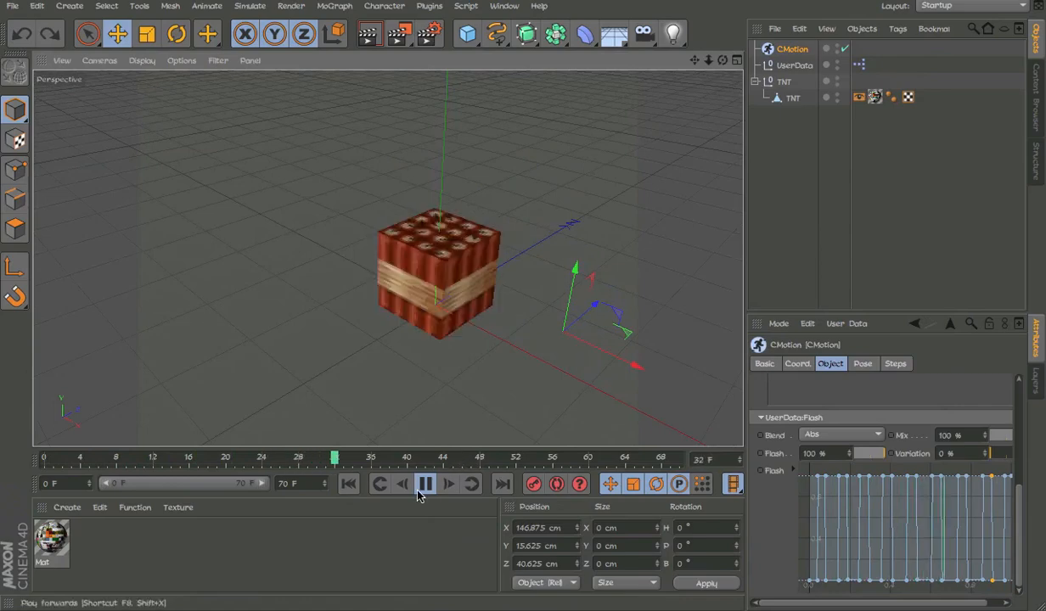
pyautogui.click(424, 484)
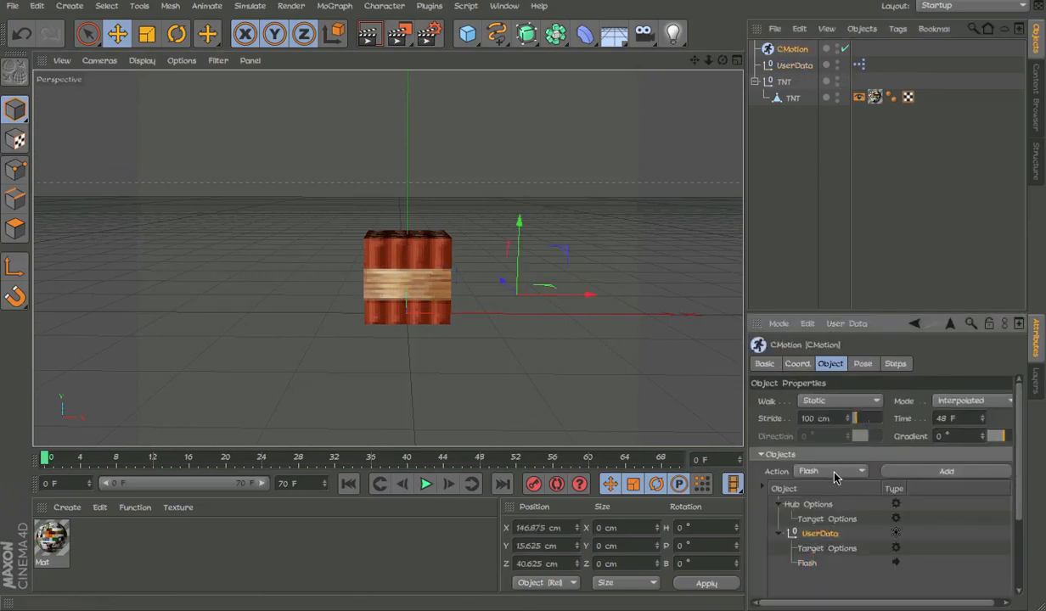
# Step: Add Y axis to CMotion's objects with an early spike curve, then start adding X Axis
pyautogui.click(832, 472)
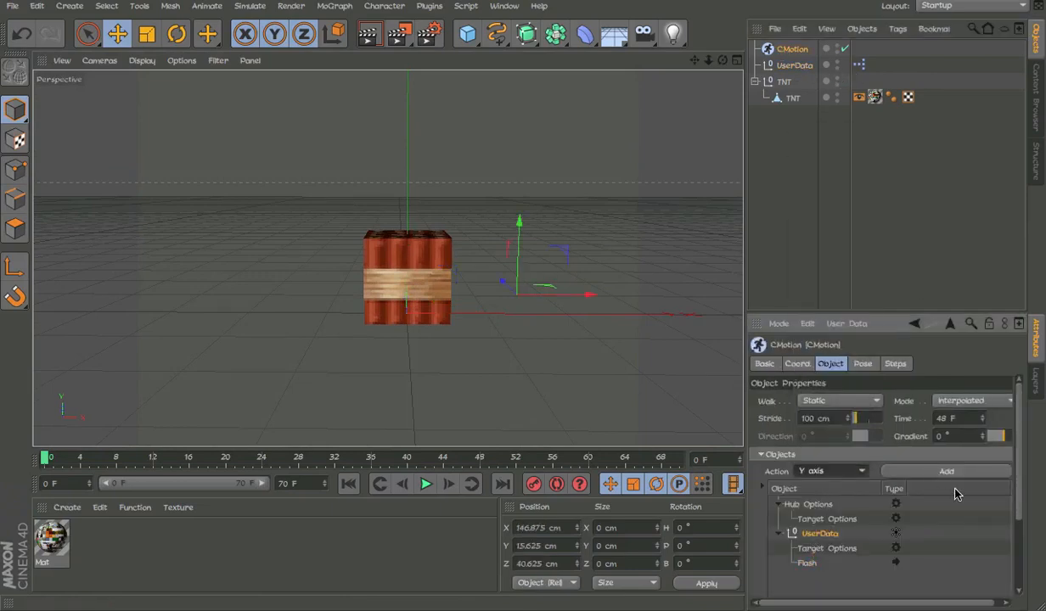
pyautogui.click(945, 472)
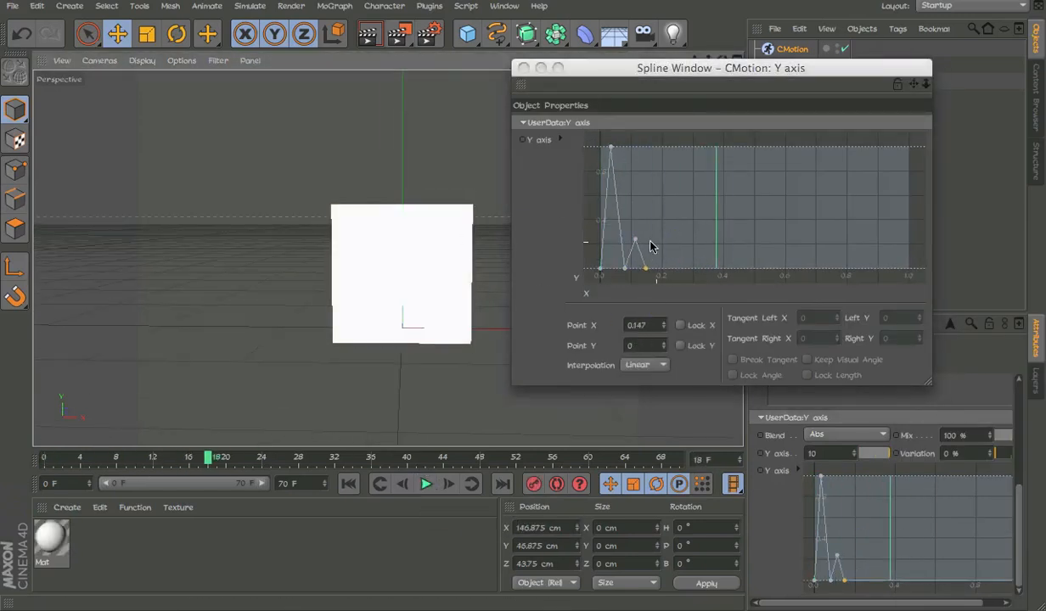
pyautogui.click(424, 484)
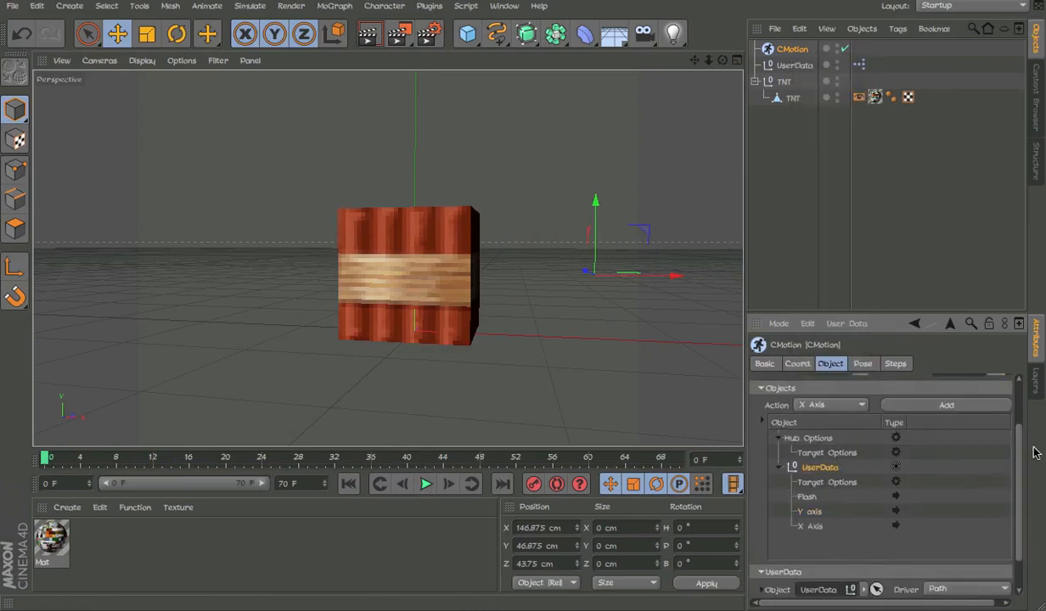
pyautogui.moveTo(1005, 546)
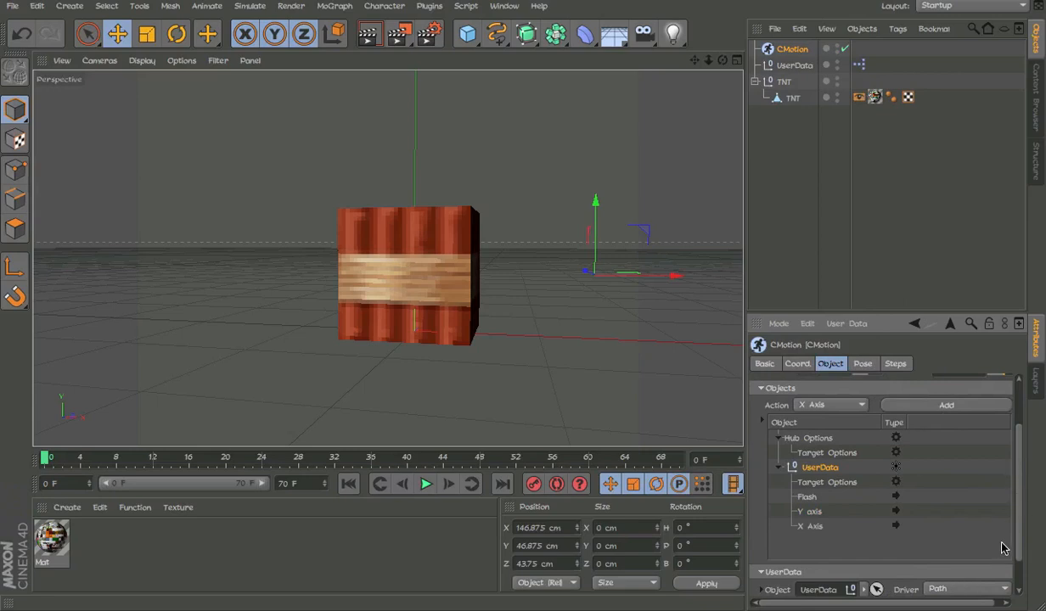
pyautogui.click(815, 526)
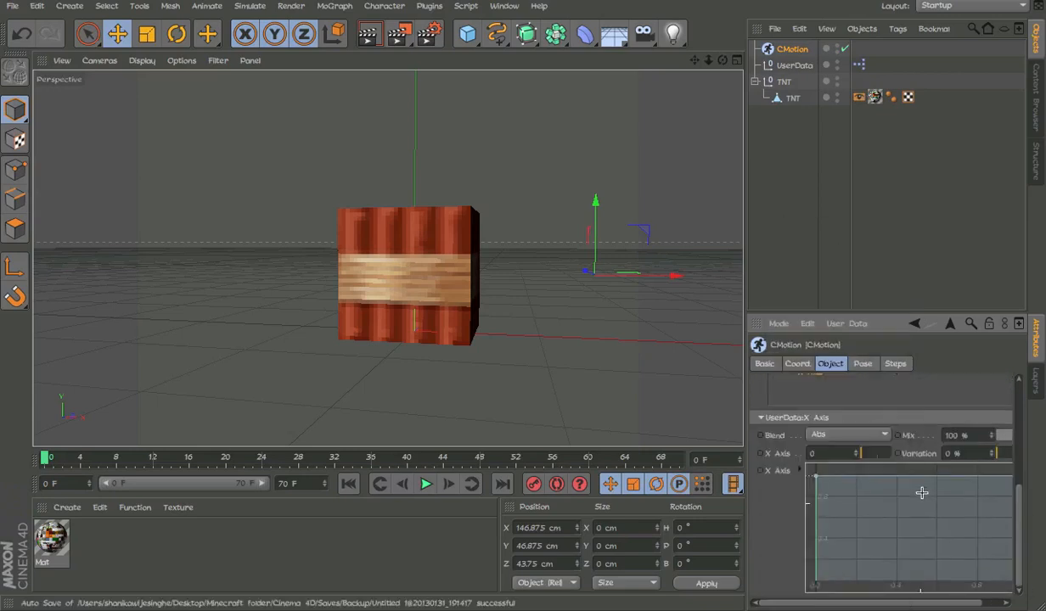
# Step: Give X Axis strength 10 and an early-rising curve in the Spline Window
pyautogui.write('10')
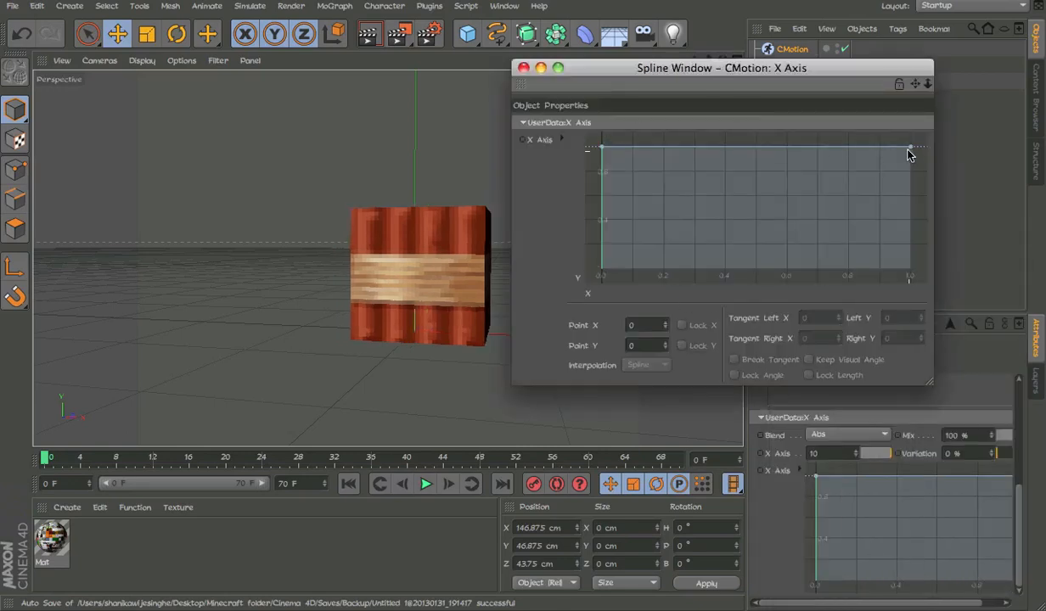
pyautogui.click(645, 363)
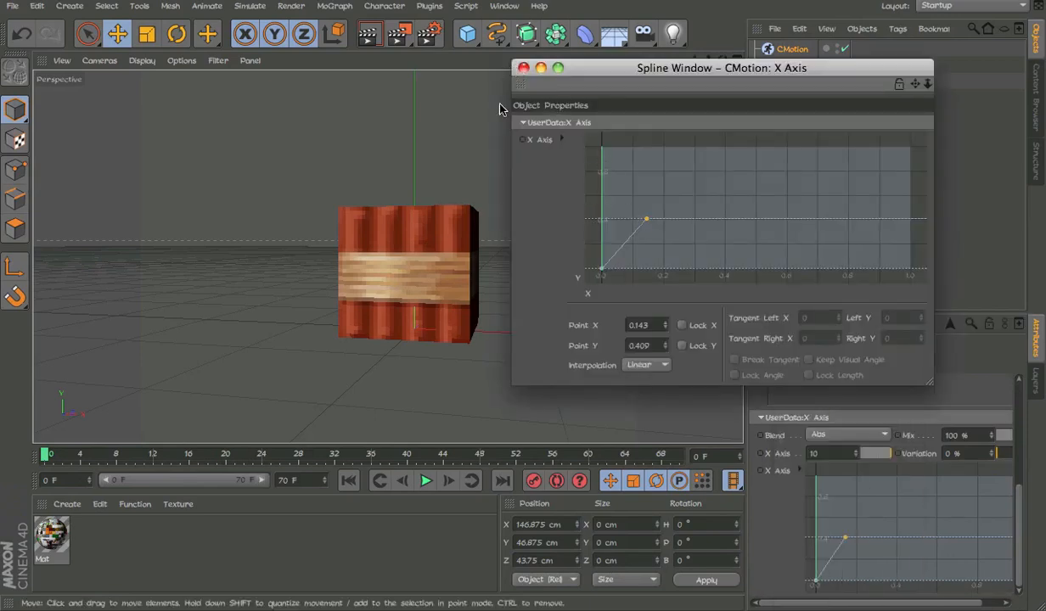
pyautogui.click(523, 68)
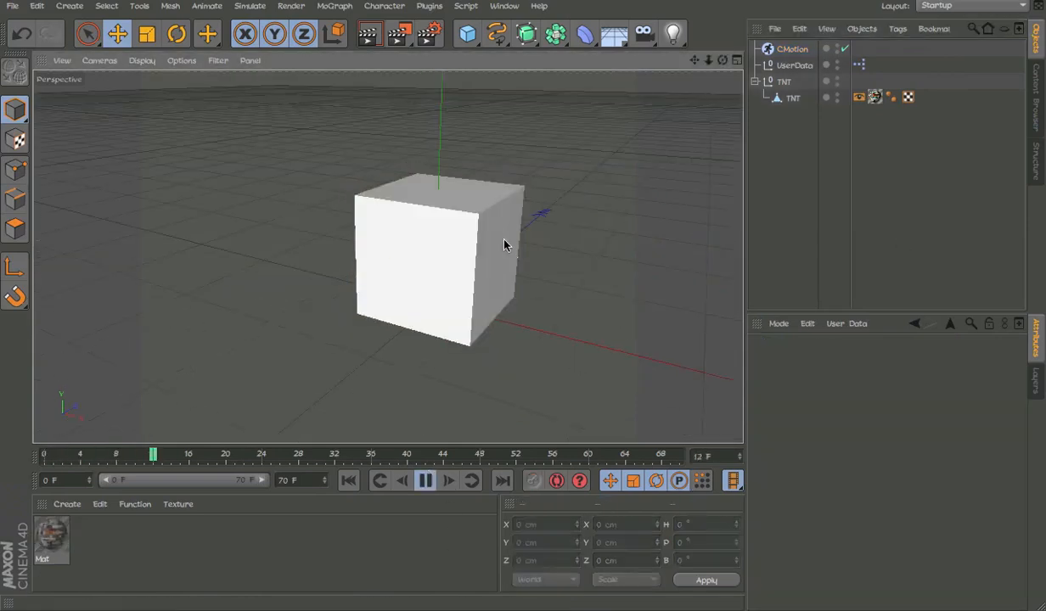
# Step: Play back the animation to preview the TNT cube swelling, then select UserData
pyautogui.click(425, 480)
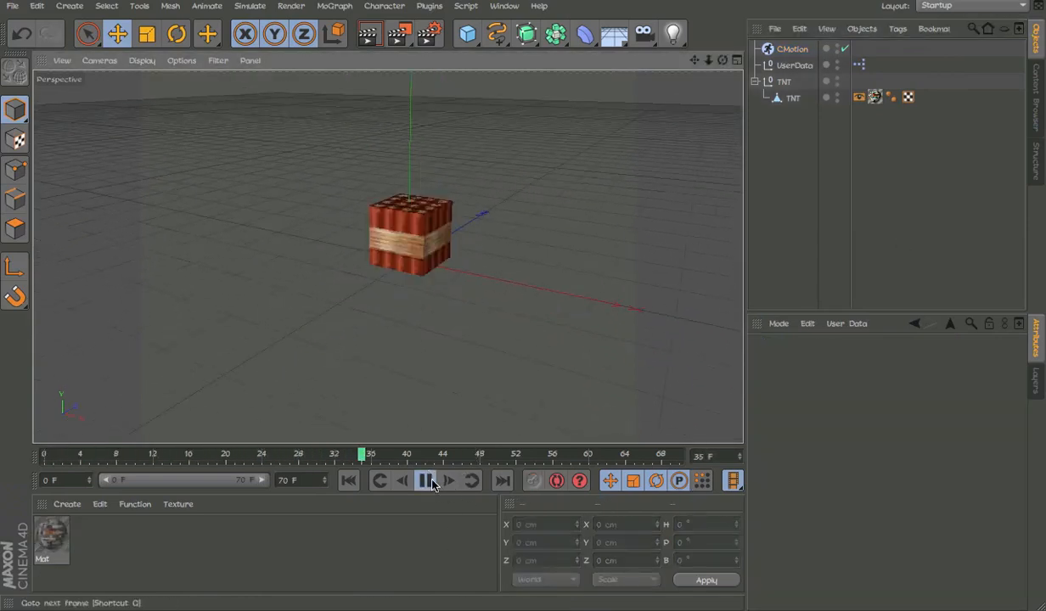
pyautogui.click(424, 480)
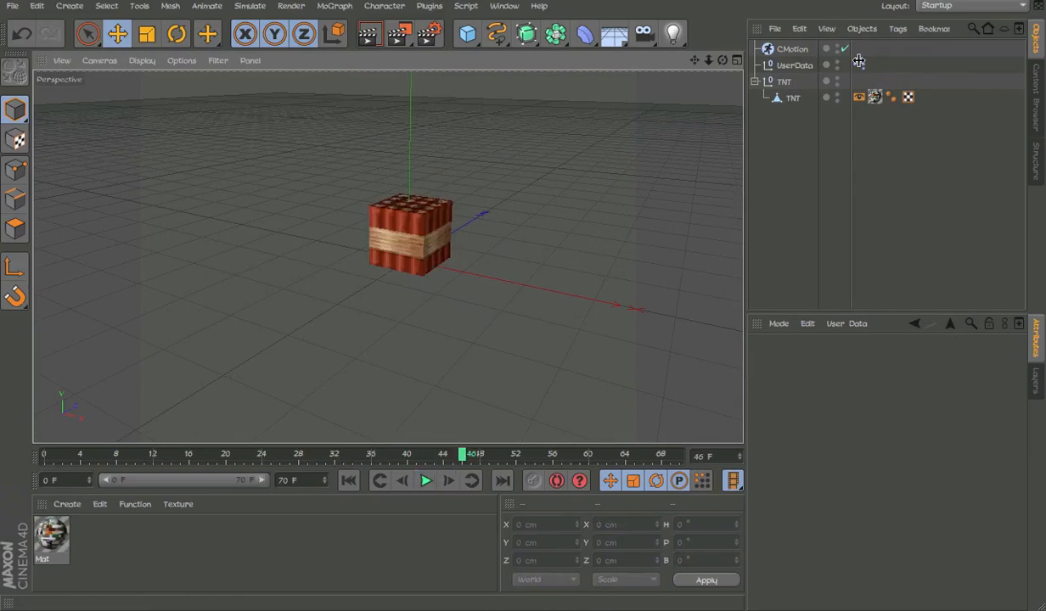
pyautogui.click(794, 64)
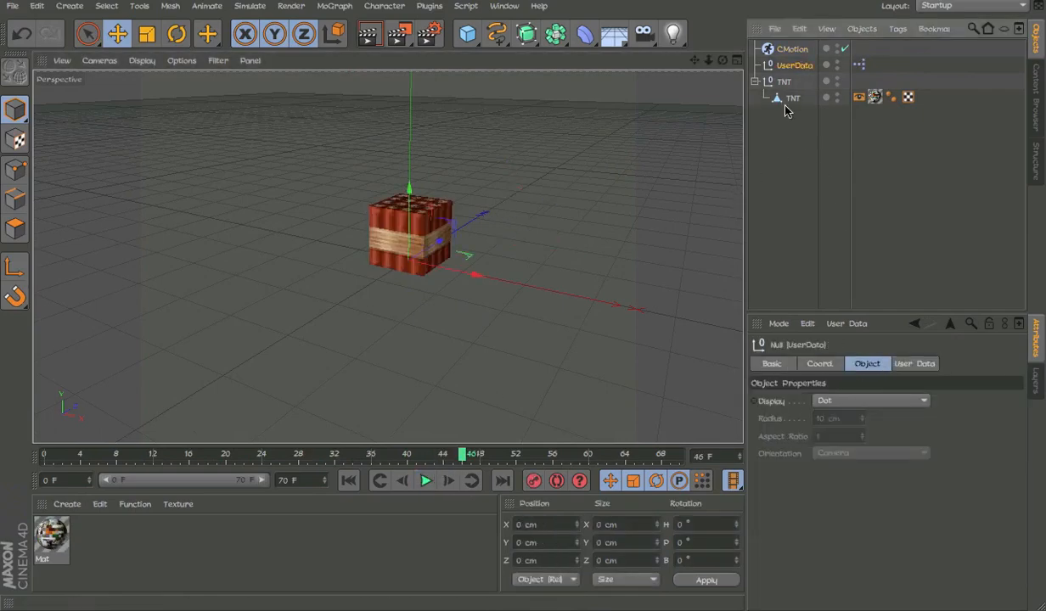
# Step: In Manage User Data, add a Float Slider named Disappear with Real unit and max 1
pyautogui.click(845, 323)
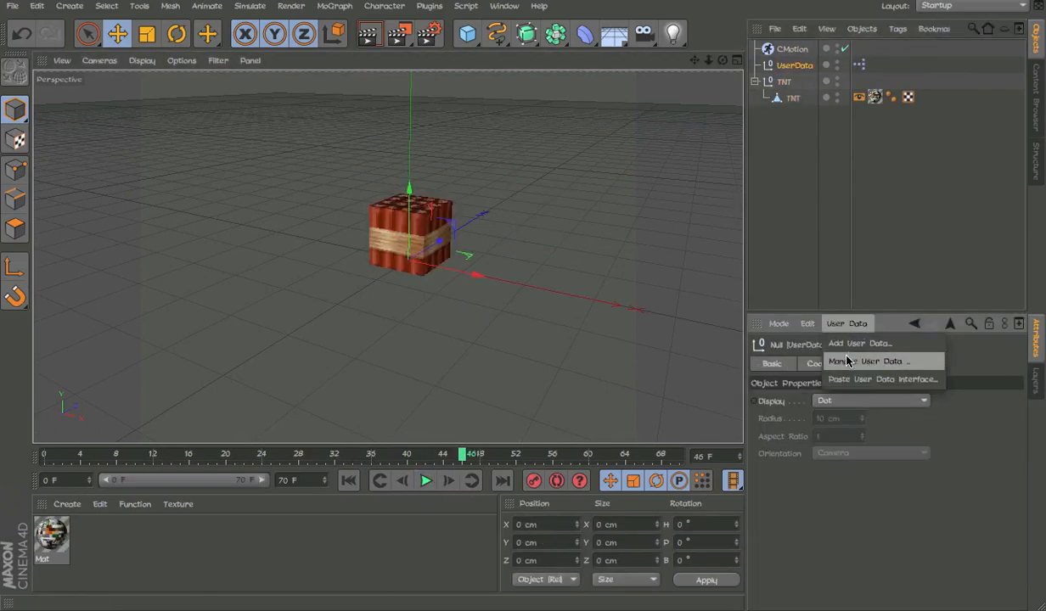
pyautogui.click(867, 360)
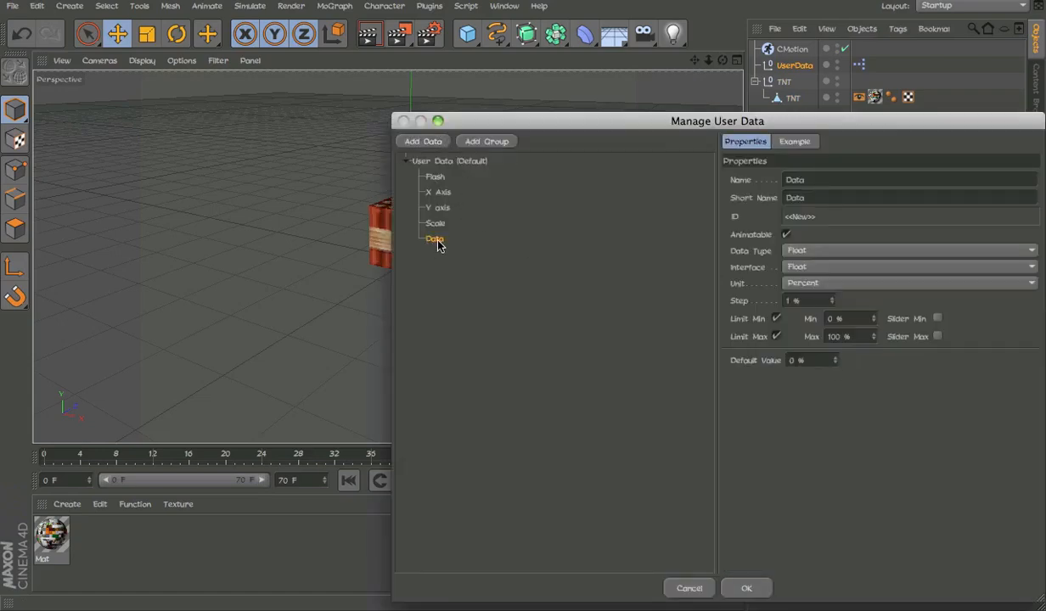
pyautogui.click(909, 282)
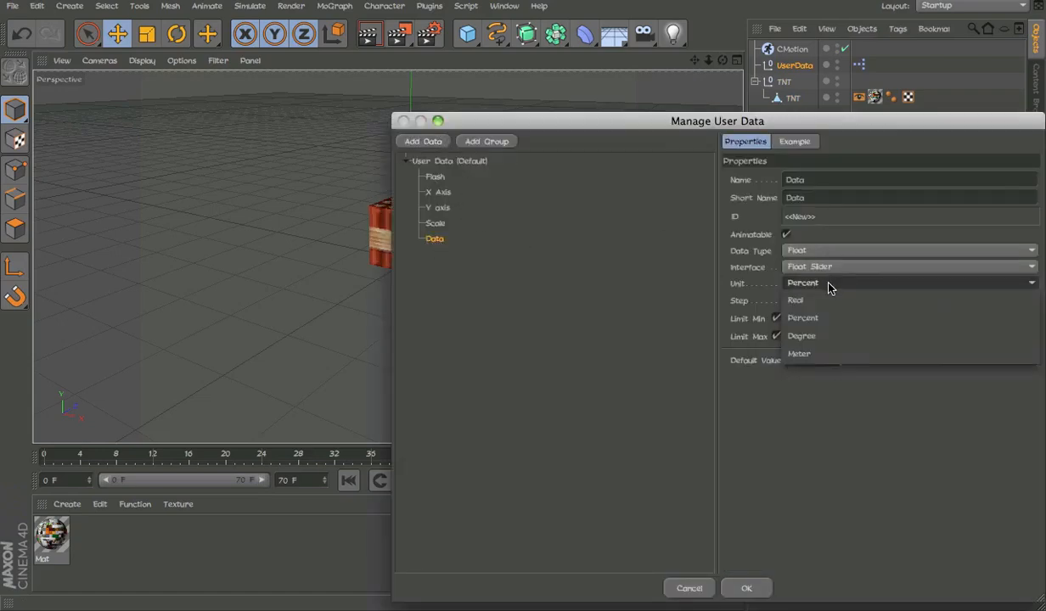
pyautogui.click(795, 299)
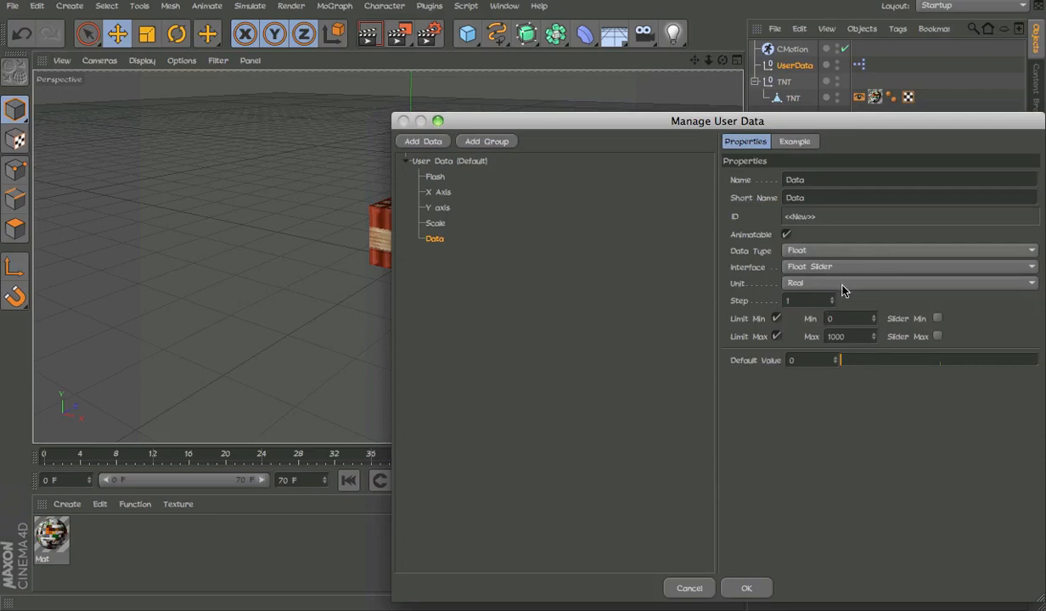
pyautogui.click(908, 180)
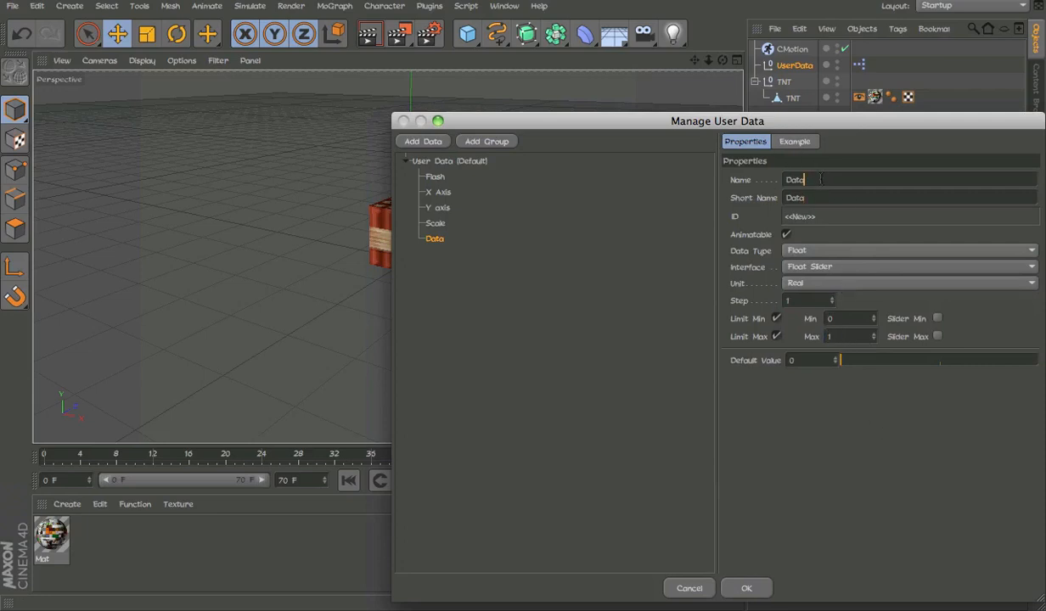
pyautogui.write('Disc')
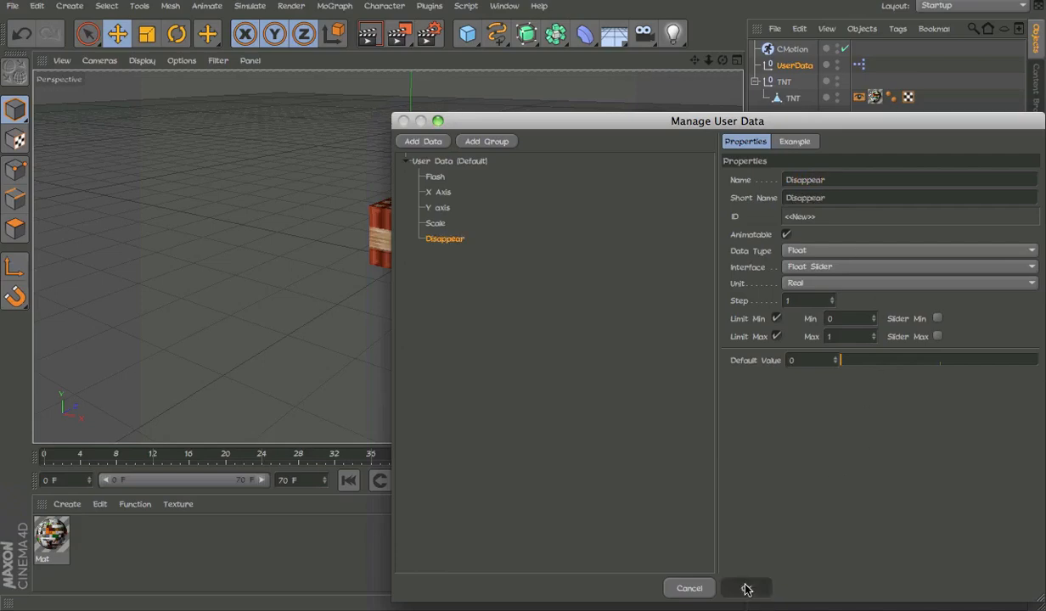
pyautogui.click(744, 588)
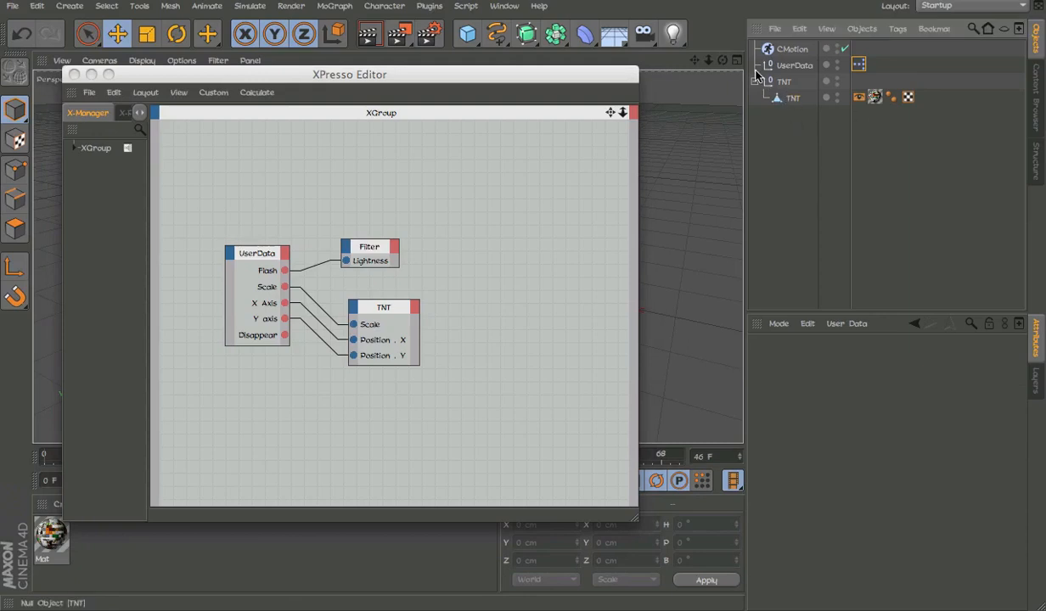
# Step: Drag TNT into the XPresso graph and give it Visible in Editor and Visible in Renderer inputs
pyautogui.click(792, 97)
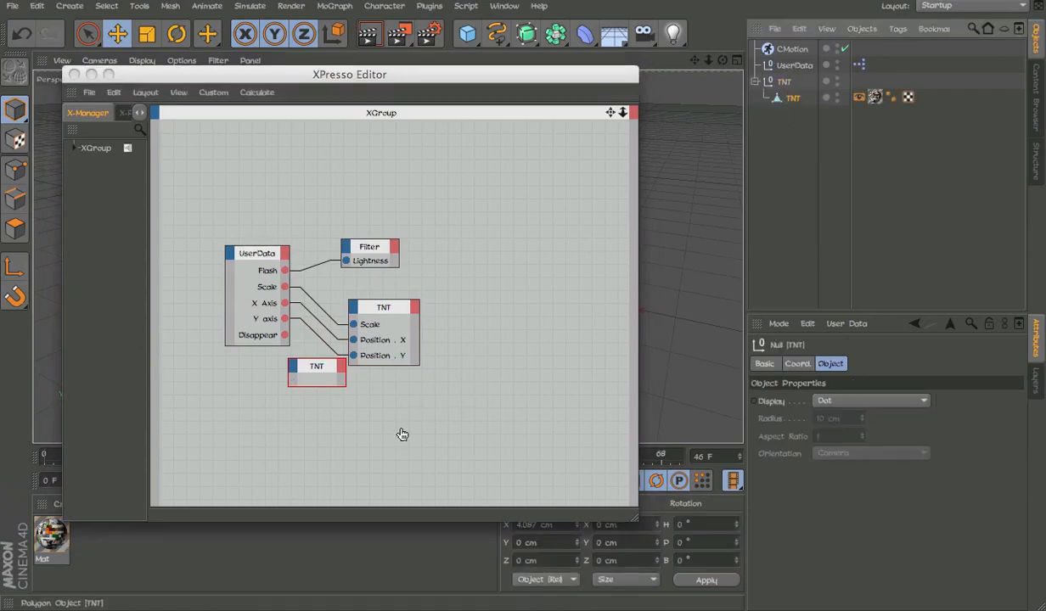
pyautogui.moveTo(317, 367); pyautogui.dragTo(372, 434)
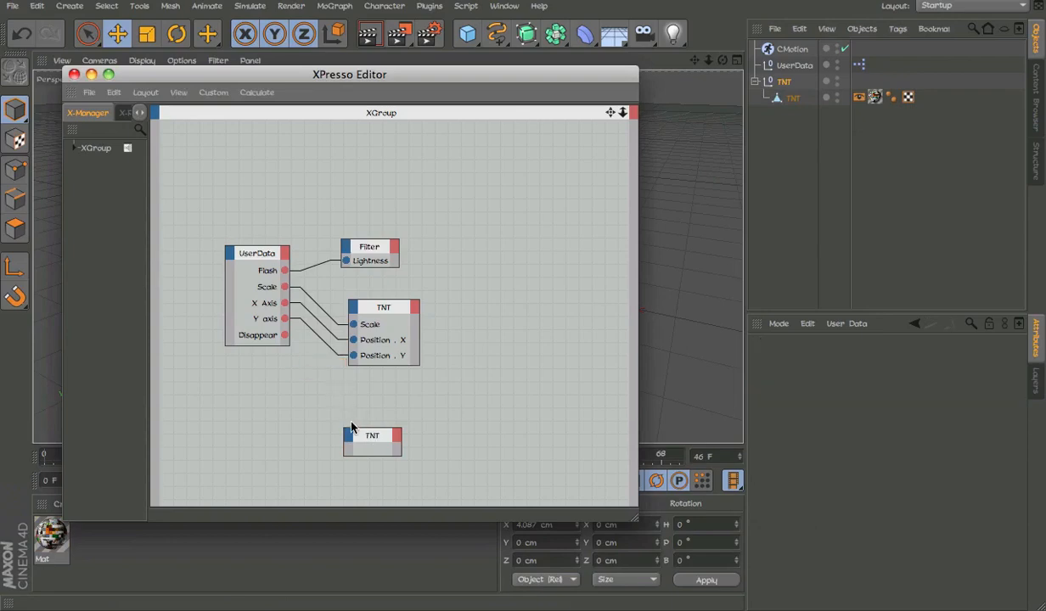
pyautogui.rightClick(372, 435)
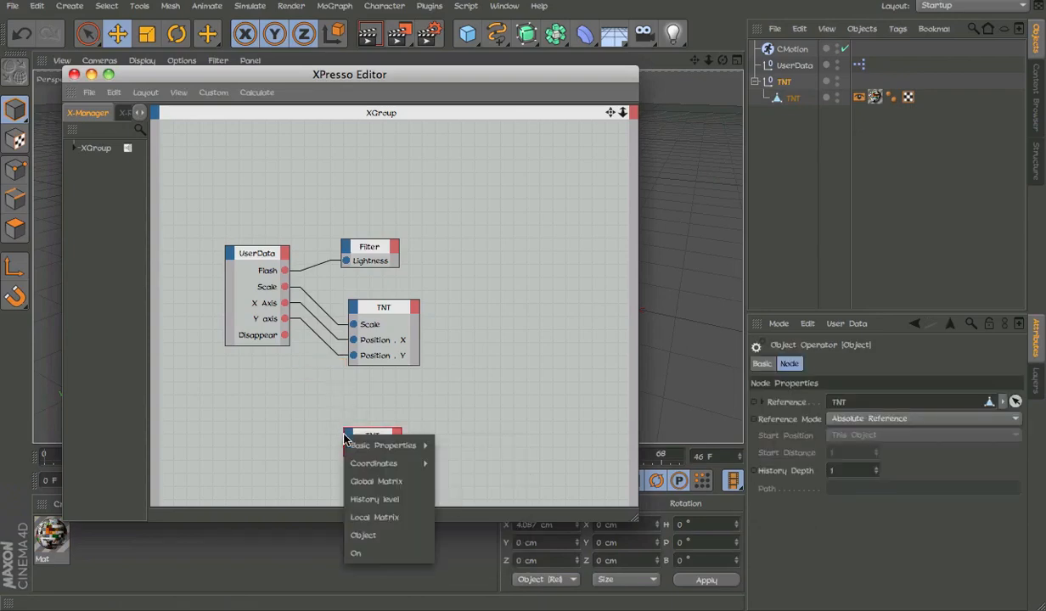
pyautogui.click(363, 535)
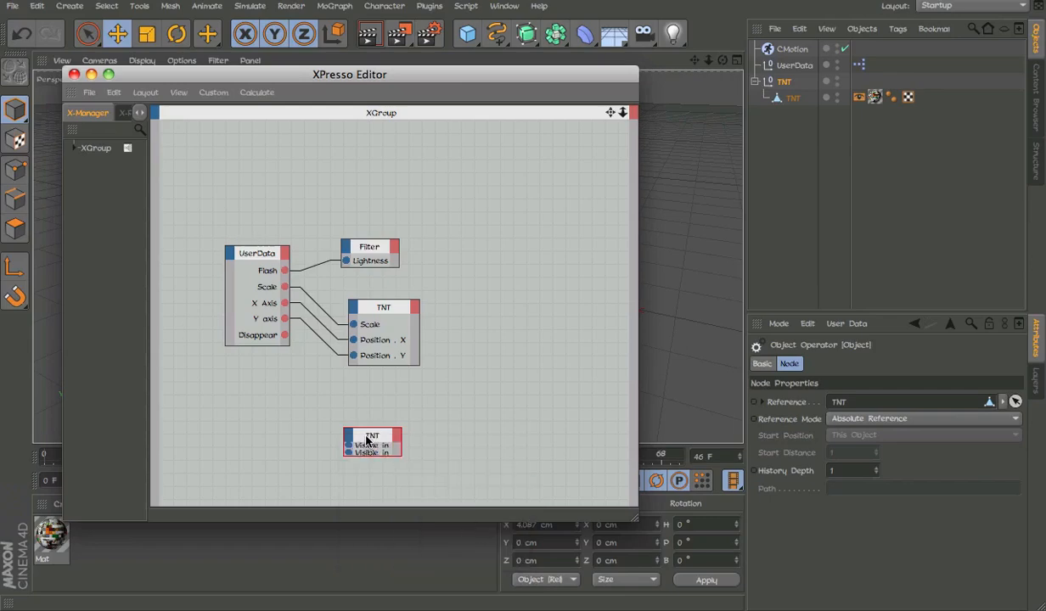
pyautogui.rightClick(372, 442)
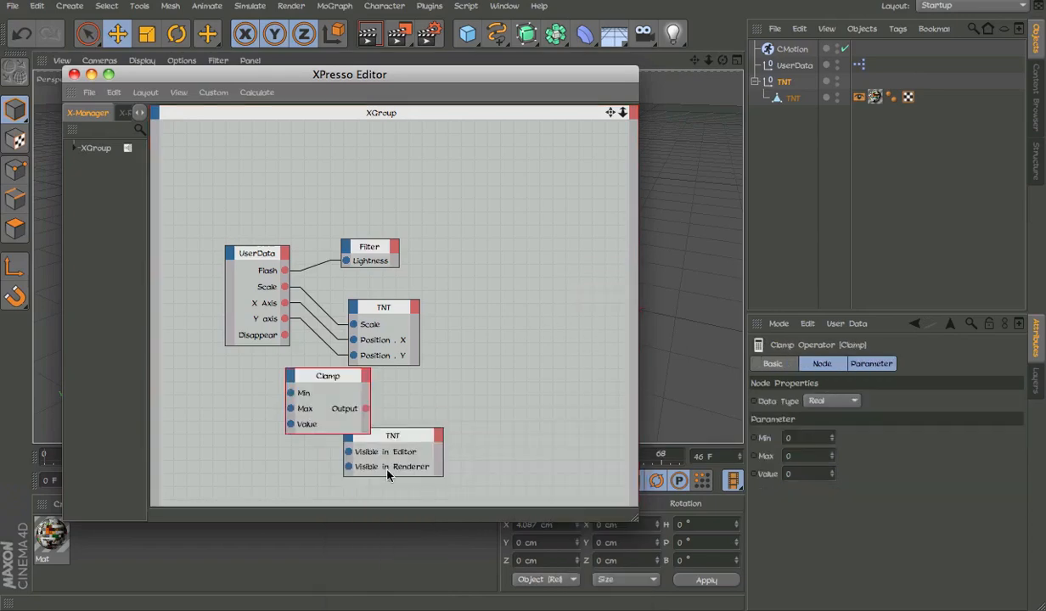
pyautogui.rightClick(387, 474)
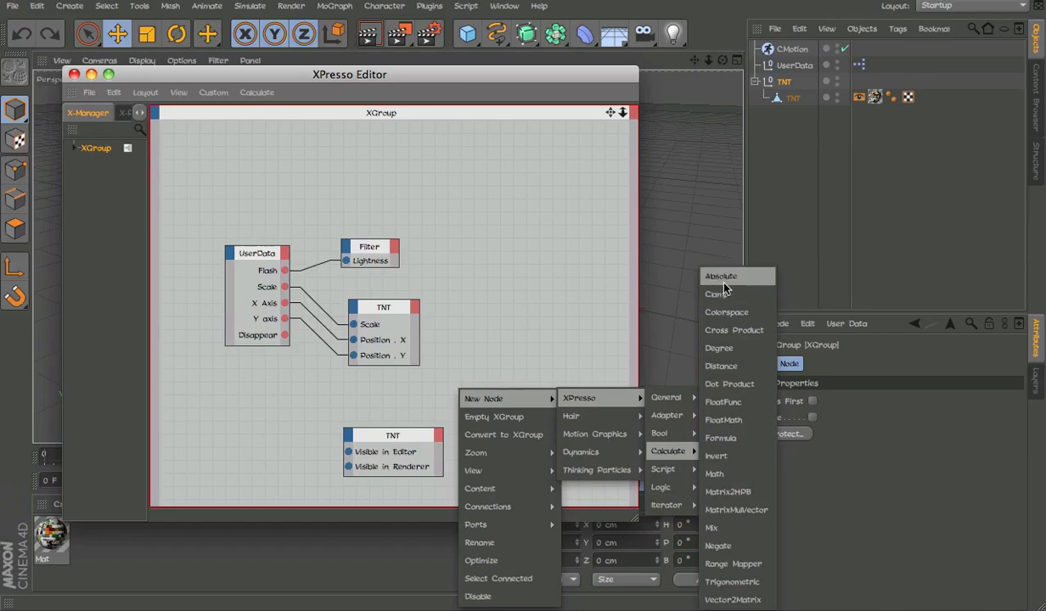
# Step: Add an Absolute node set to Integer for the Disappear value
pyautogui.click(720, 275)
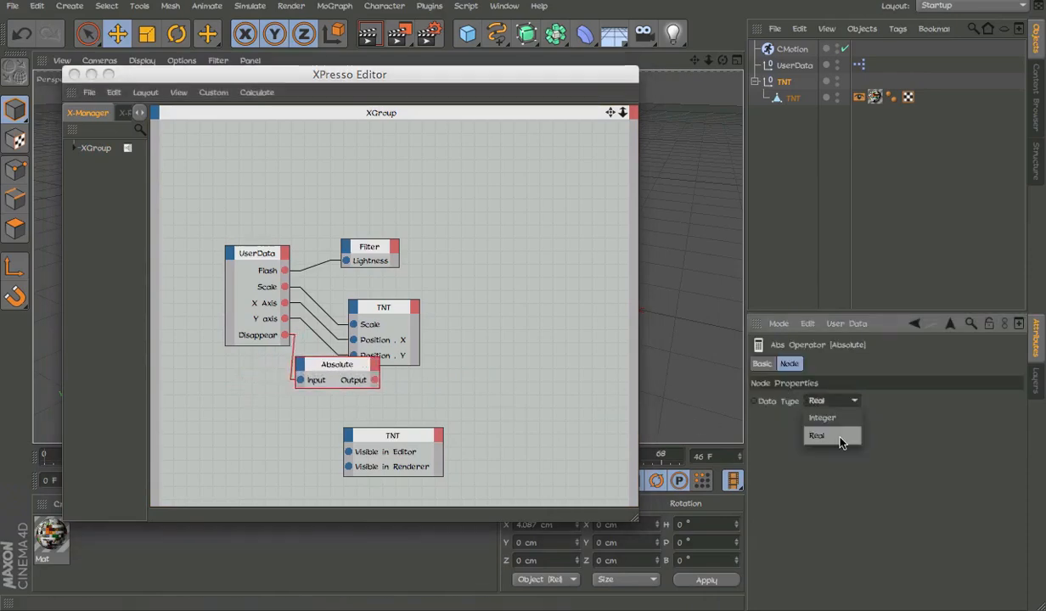
pyautogui.click(822, 418)
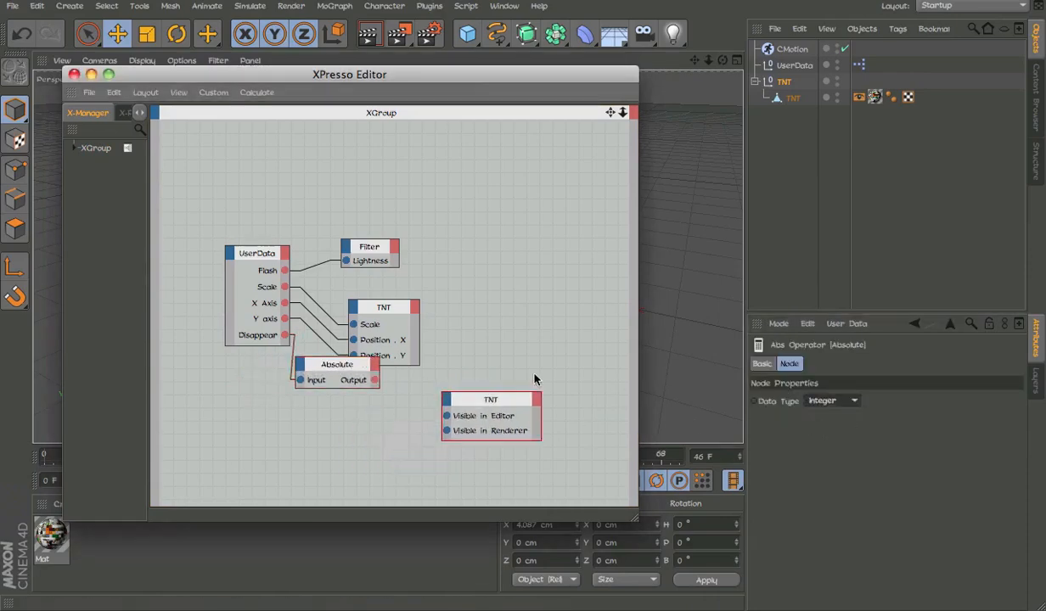
pyautogui.rightClick(491, 414)
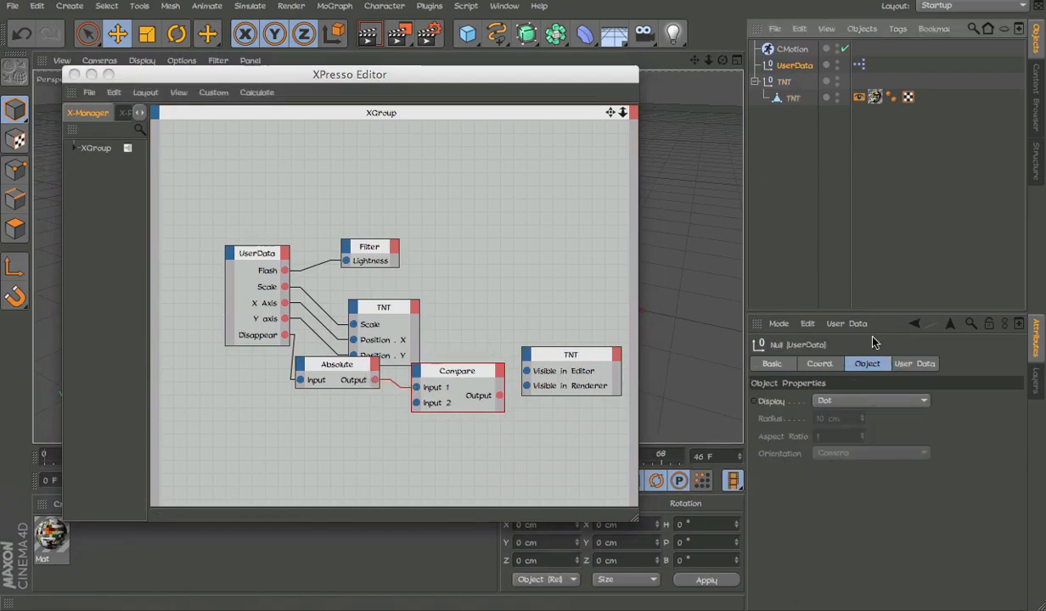
# Step: Add a Compare node after the Absolute node and select it for editing
pyautogui.click(913, 363)
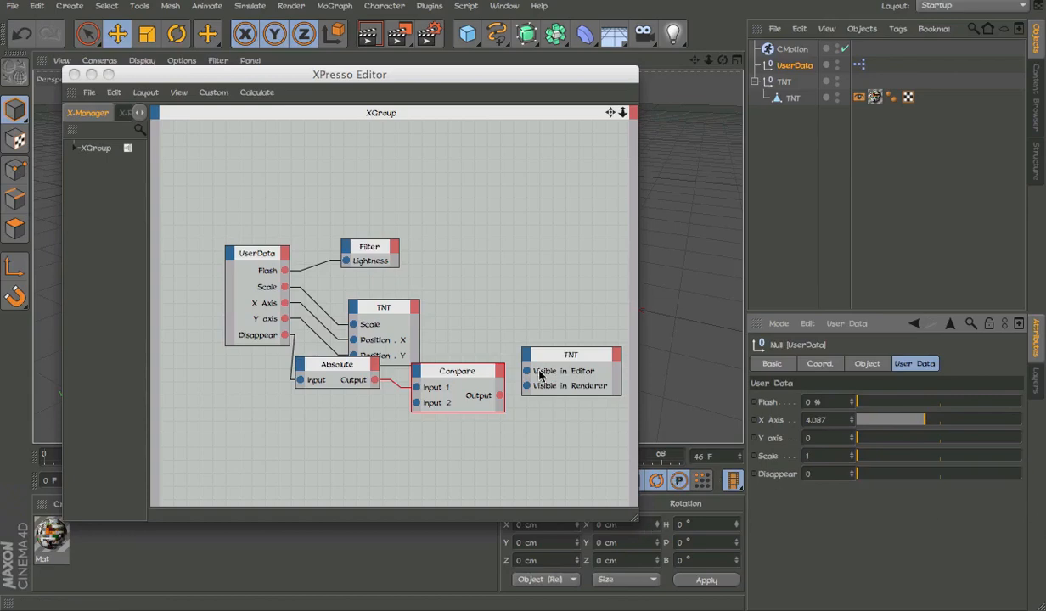
pyautogui.click(457, 371)
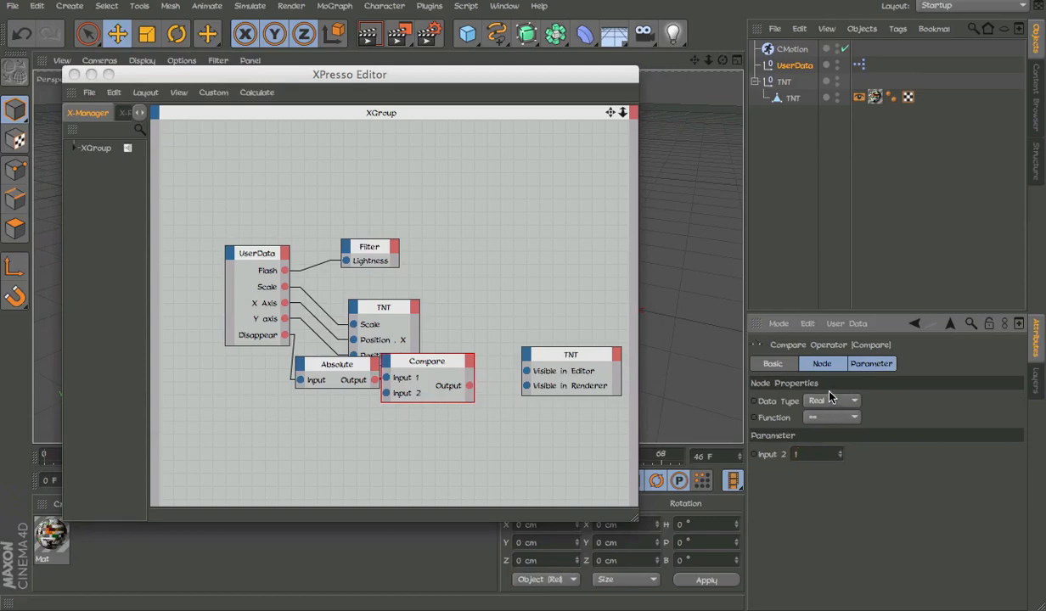
# Step: Set the Compare node to Integer and wire its output to TNT's Visible in Editor port
pyautogui.moveTo(428, 360); pyautogui.dragTo(523, 269)
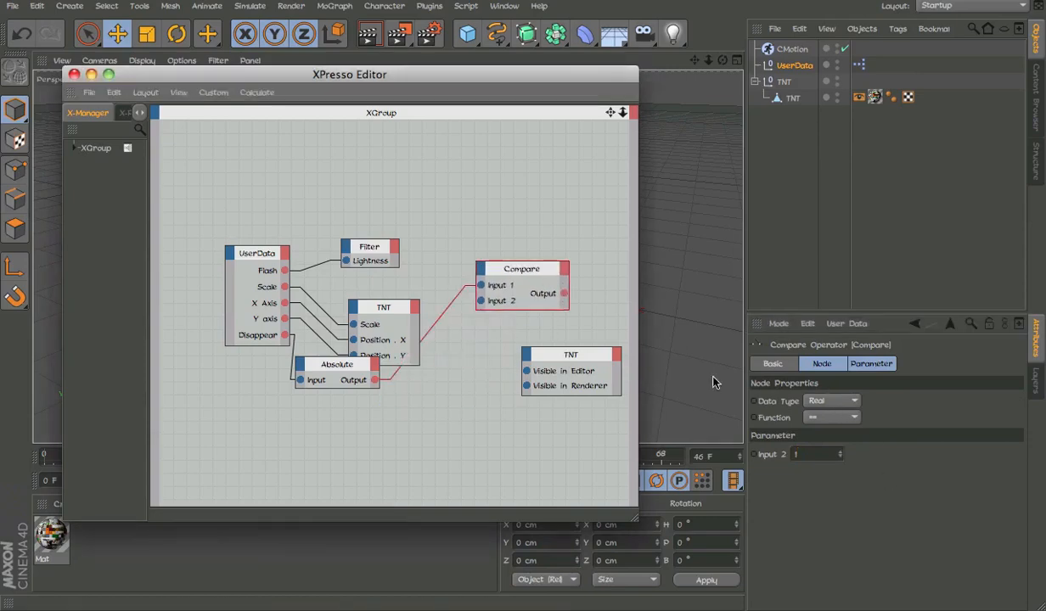
pyautogui.click(830, 400)
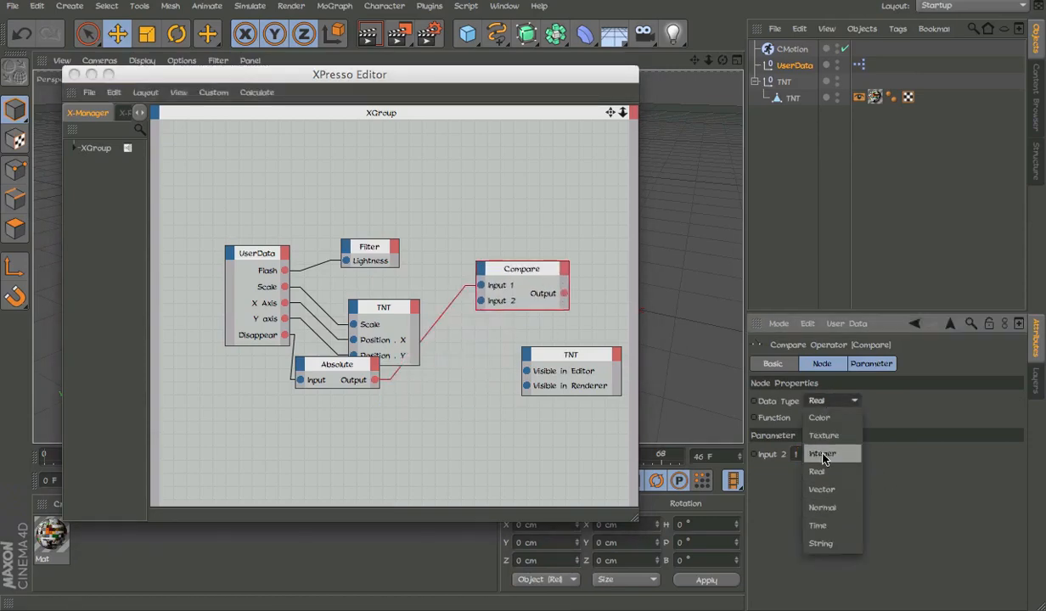
pyautogui.click(822, 454)
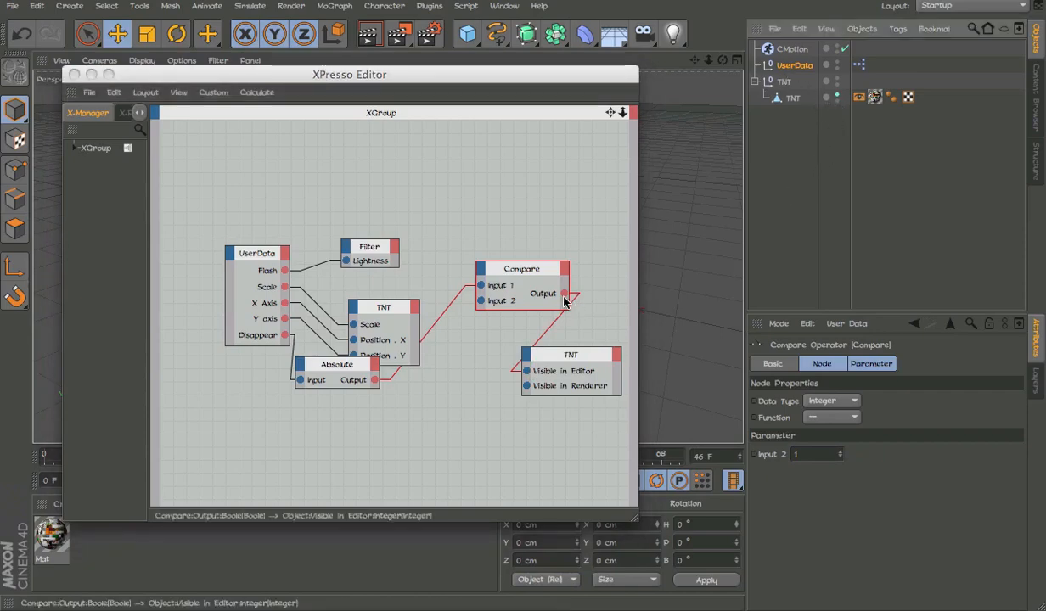
pyautogui.moveTo(563, 293); pyautogui.dragTo(526, 386)
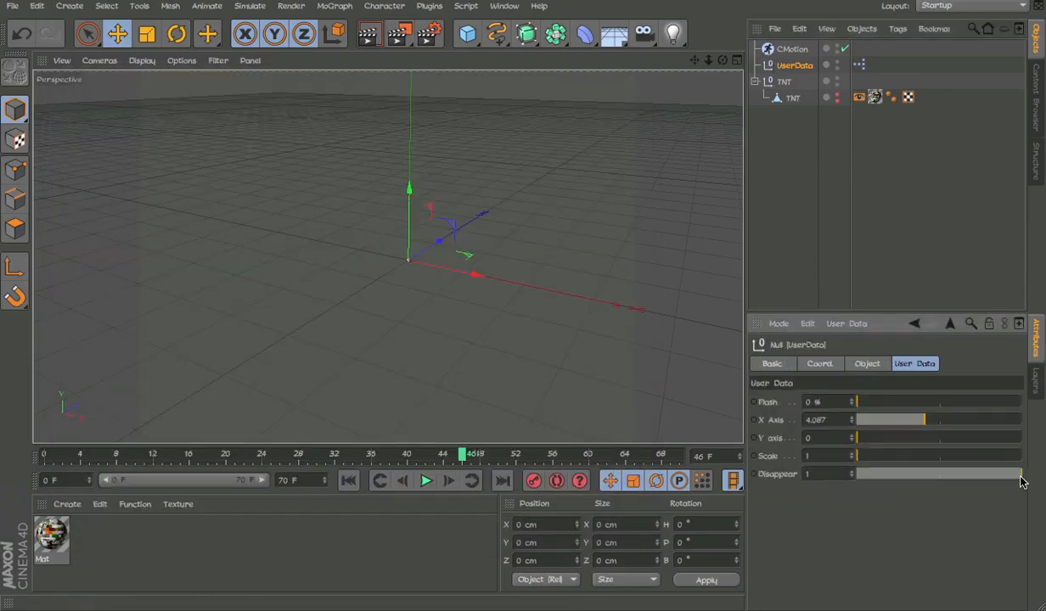
# Step: Drag the Disappear slider back to 0 so the TNT cube reappears in the viewport
pyautogui.moveTo(1019, 473); pyautogui.dragTo(857, 473)
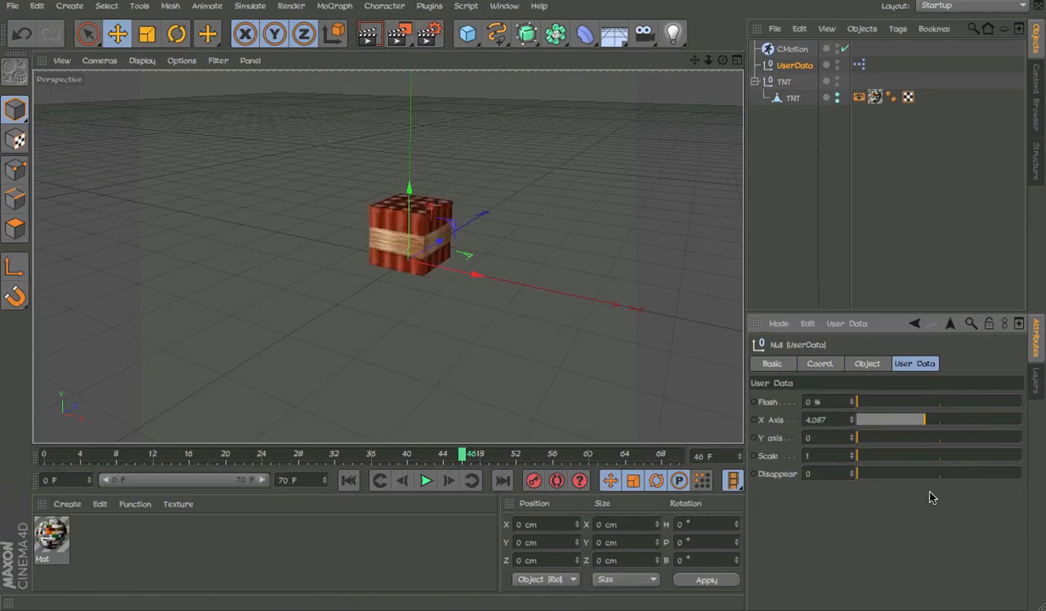
pyautogui.moveTo(921, 202)
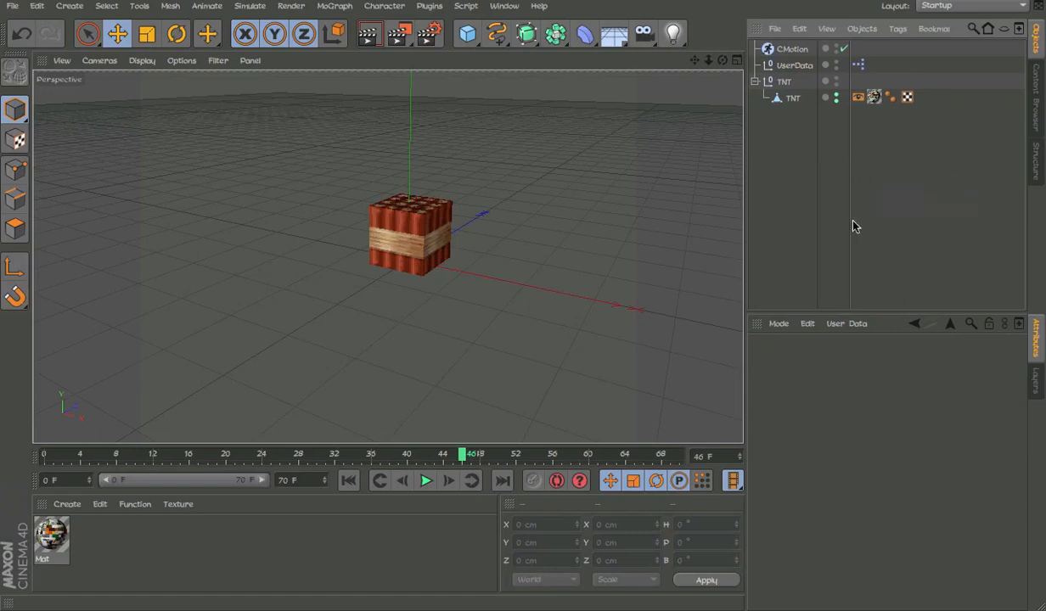
pyautogui.moveTo(768, 221)
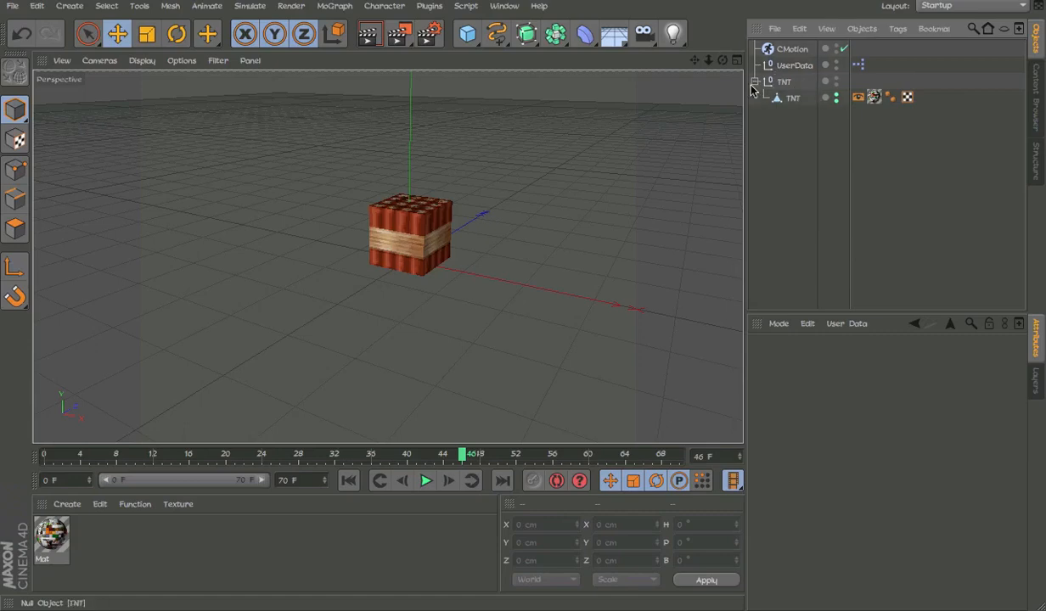
# Step: Add a Scale action to the CMotion under the UserData entries
pyautogui.click(795, 65)
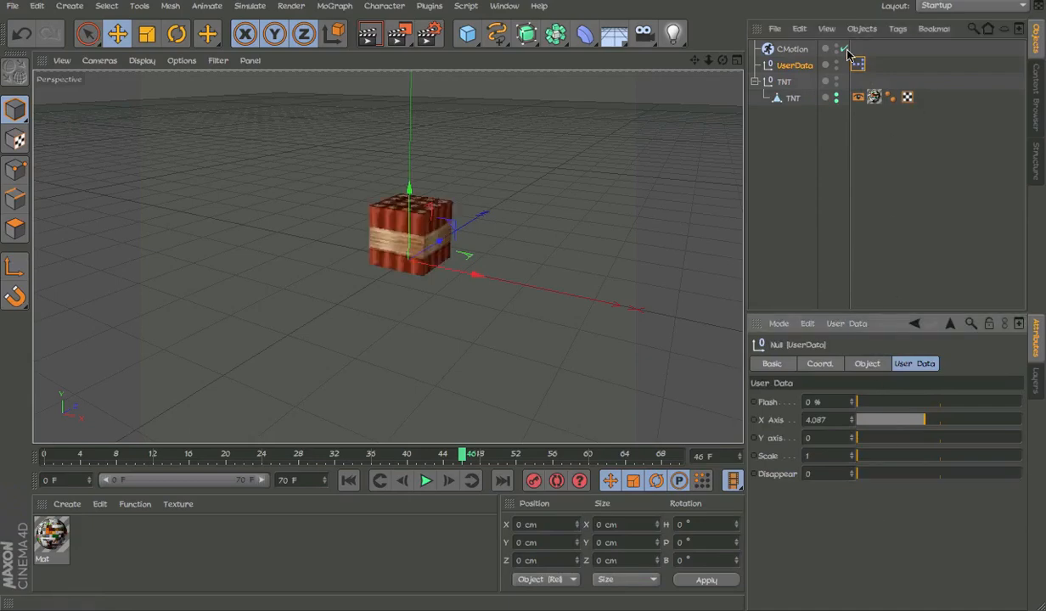
pyautogui.click(793, 48)
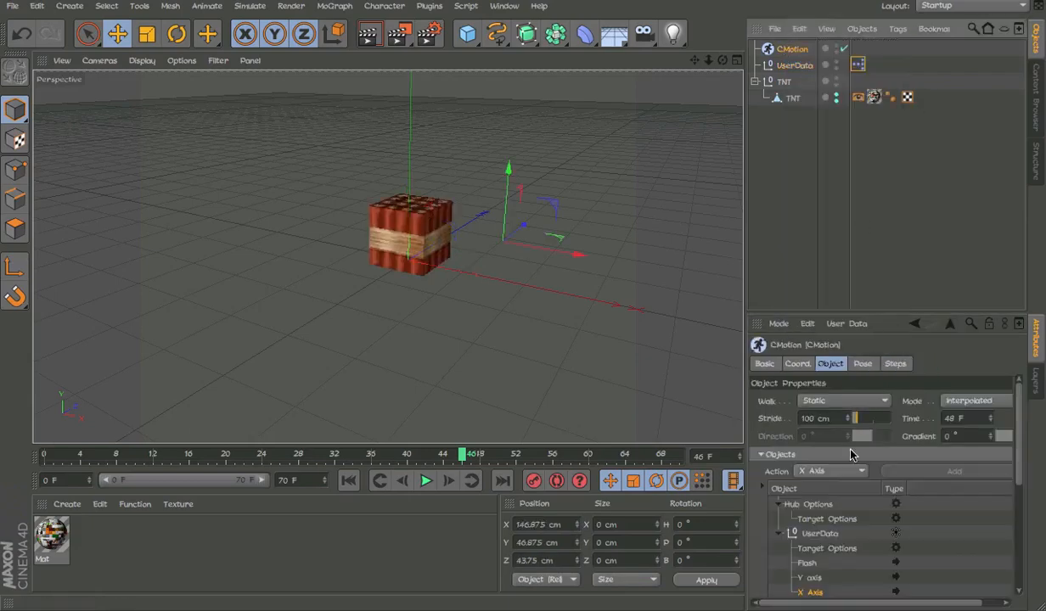
pyautogui.click(832, 472)
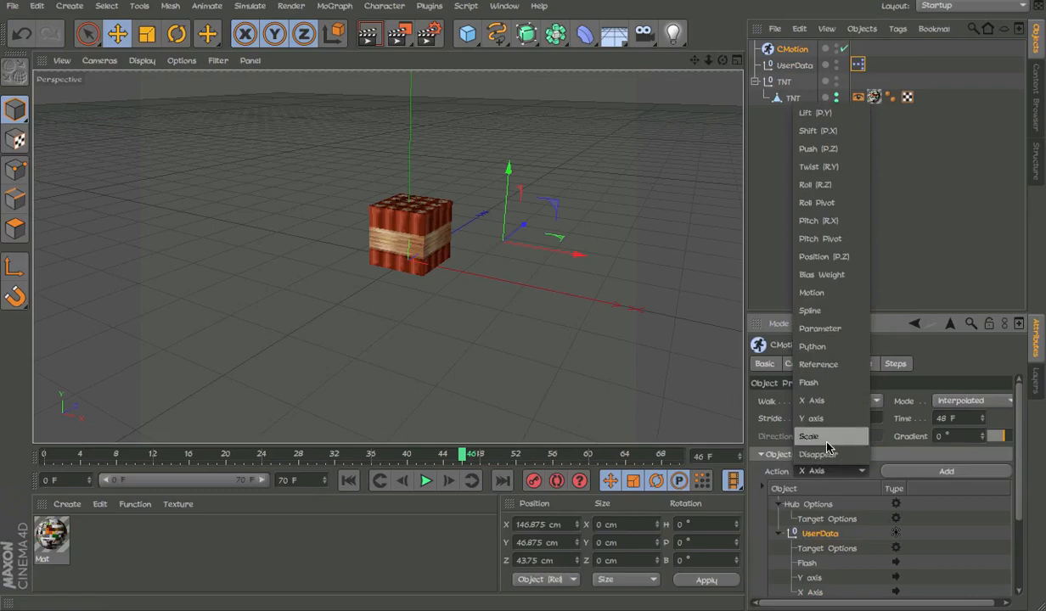
pyautogui.click(808, 436)
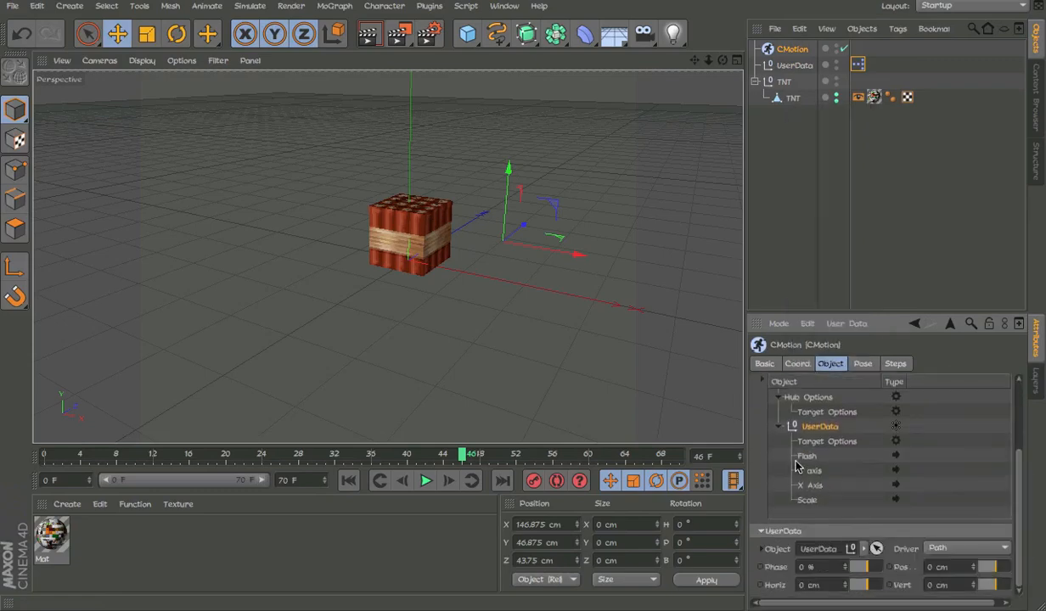
pyautogui.click(804, 499)
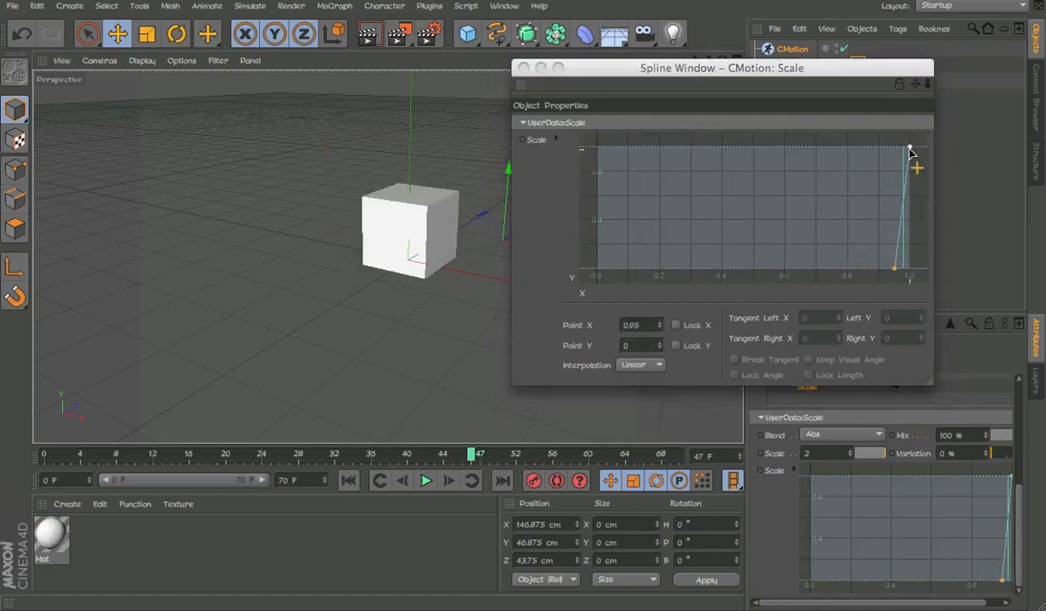
# Step: Shape the Scale curve flat with a sharp spike at the end and check a later frame
pyautogui.click(425, 480)
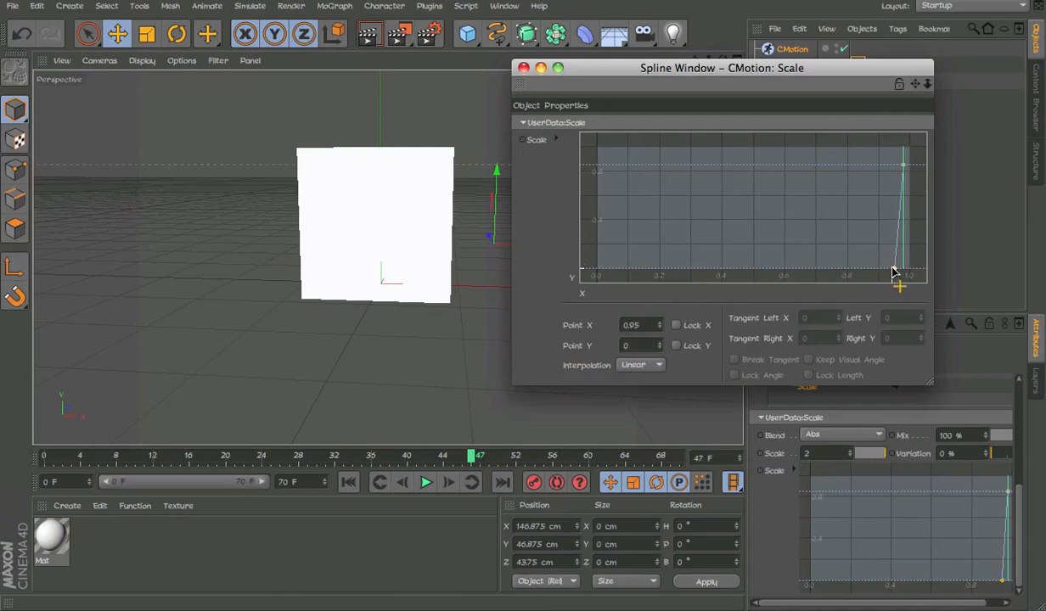
pyautogui.moveTo(900, 275); pyautogui.dragTo(885, 268)
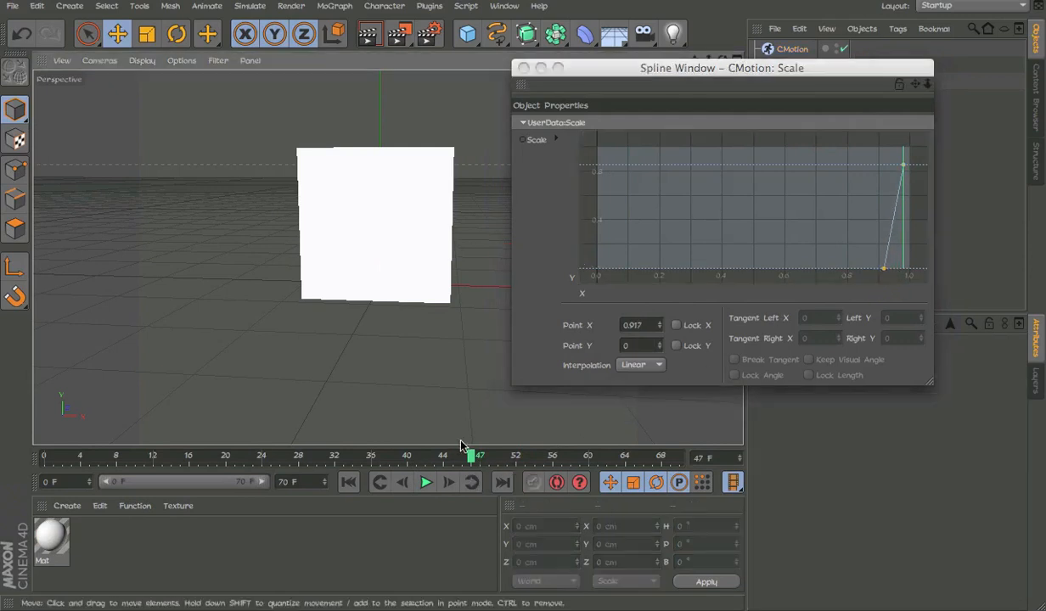
pyautogui.click(424, 483)
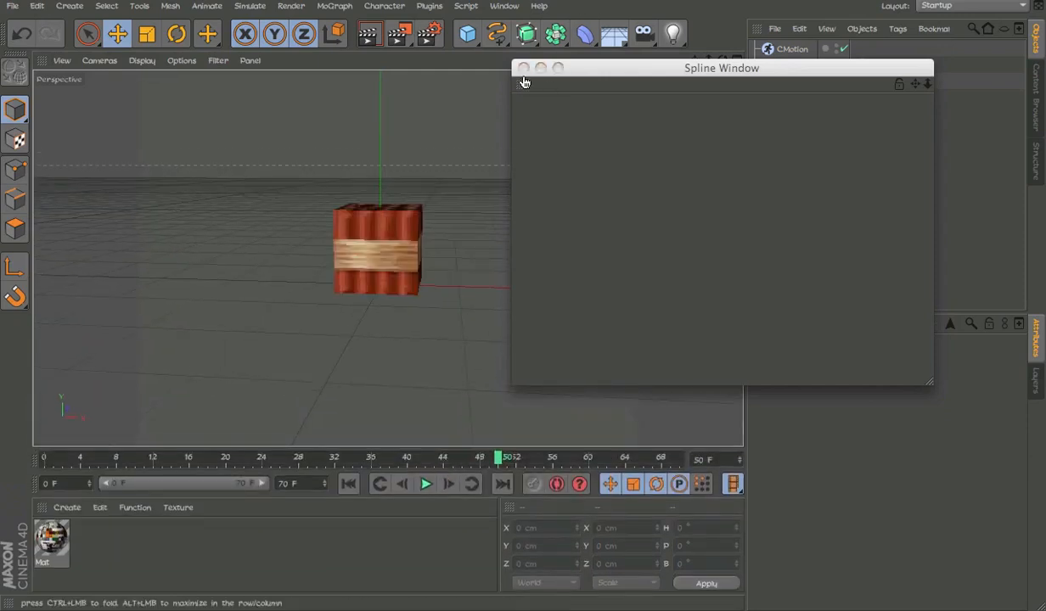
# Step: Add a Bulge deformer under the TNT null beside the cube
pyautogui.click(584, 34)
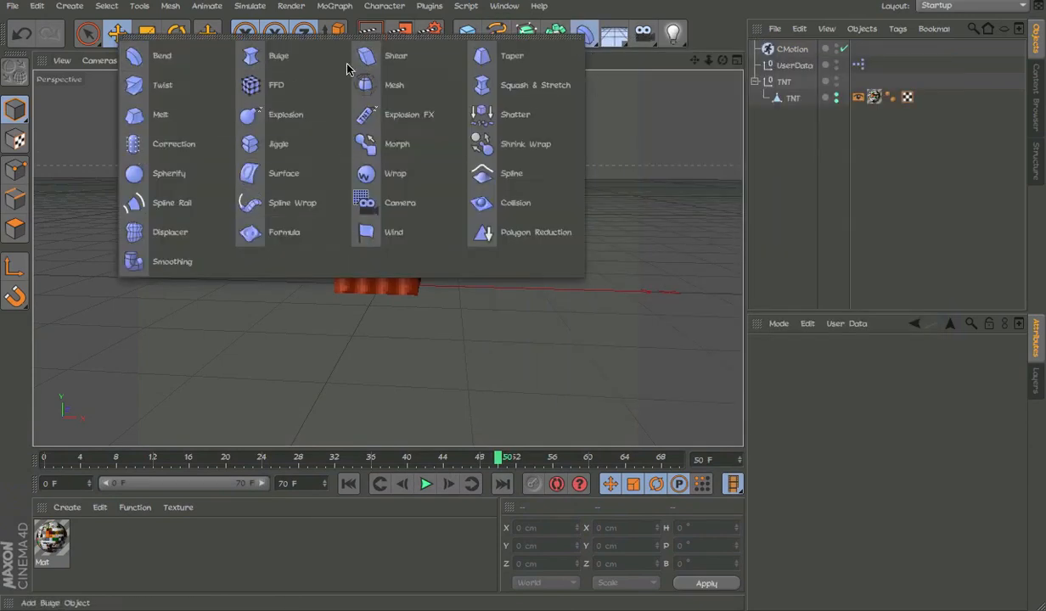
pyautogui.click(279, 54)
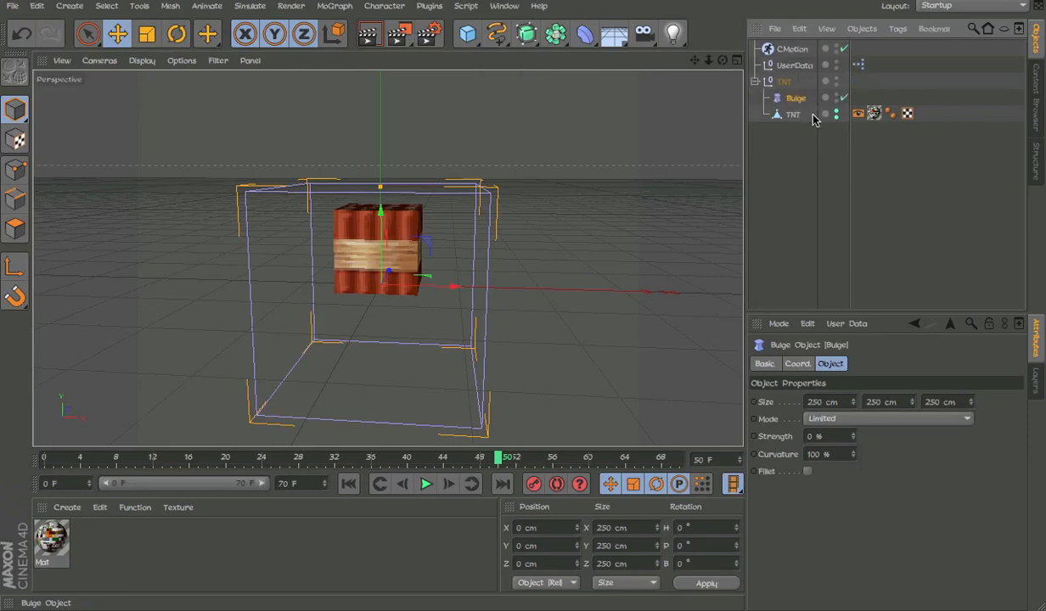
pyautogui.click(792, 116)
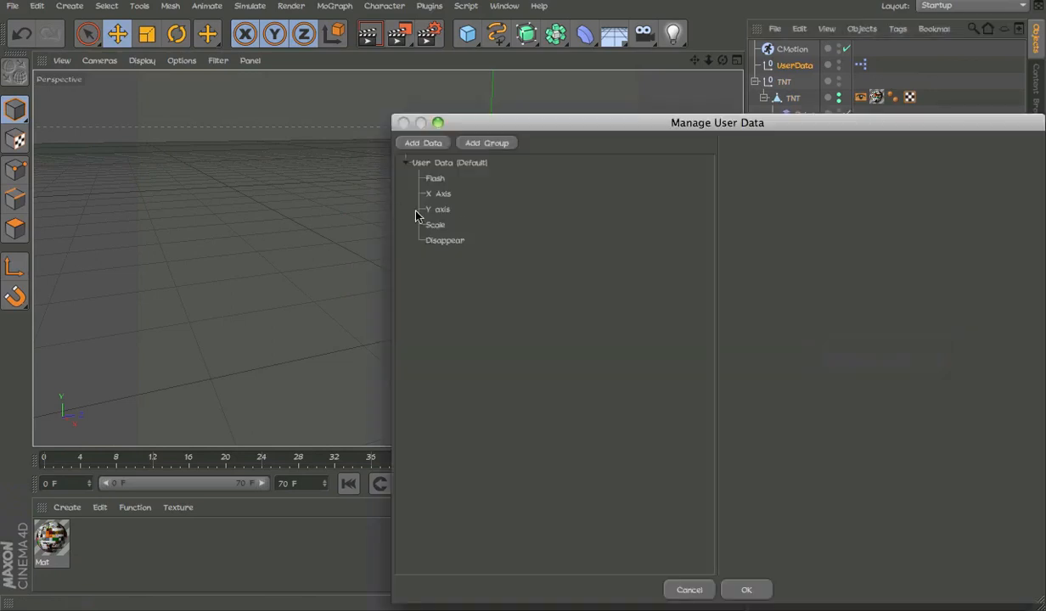
# Step: Create a 'Bulge' user-data Float Slider in Percent with a -30% minimum
pyautogui.click(421, 142)
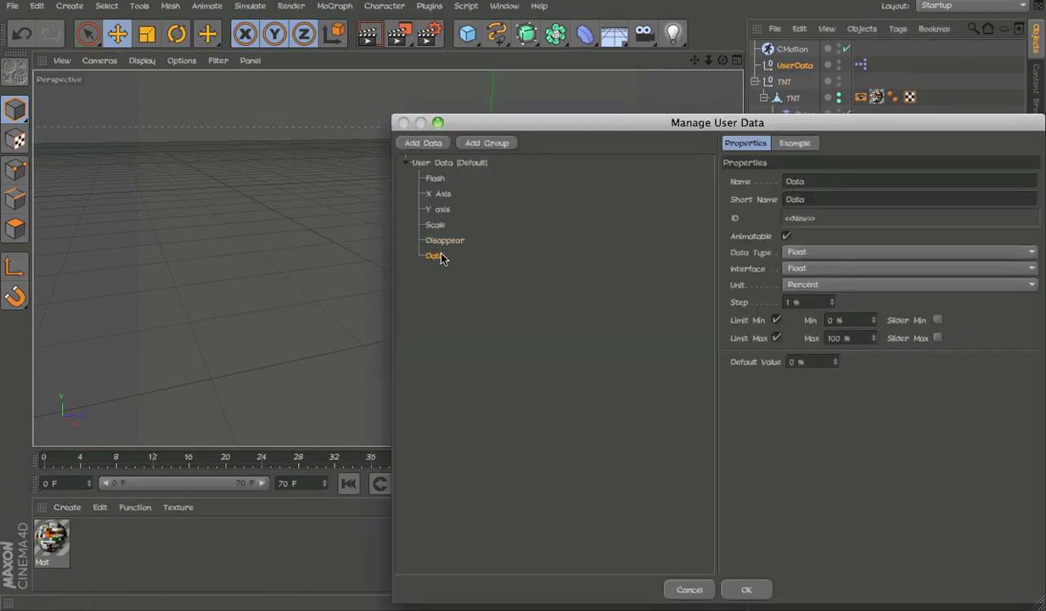
pyautogui.click(908, 180)
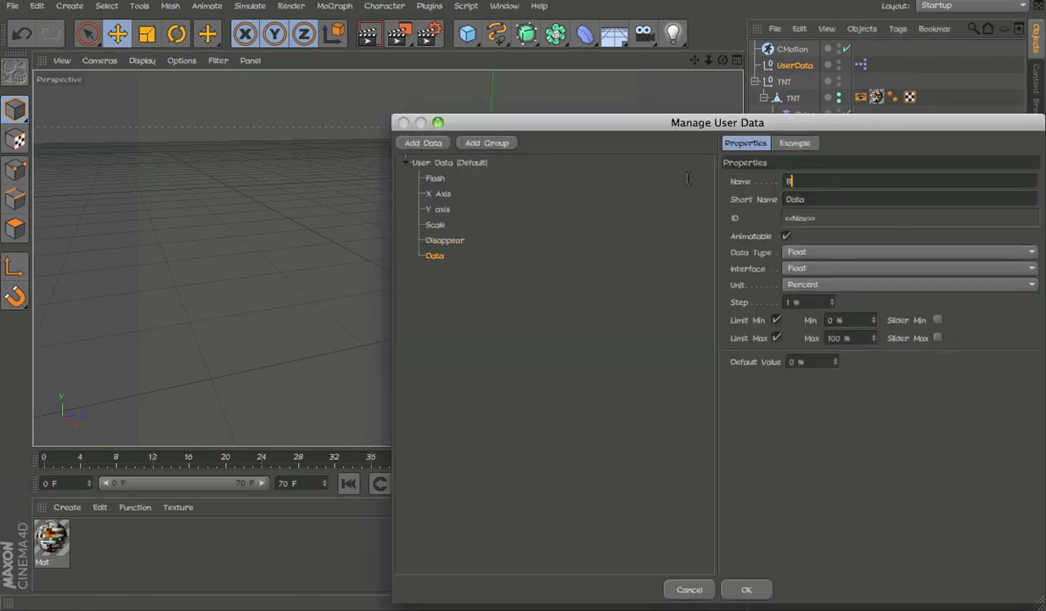
pyautogui.write('Bulge')
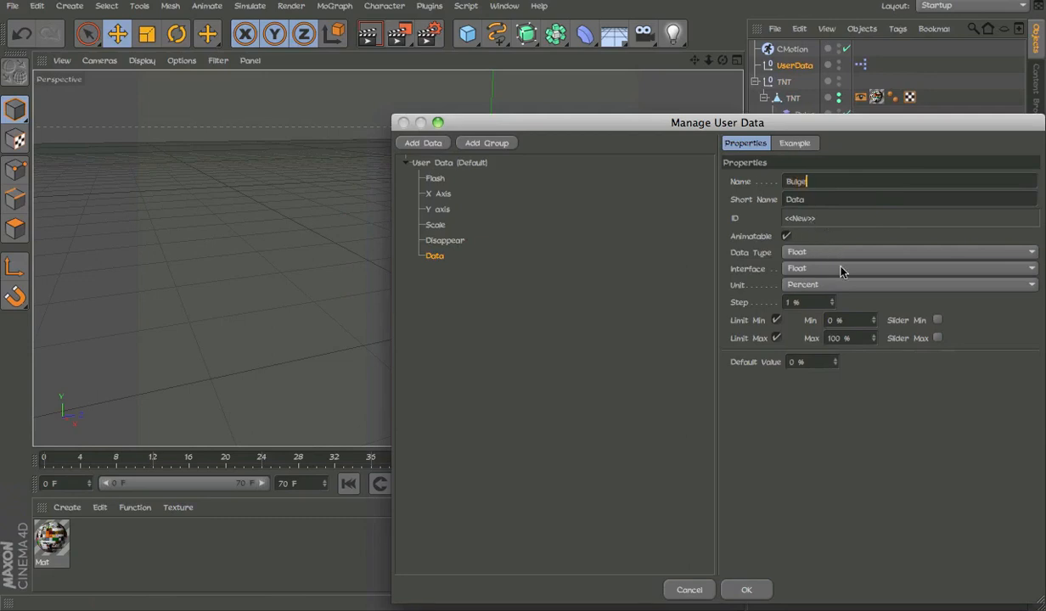
pyautogui.click(908, 285)
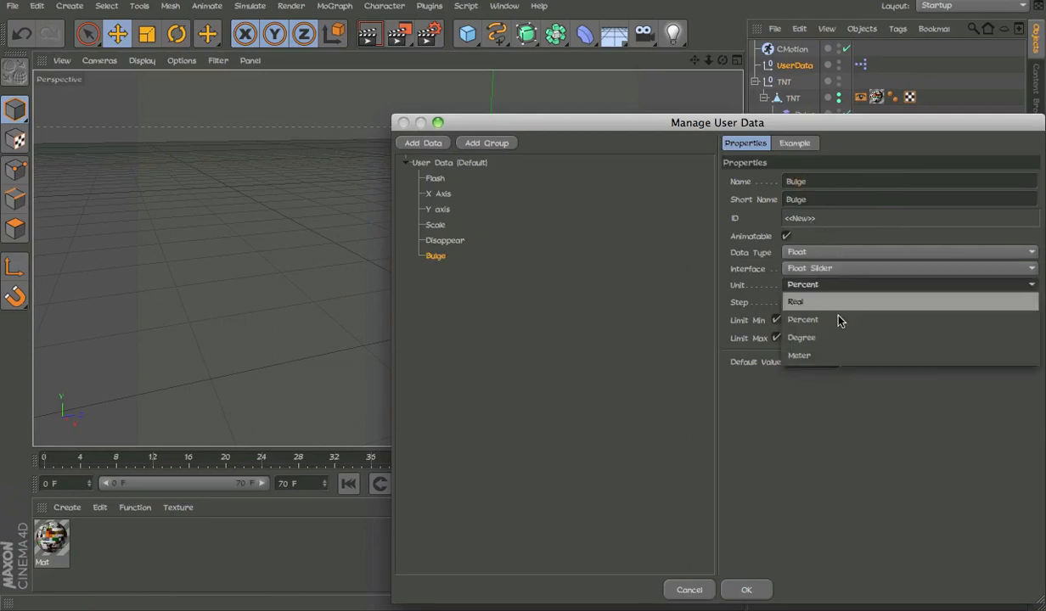
pyautogui.click(801, 319)
pyautogui.write('3')
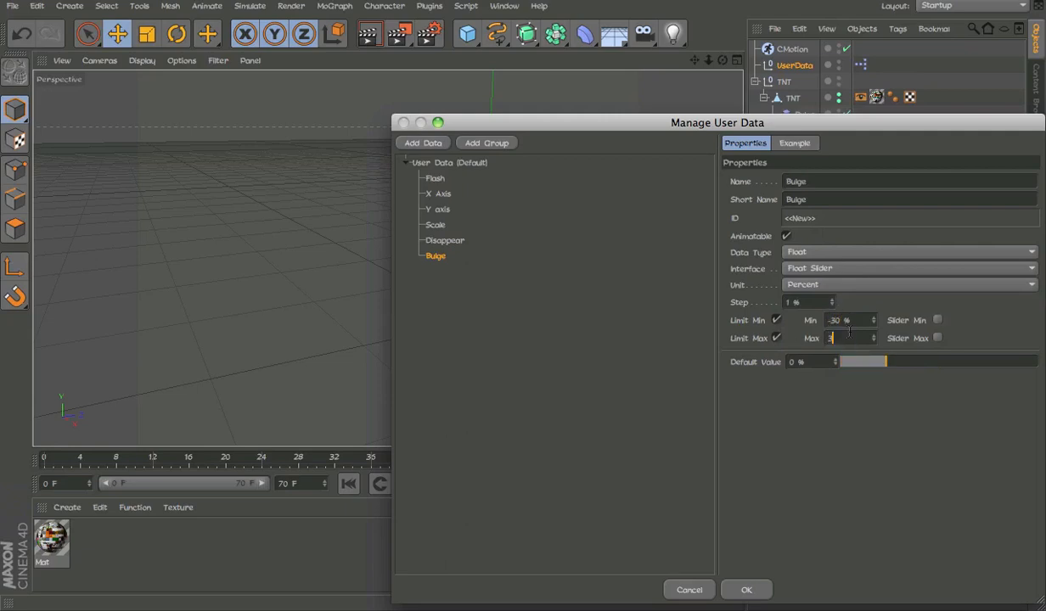
pyautogui.click(746, 589)
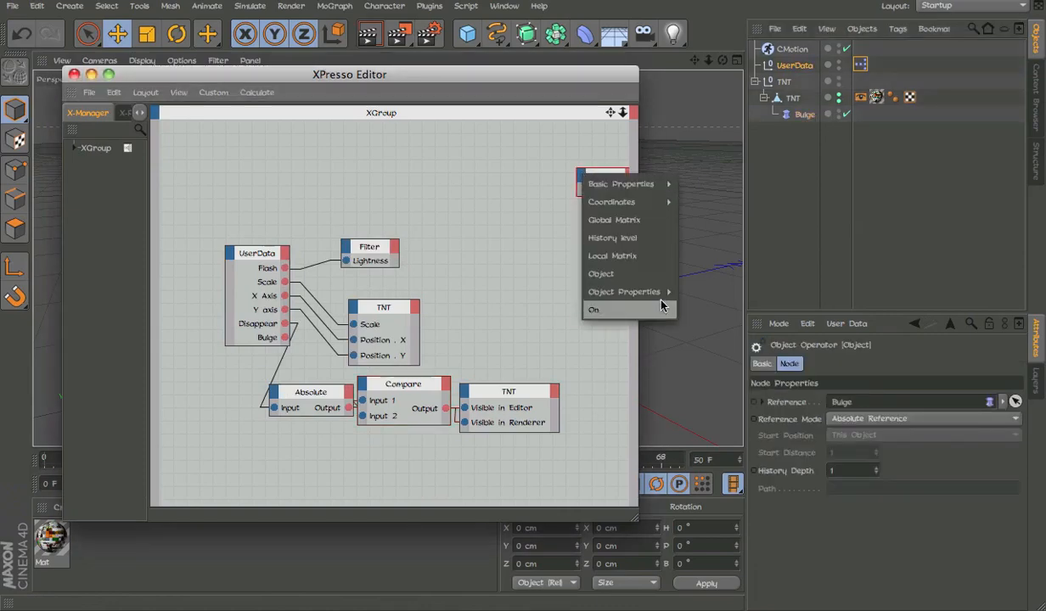
# Step: Expose the Bulge node's Strength input and wire the UserData Bulge slider into it
pyautogui.click(594, 309)
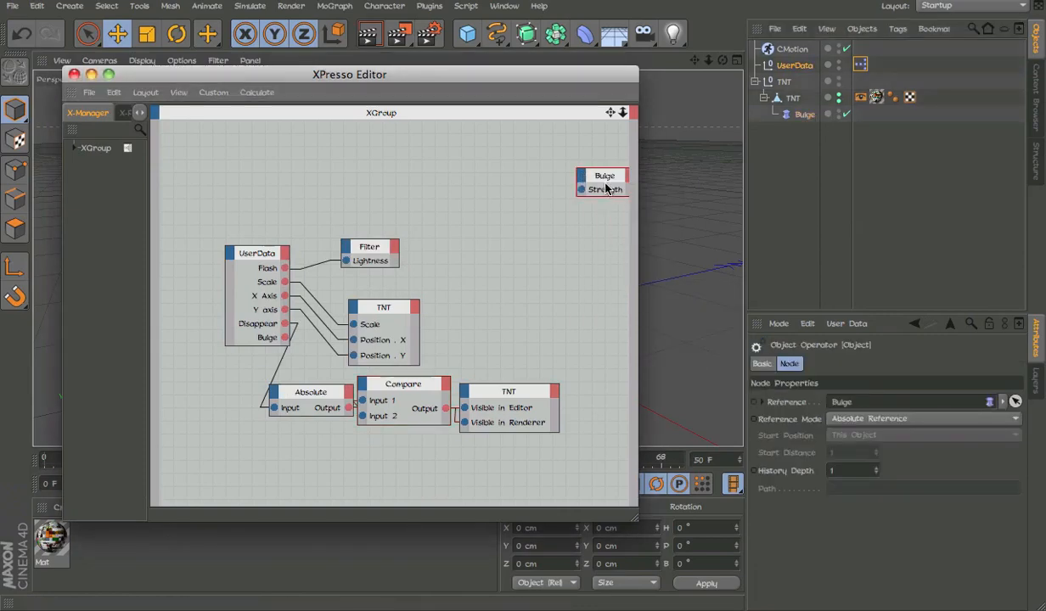
pyautogui.moveTo(603, 183); pyautogui.dragTo(478, 365)
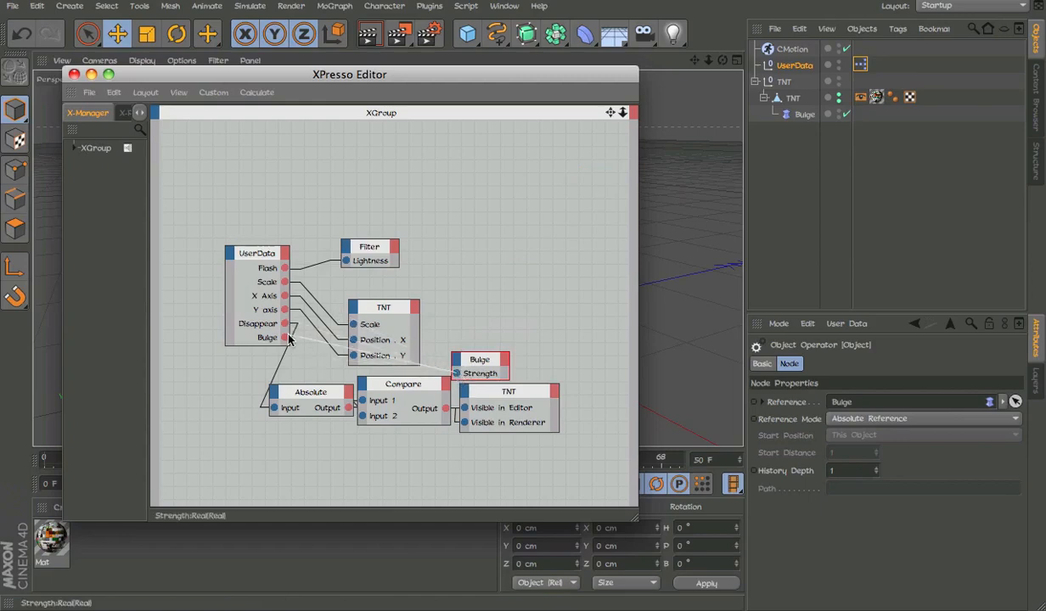
pyautogui.click(75, 75)
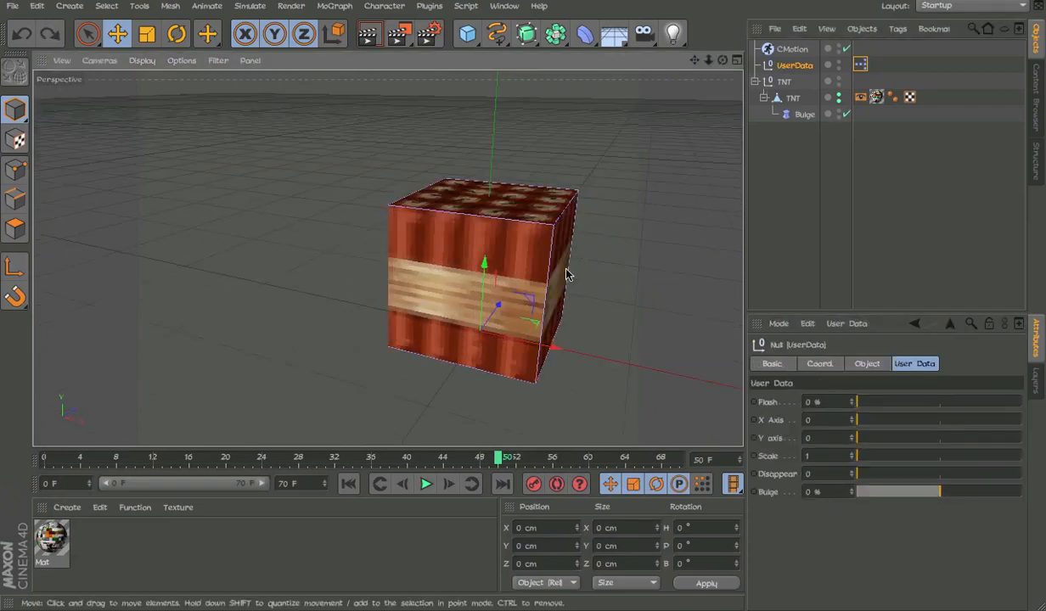
pyautogui.click(774, 27)
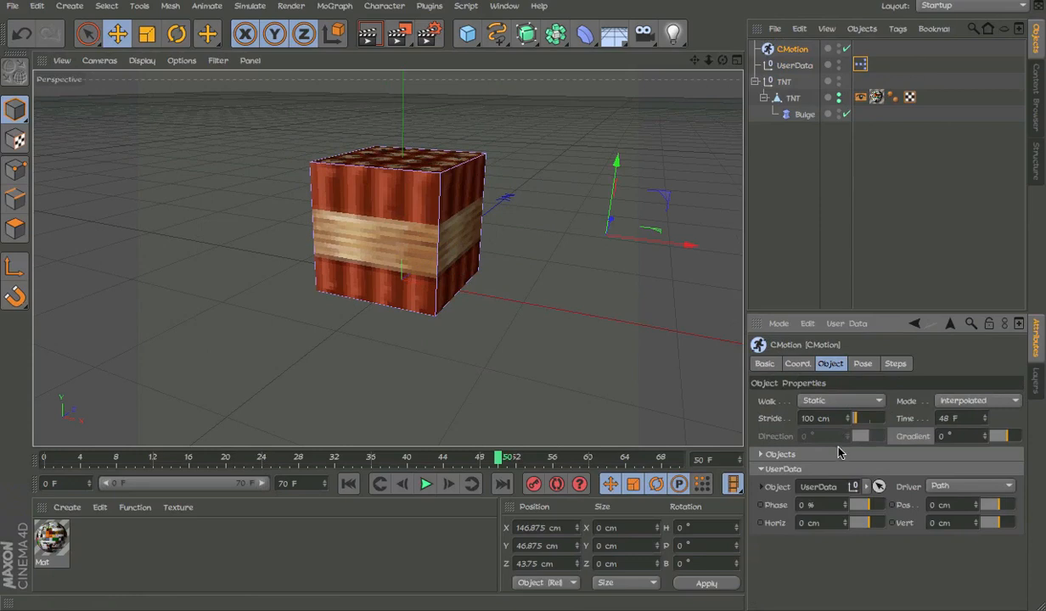
# Step: Inspect the CMotion Disappear curve that jumps up at the end, then close its window
pyautogui.click(832, 472)
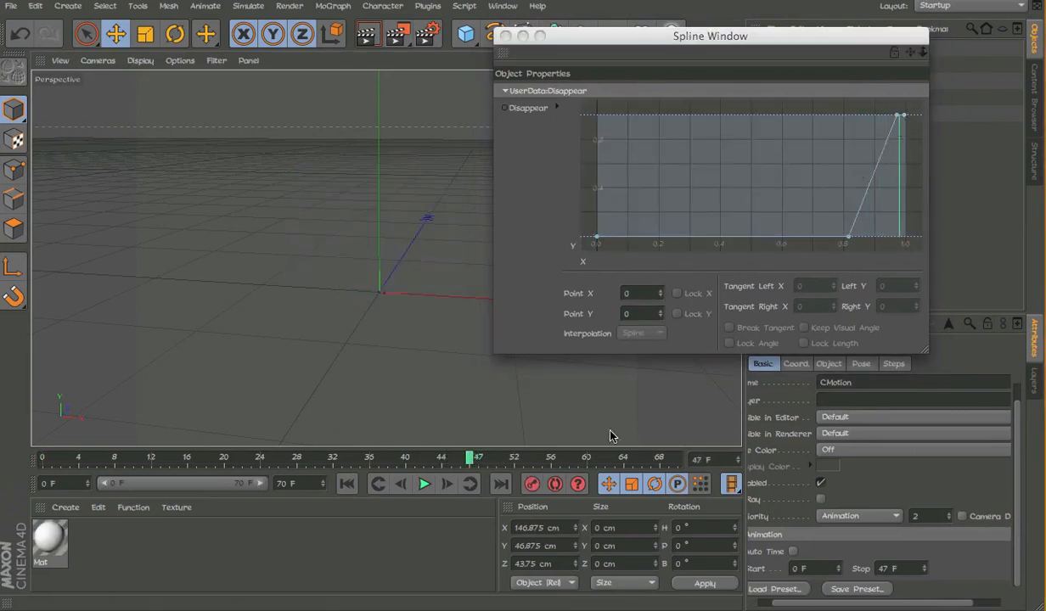
pyautogui.click(899, 115)
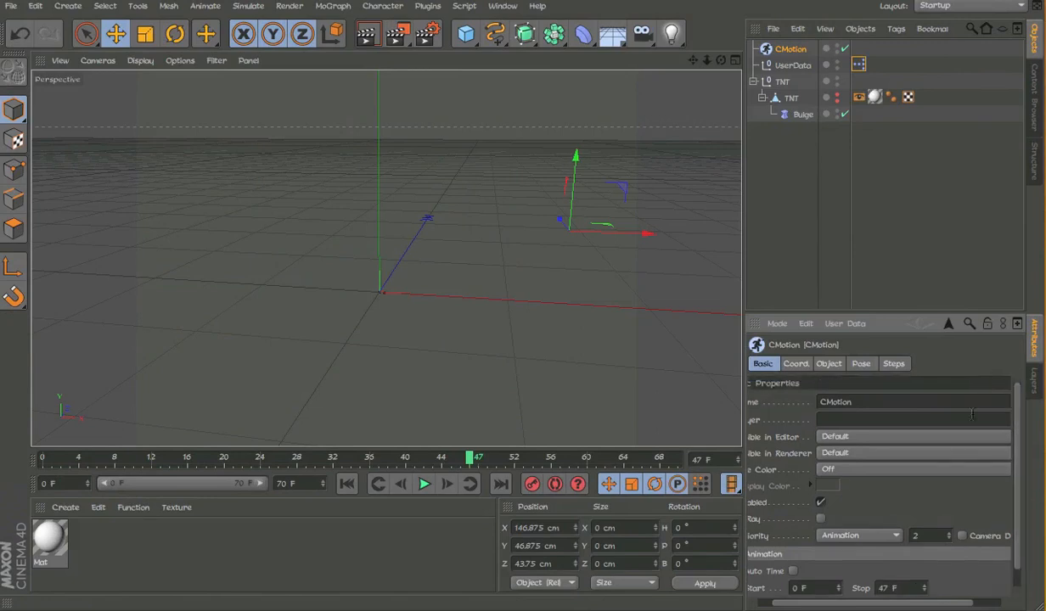
# Step: Look through the CMotion Object, Coordinates and Basic property pages
pyautogui.click(828, 363)
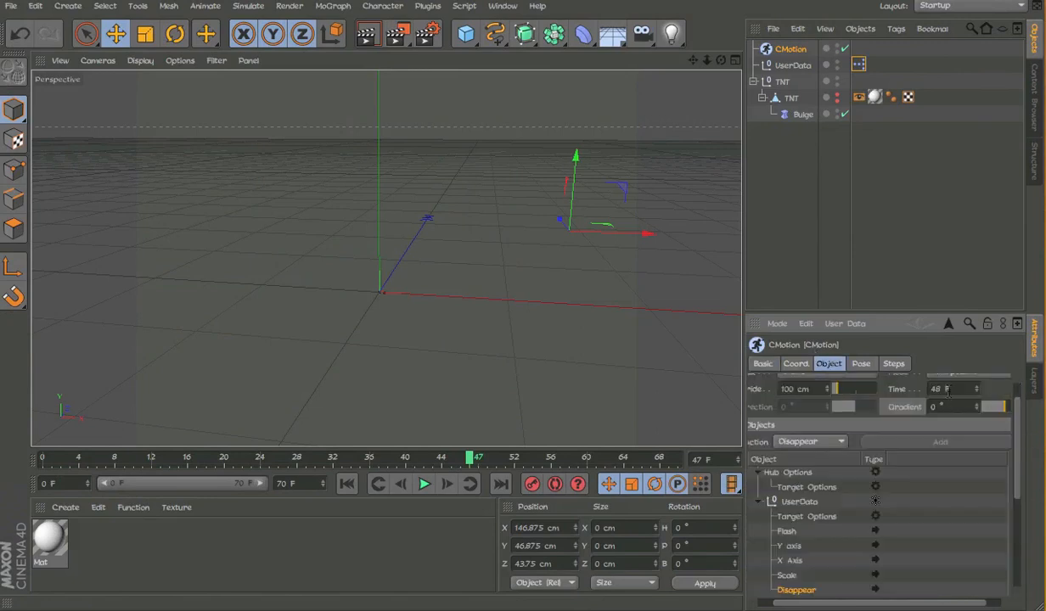
pyautogui.click(795, 364)
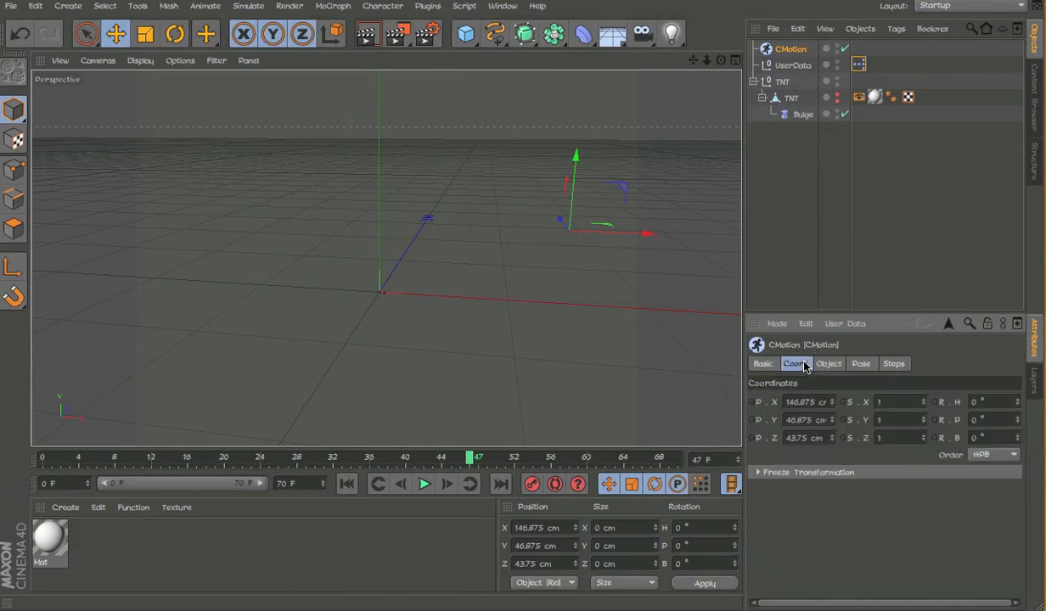
pyautogui.click(762, 364)
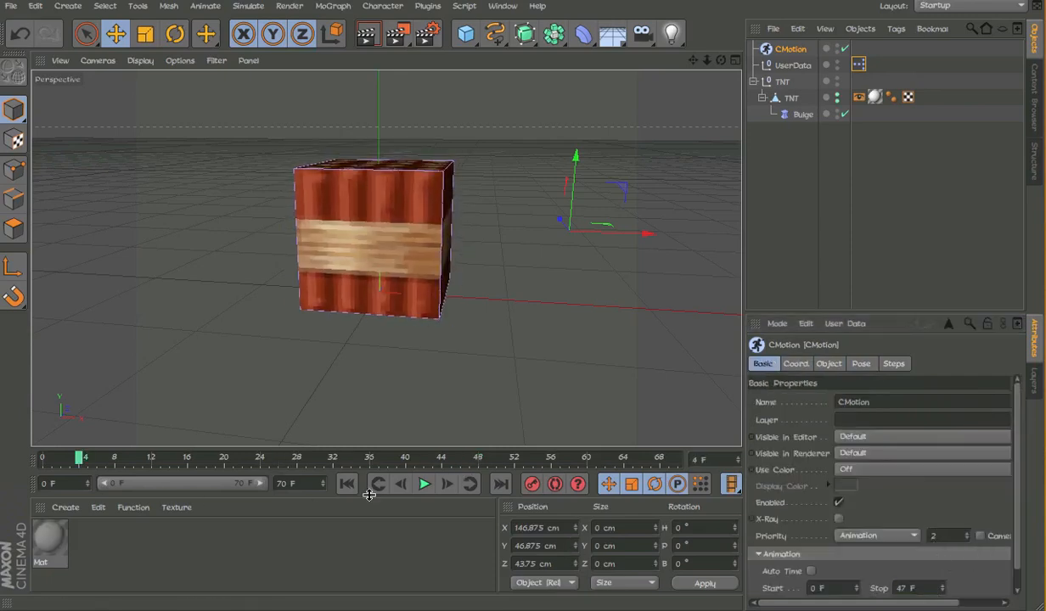
# Step: Play the animation from frame 0, stop, and scrub back to the white flash frames
pyautogui.click(425, 484)
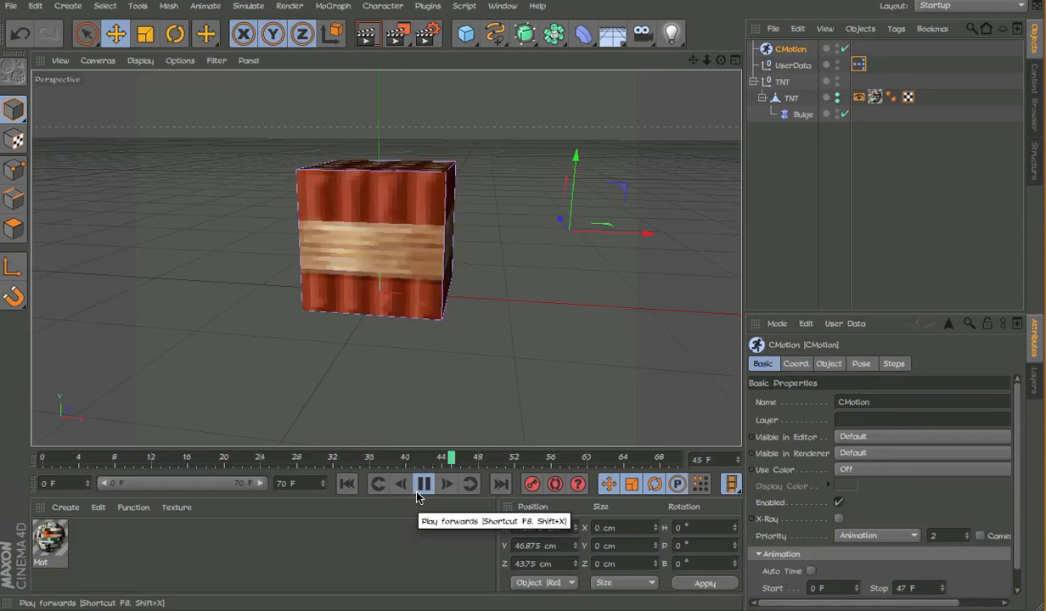
pyautogui.click(424, 484)
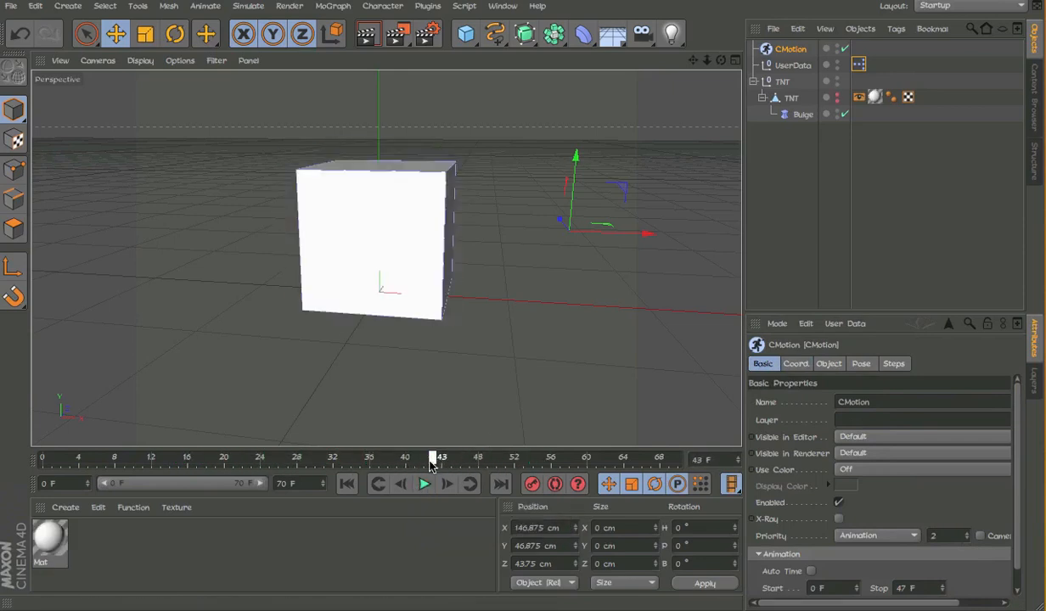
pyautogui.moveTo(431, 459); pyautogui.dragTo(516, 458)
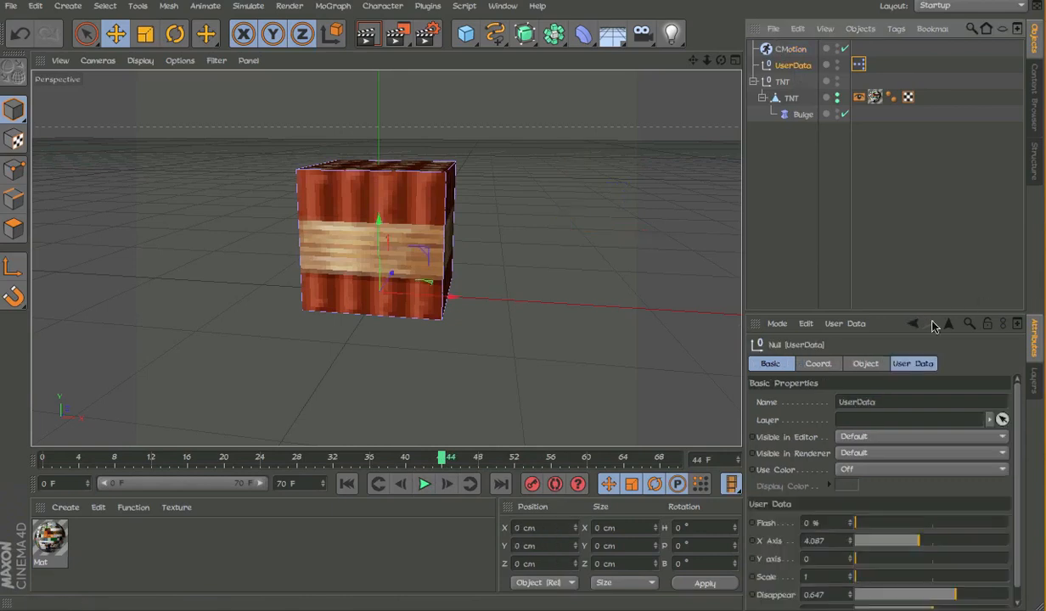
# Step: Add the Bulge user-data parameter to the CMotion actions so the cube swells
pyautogui.click(791, 47)
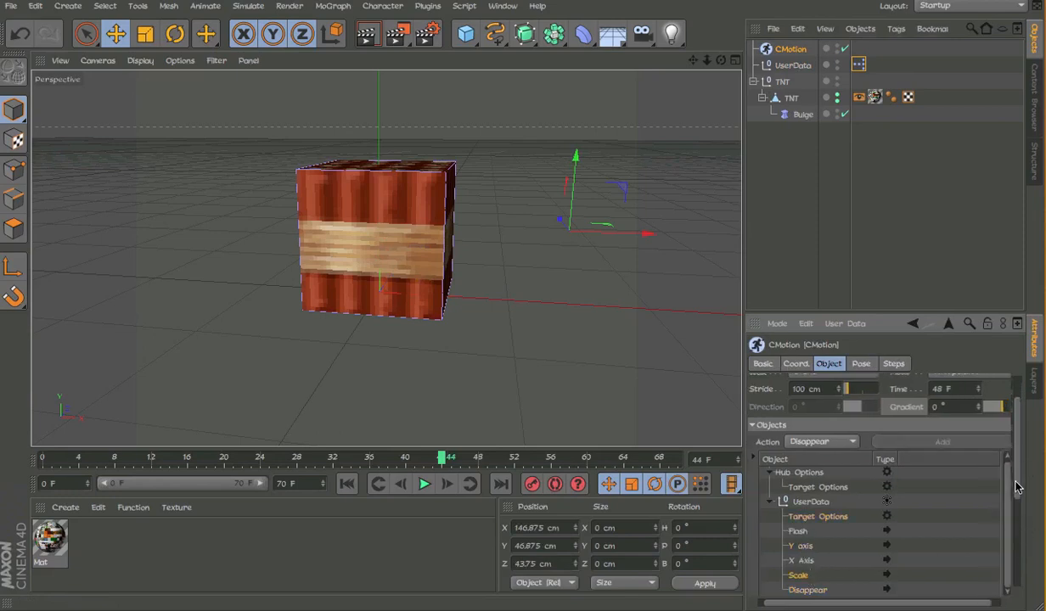
pyautogui.click(798, 574)
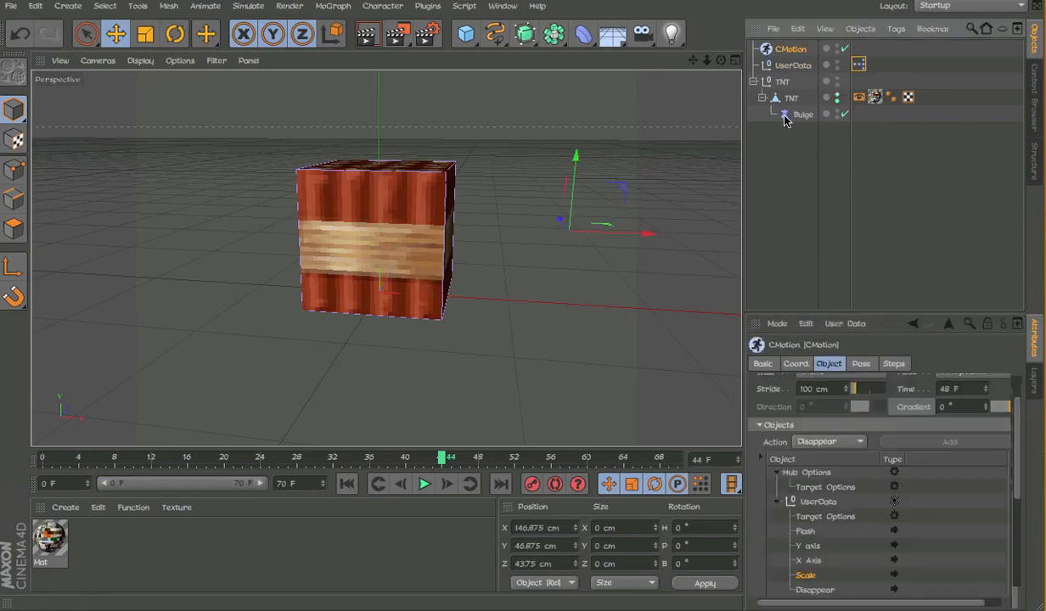
pyautogui.click(793, 65)
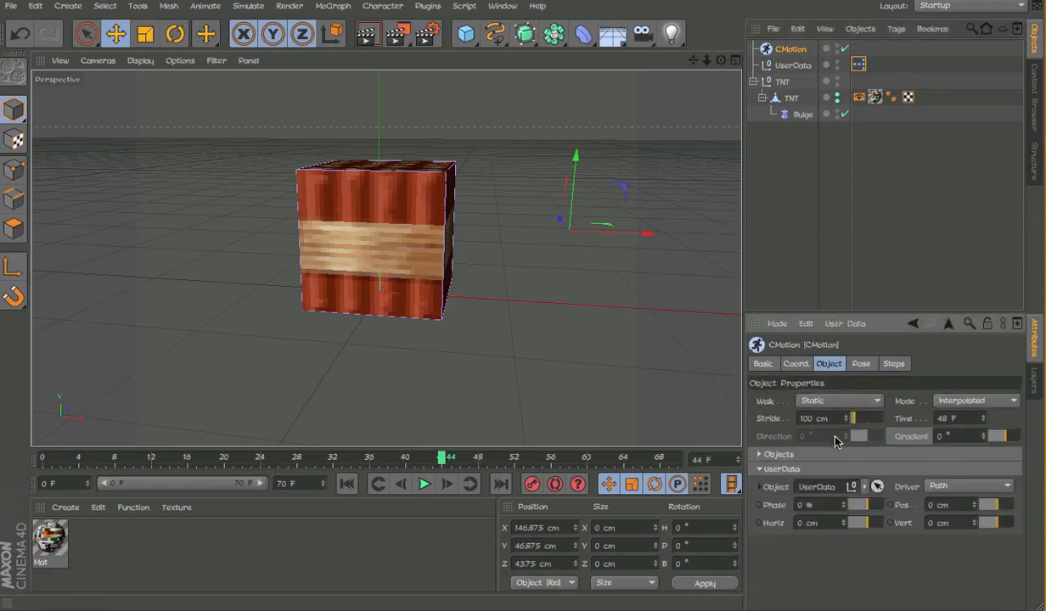
pyautogui.click(757, 455)
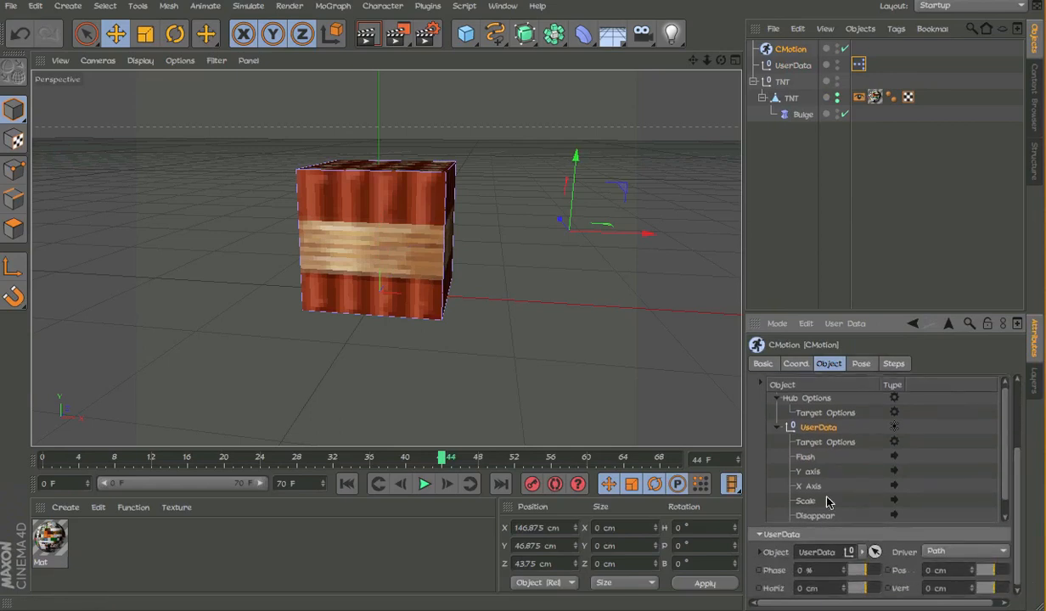
pyautogui.scroll(-3)
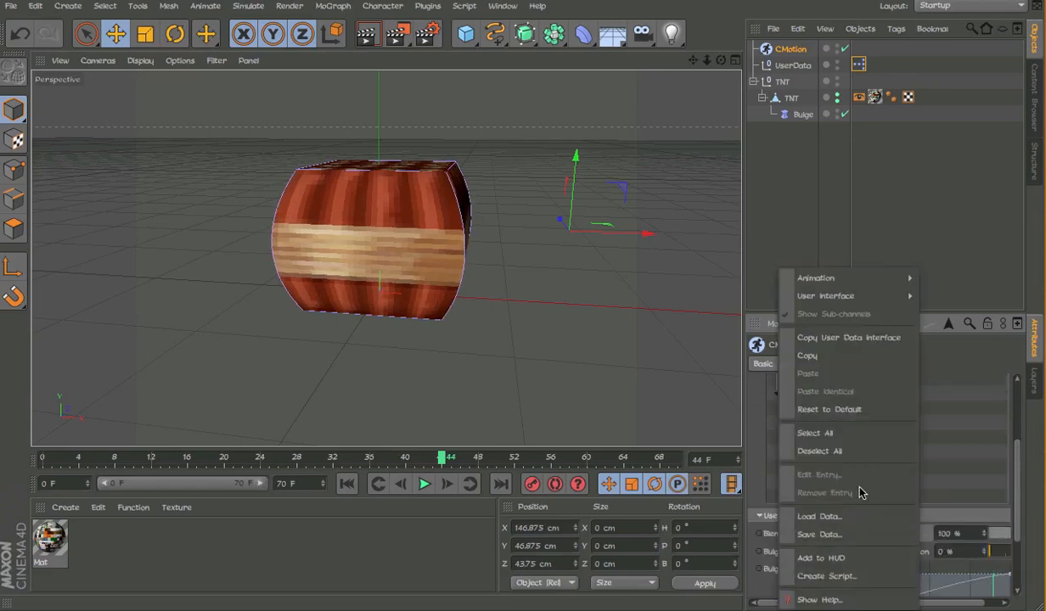
# Step: Shift the Bulge action's timing-curve point earlier, to about 0.897
pyautogui.click(818, 475)
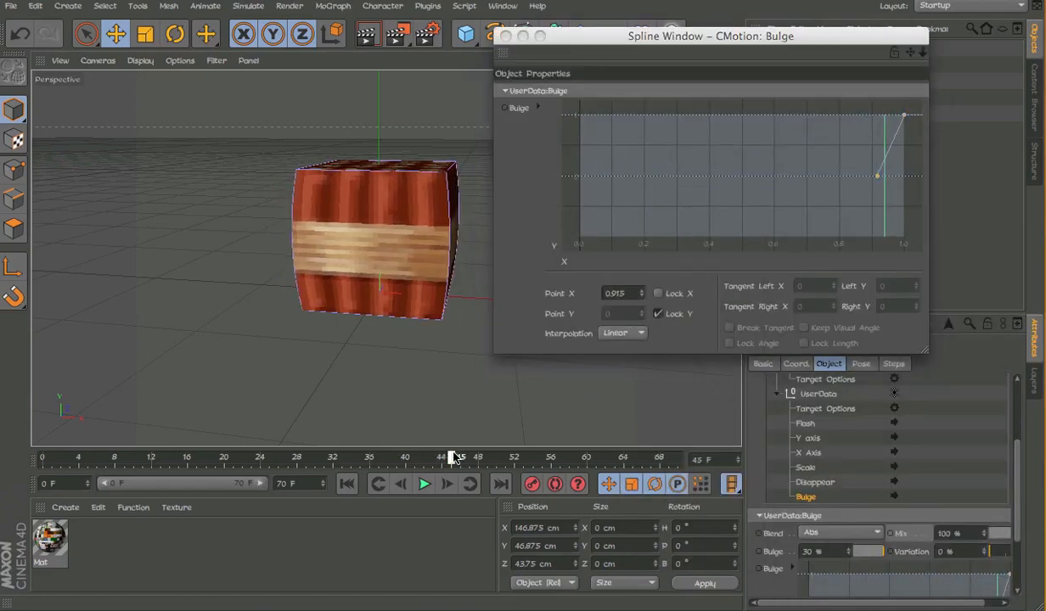
pyautogui.moveTo(880, 175); pyautogui.dragTo(869, 184)
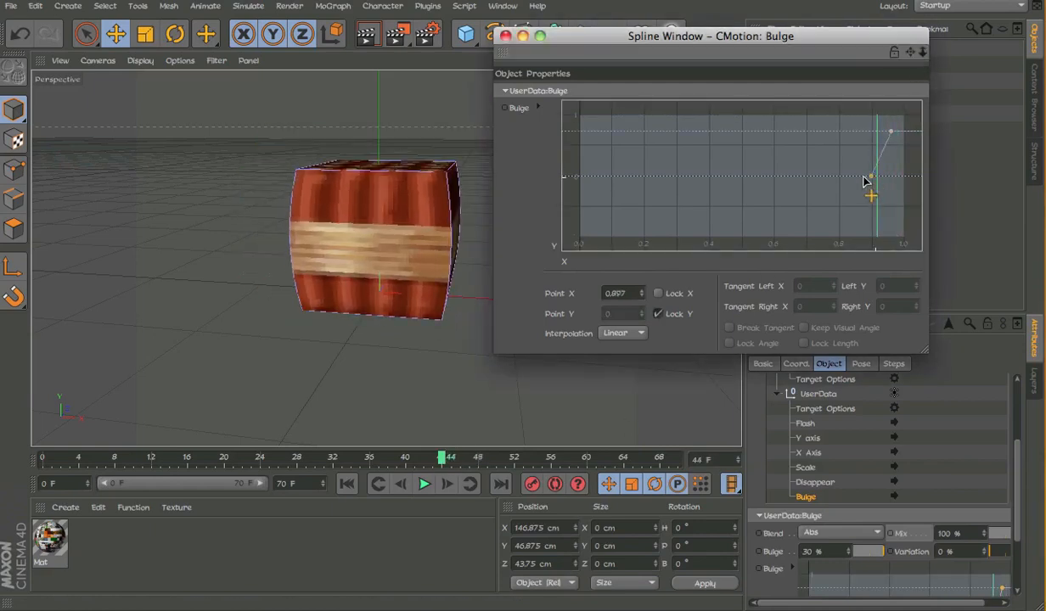
pyautogui.moveTo(869, 196); pyautogui.dragTo(879, 214)
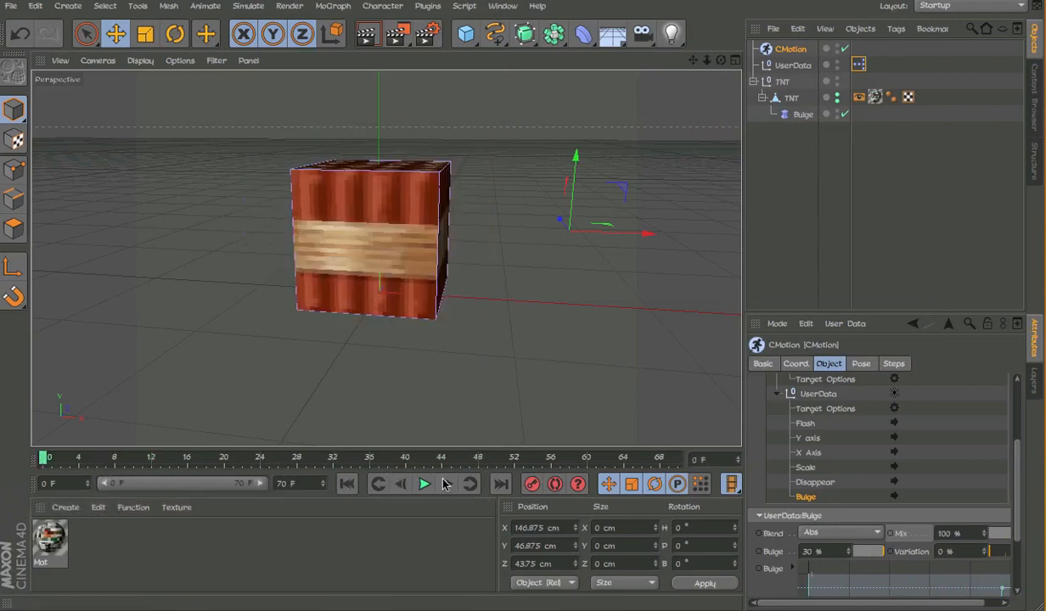
# Step: Play back the animation to preview the earlier bulge, then pause
pyautogui.click(425, 484)
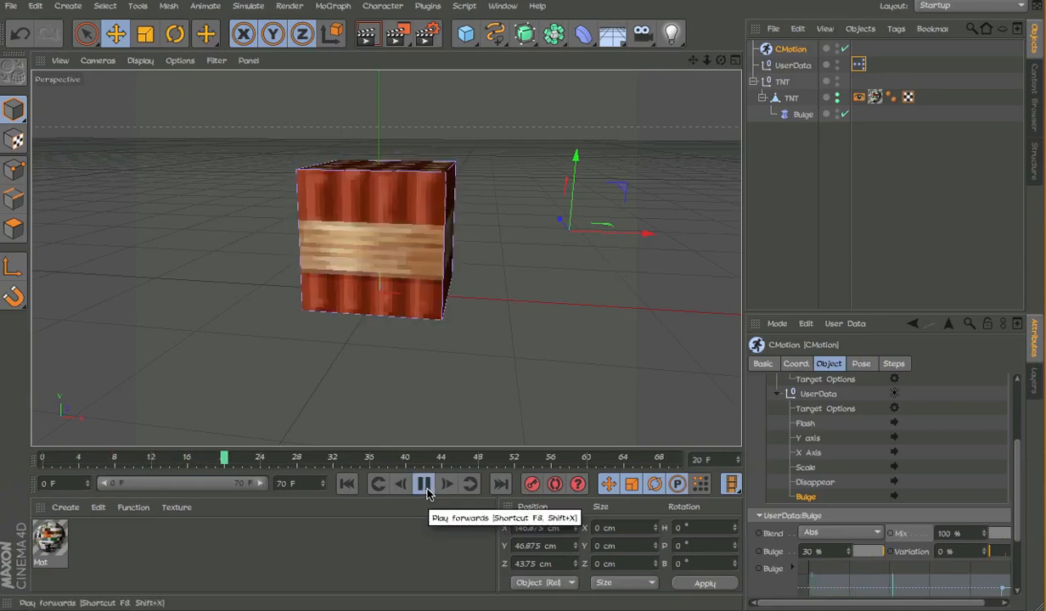
pyautogui.click(424, 484)
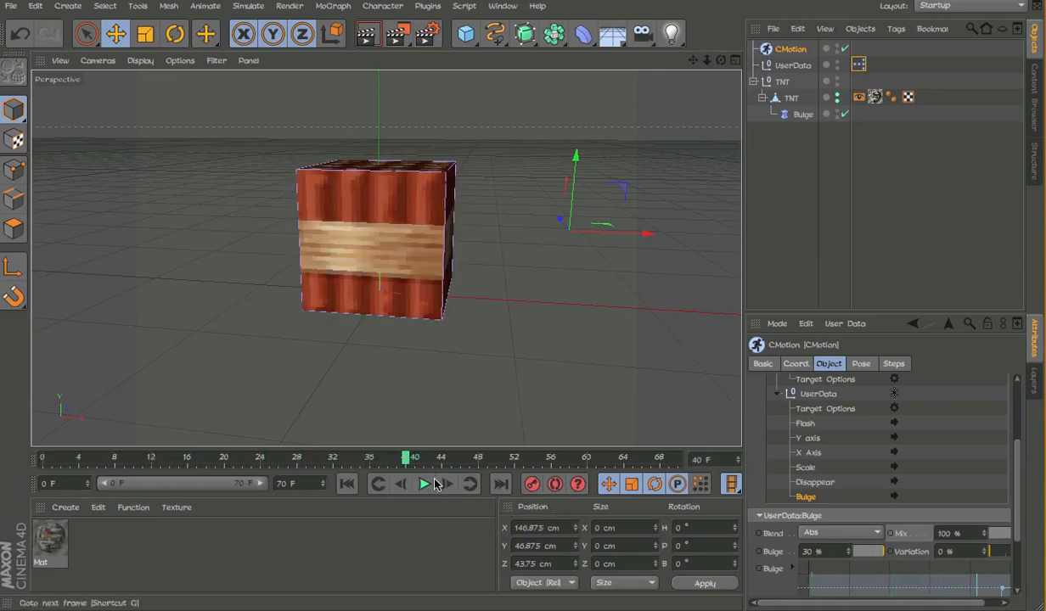